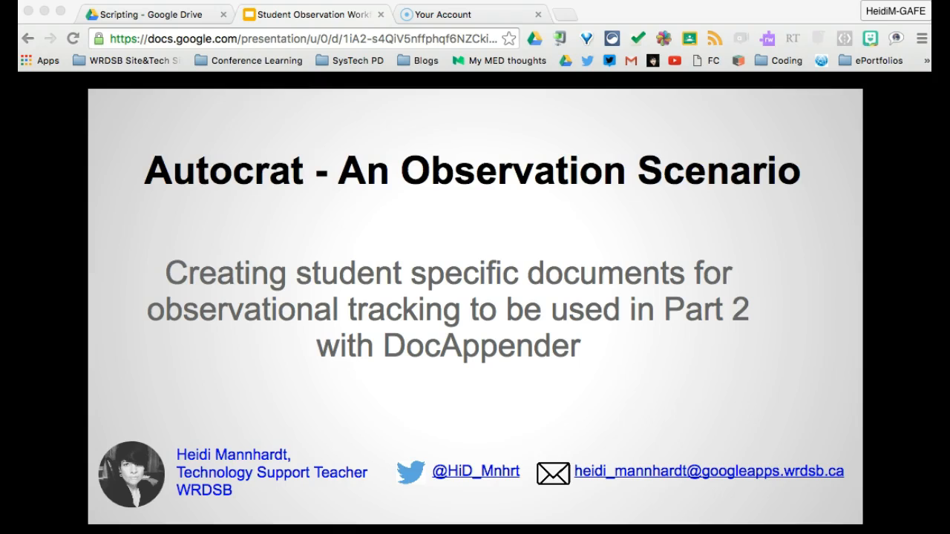
Scroll past the title slide to the Expected Flow - Examples diagram
scroll(down, 3)
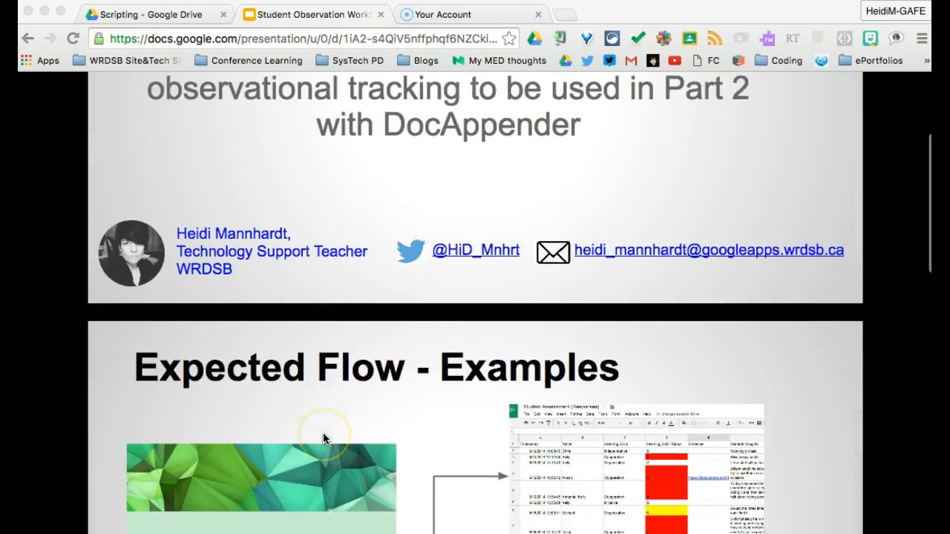
scroll(down, 3)
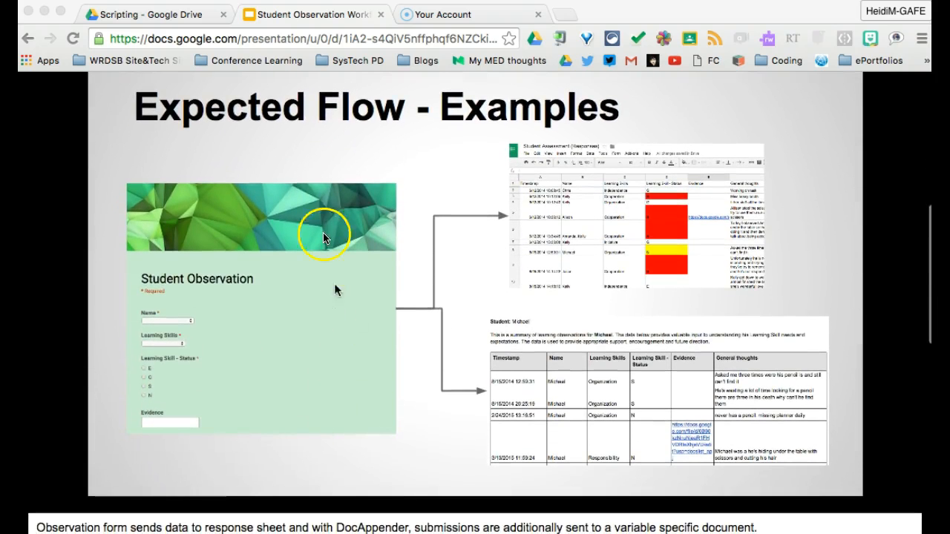
mouse_move(291, 380)
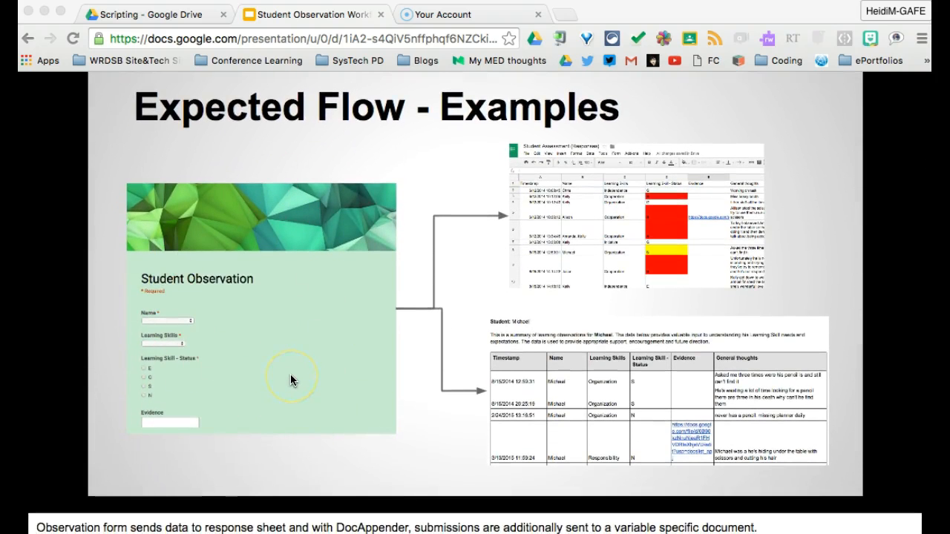
mouse_move(607, 269)
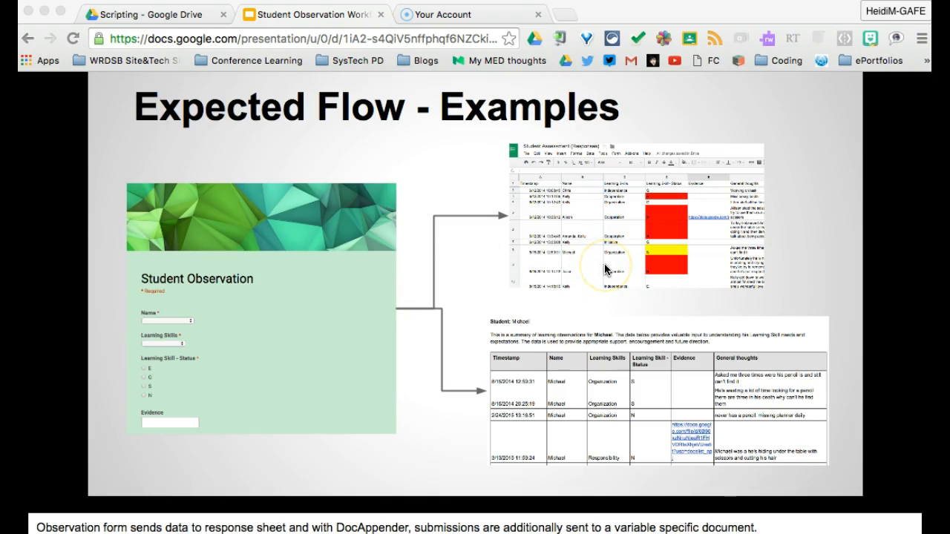
mouse_move(555, 424)
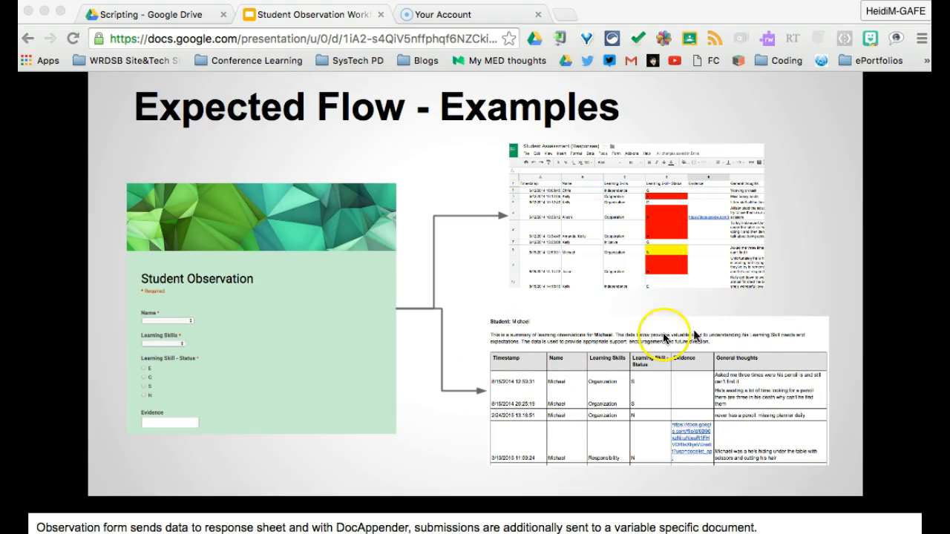
scroll(down, 3)
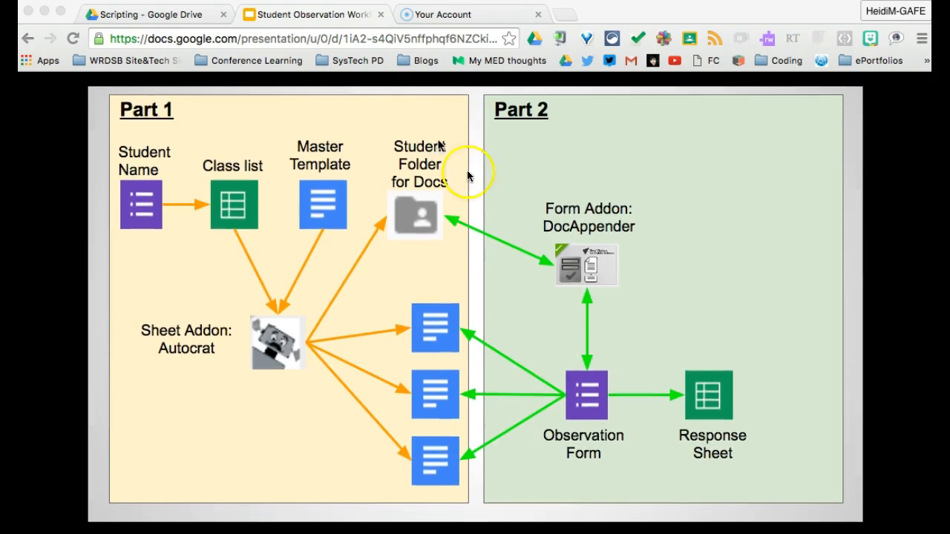
mouse_move(219, 491)
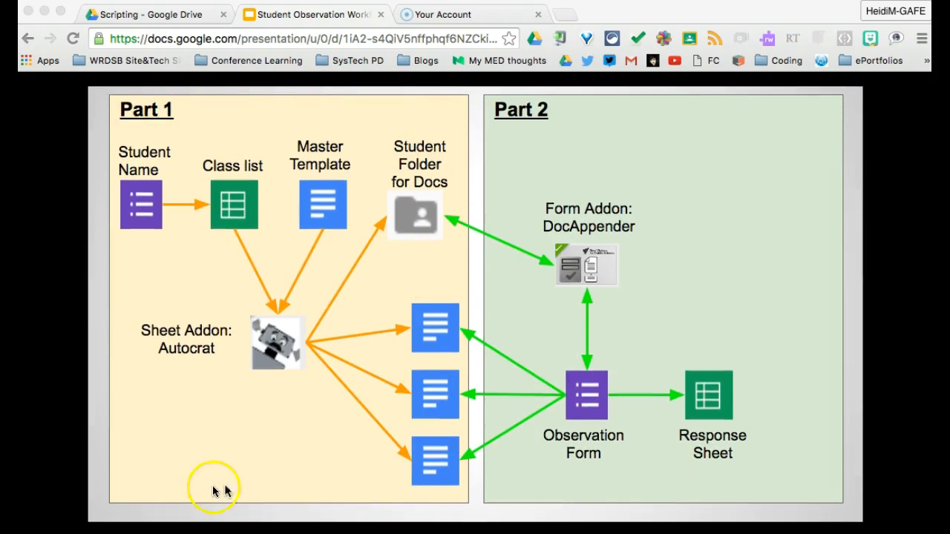
mouse_move(163, 192)
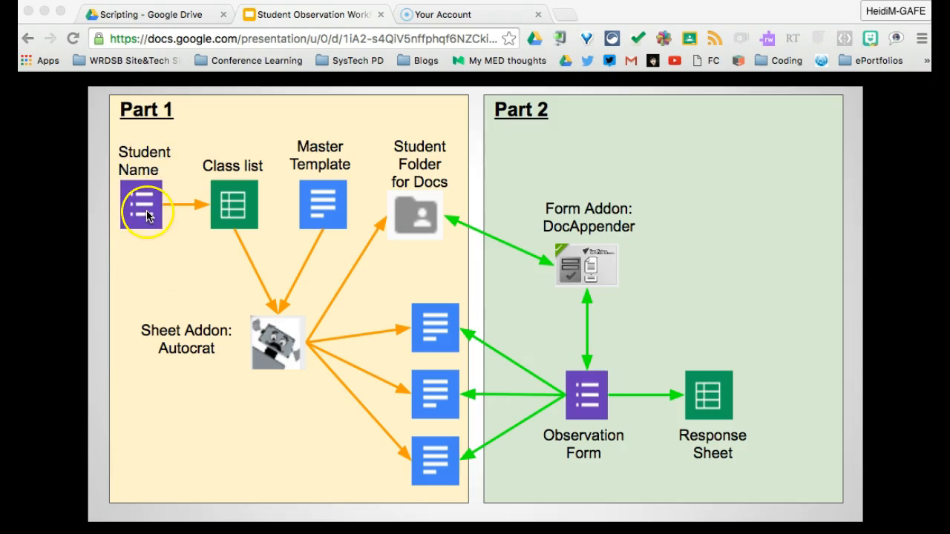
mouse_move(236, 211)
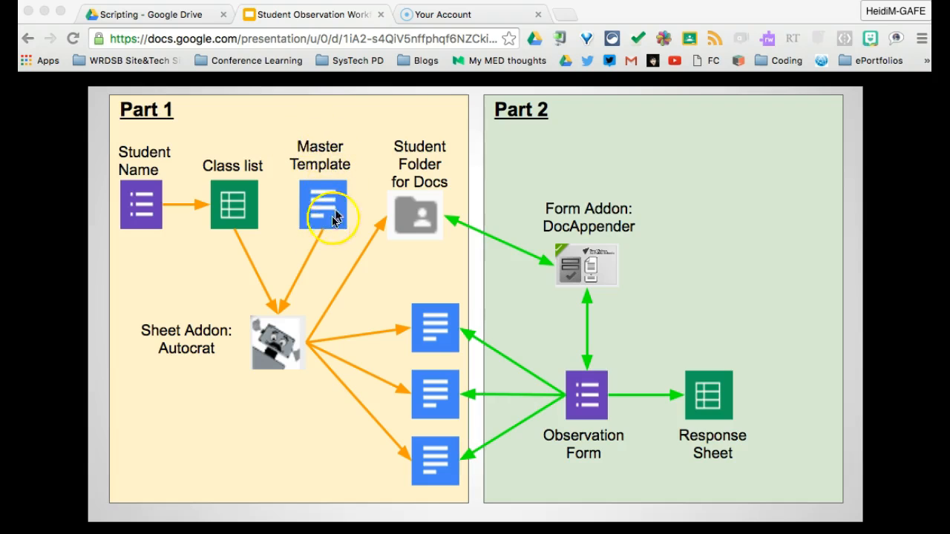
mouse_move(261, 365)
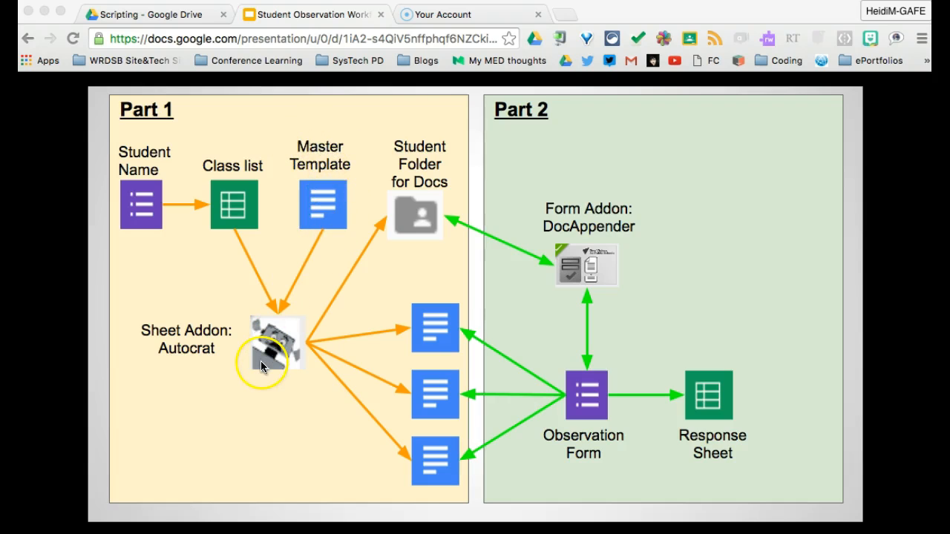
mouse_move(404, 330)
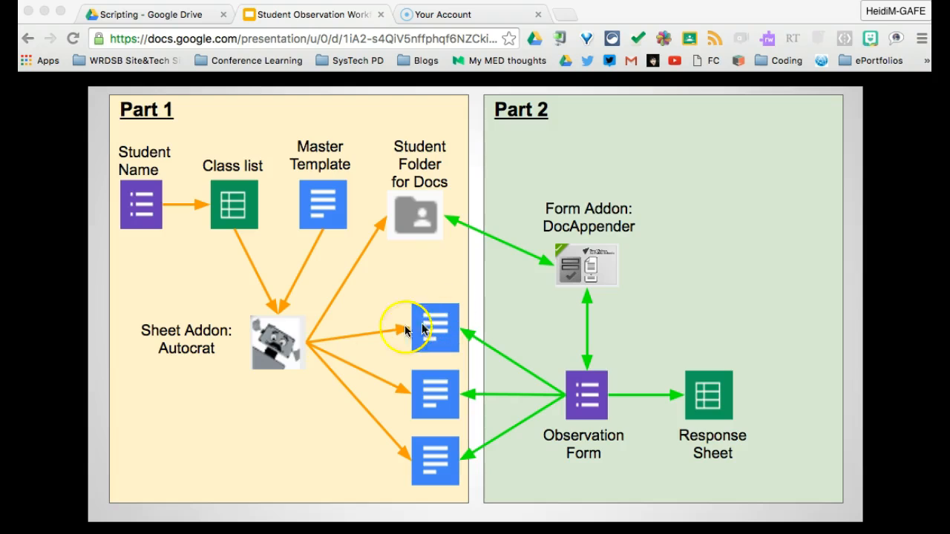
mouse_move(391, 238)
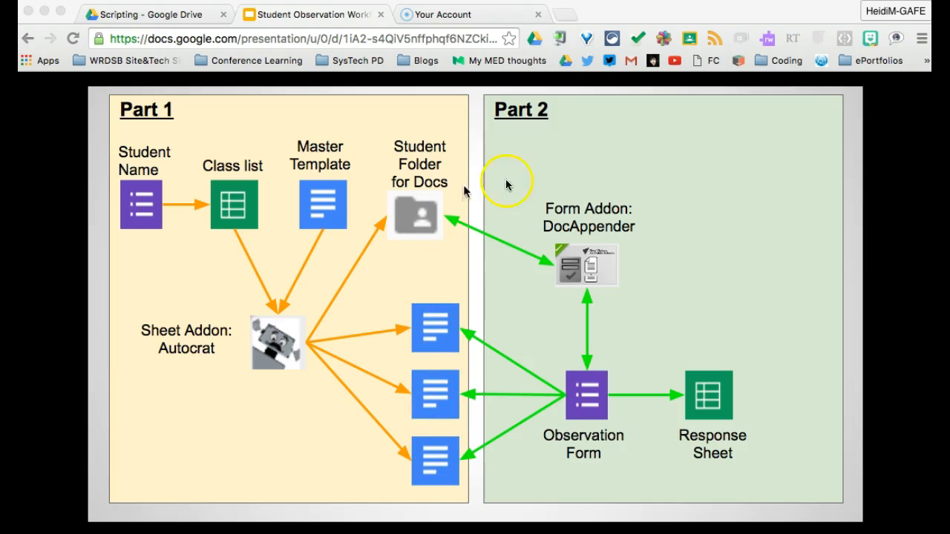
mouse_move(600, 423)
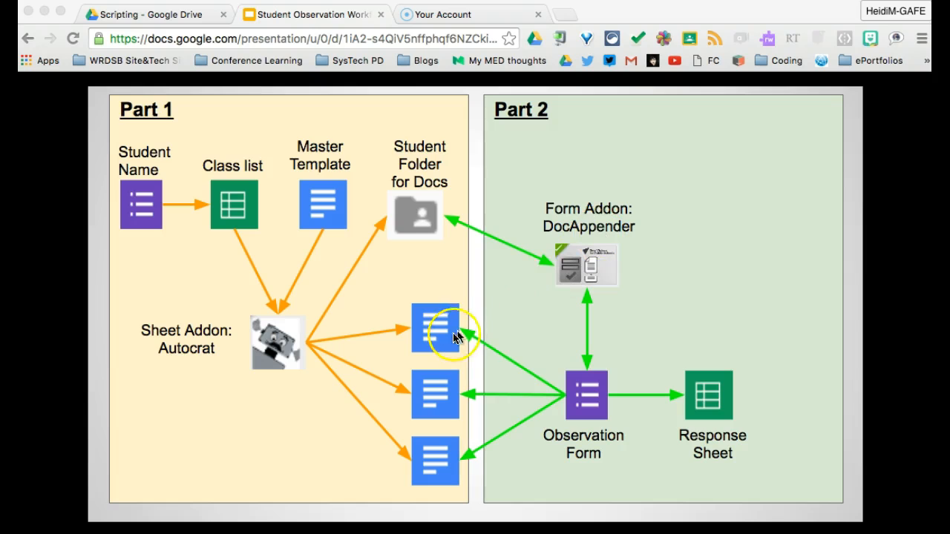
mouse_move(373, 156)
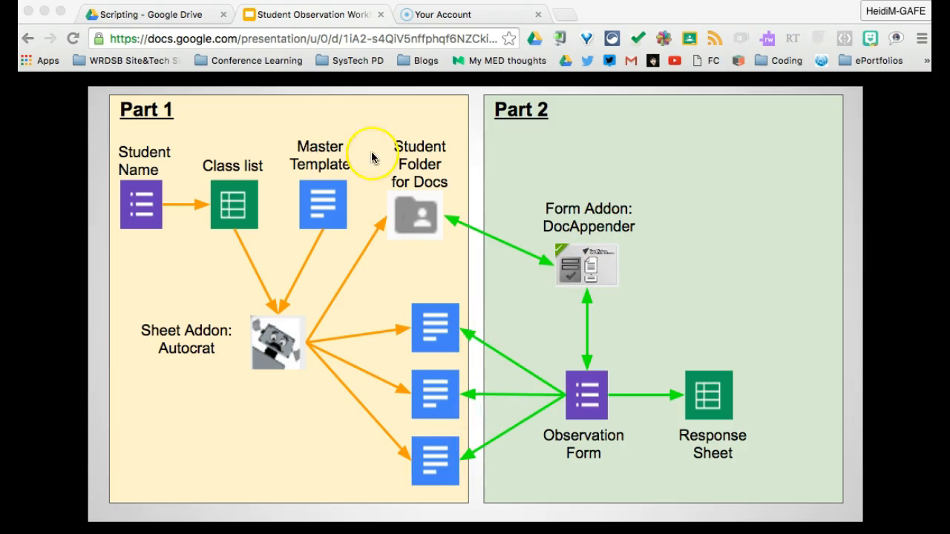
mouse_move(151, 225)
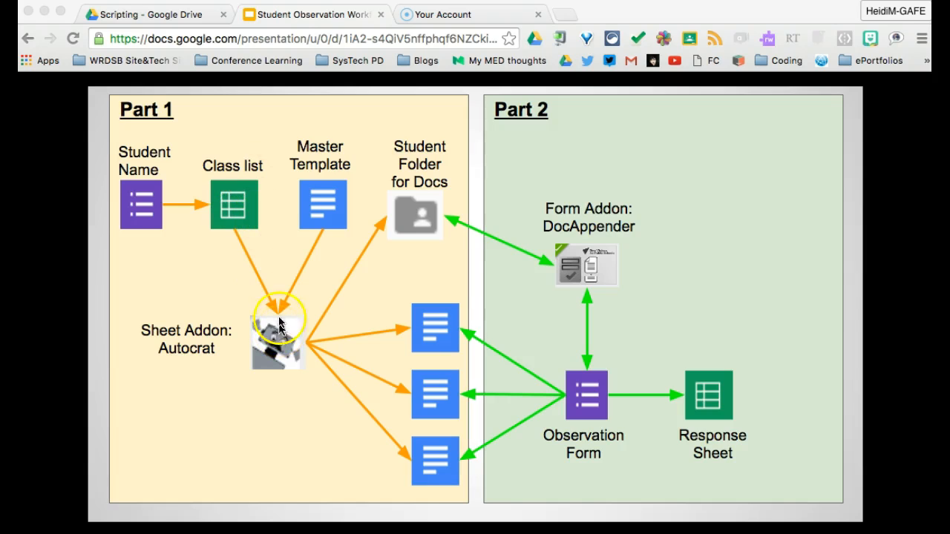
mouse_move(132, 228)
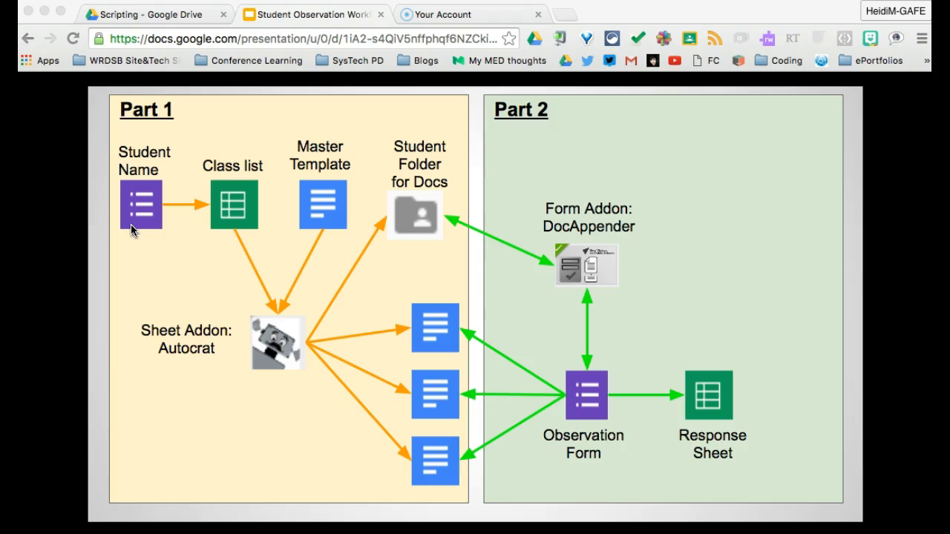
mouse_move(136, 223)
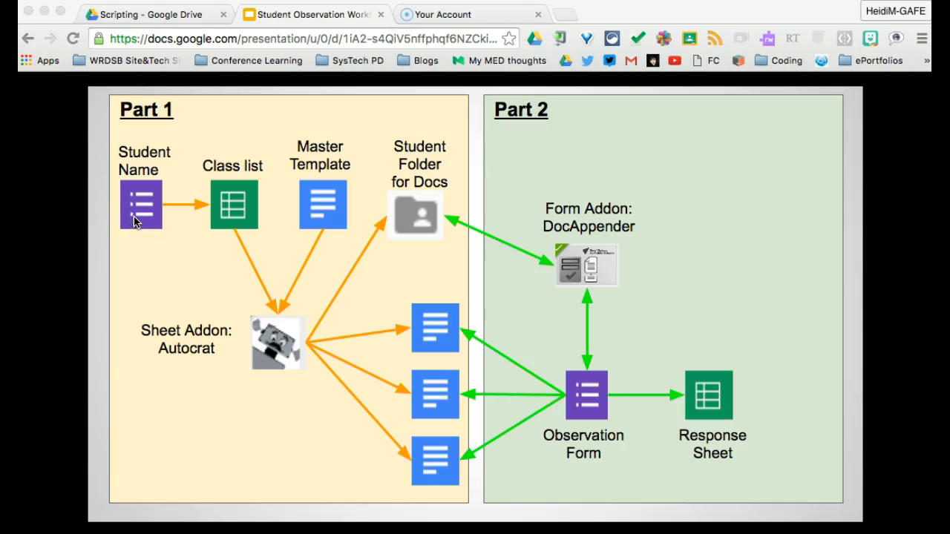
mouse_move(249, 217)
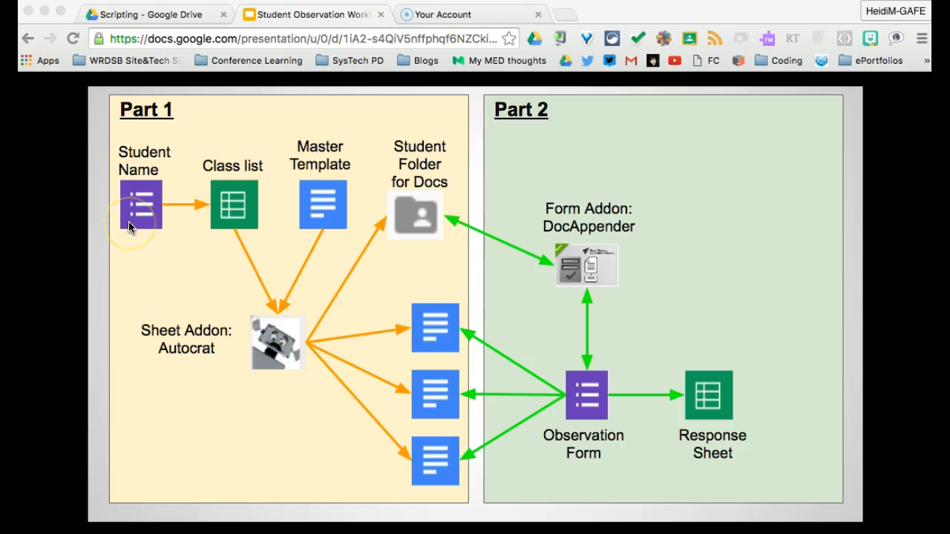
mouse_move(230, 171)
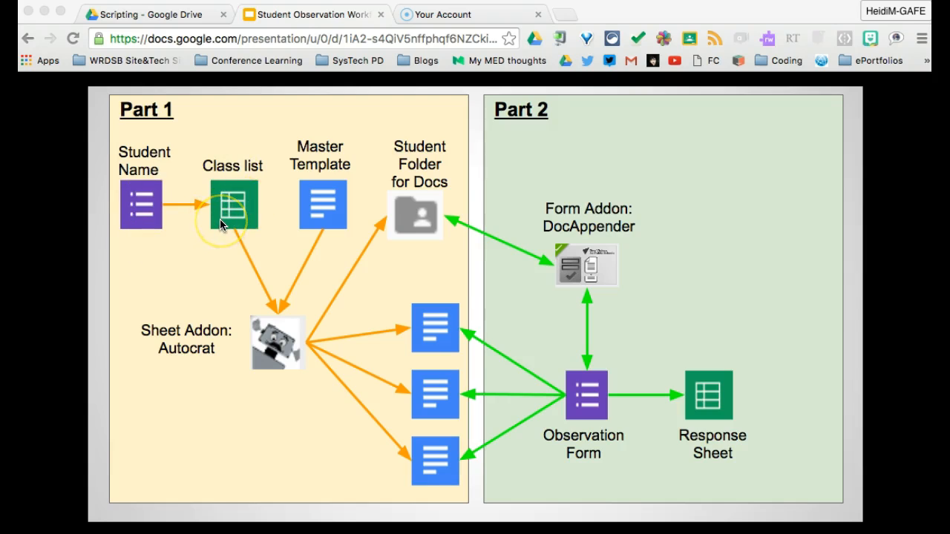
mouse_move(280, 342)
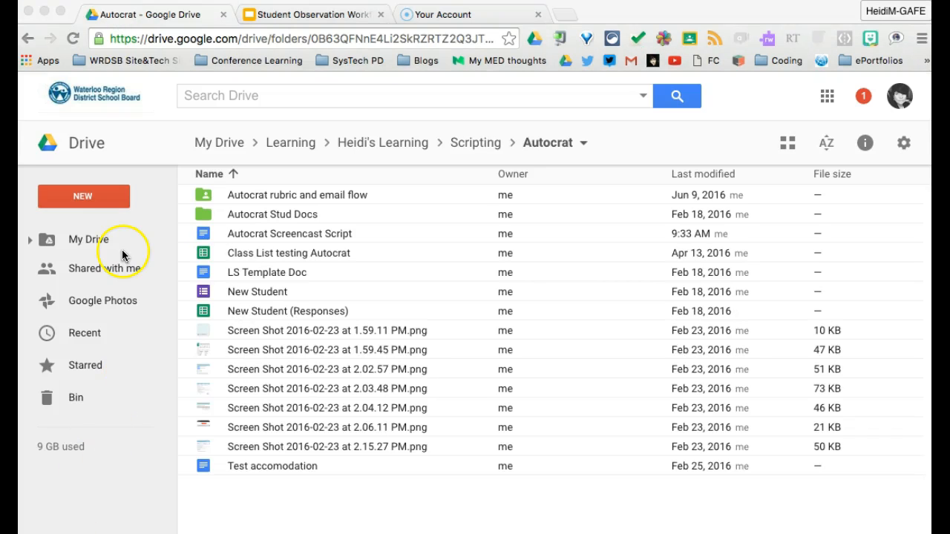
mouse_move(111, 207)
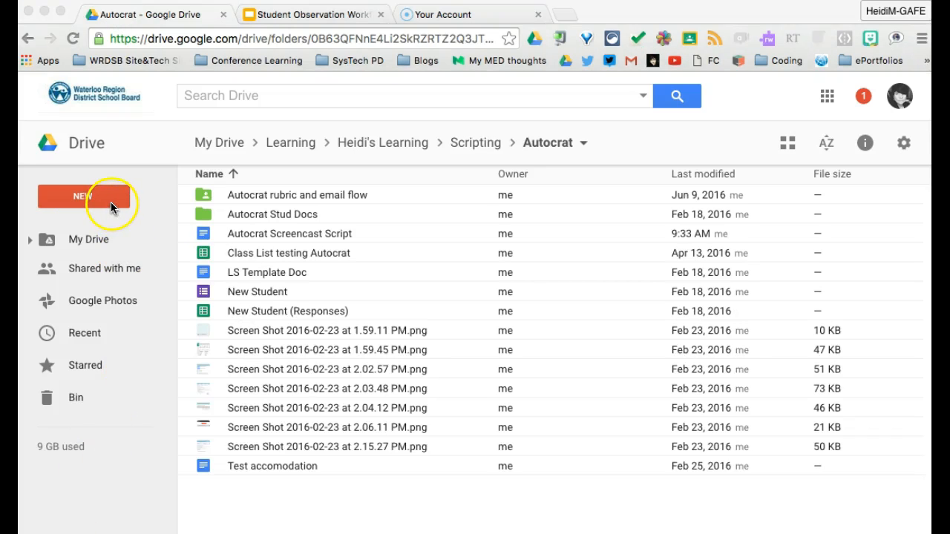
Add a new folder named 'Screencast Tutorial' to the Autocrat Drive folder
click(83, 196)
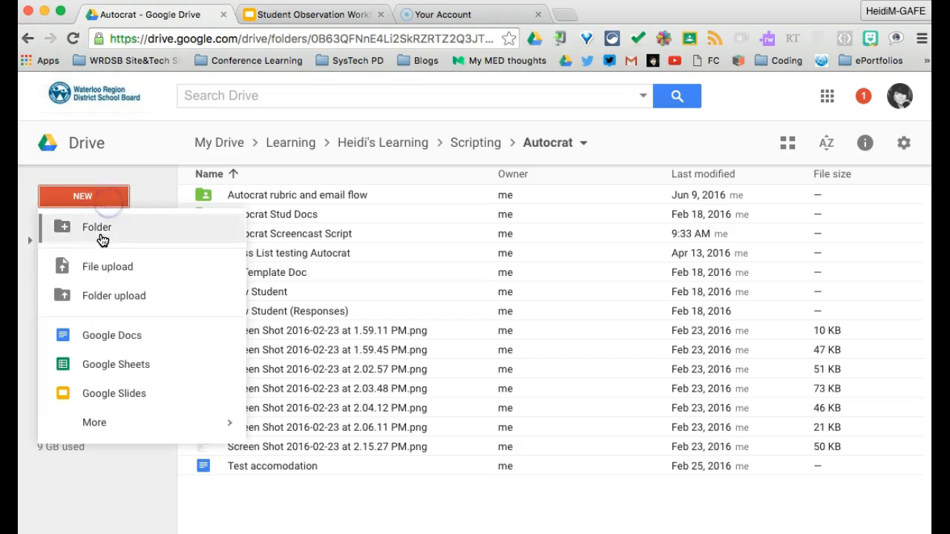
click(96, 227)
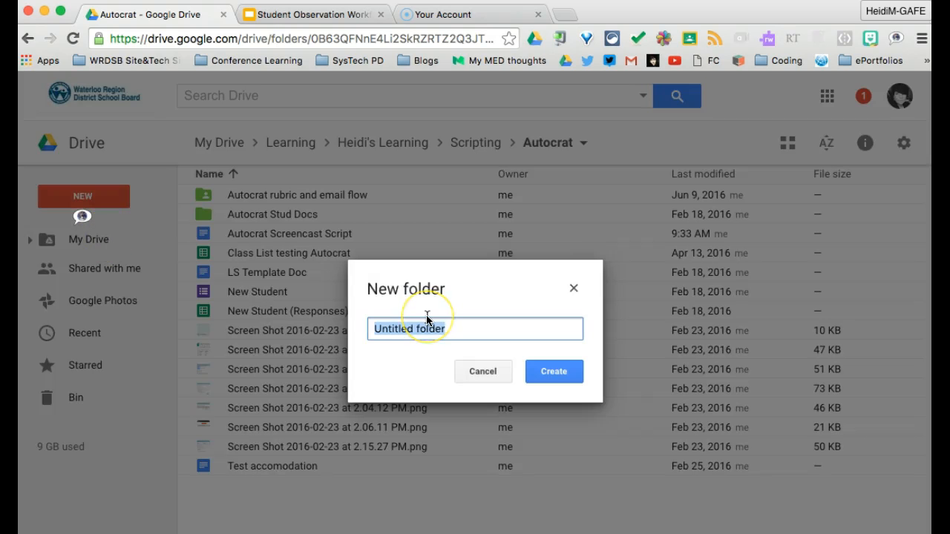
text(Screencast Tutorial)
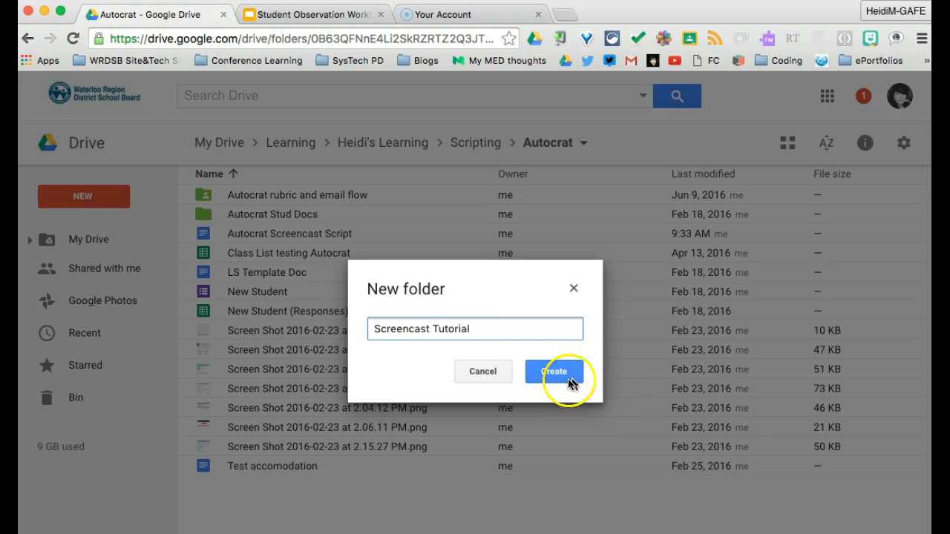
click(553, 372)
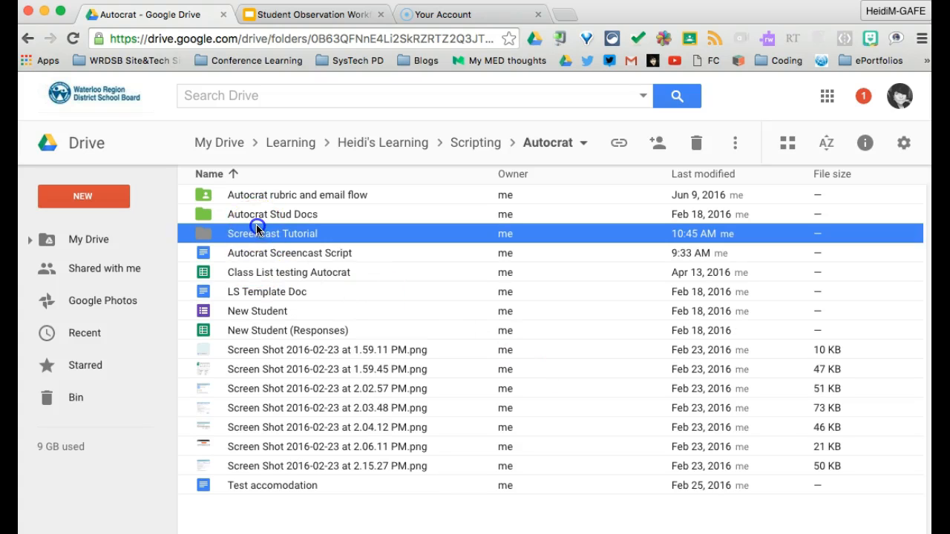
Inside Screencast Tutorial, create a 'Student Observations' folder and start a blank Google Form
double_click(272, 233)
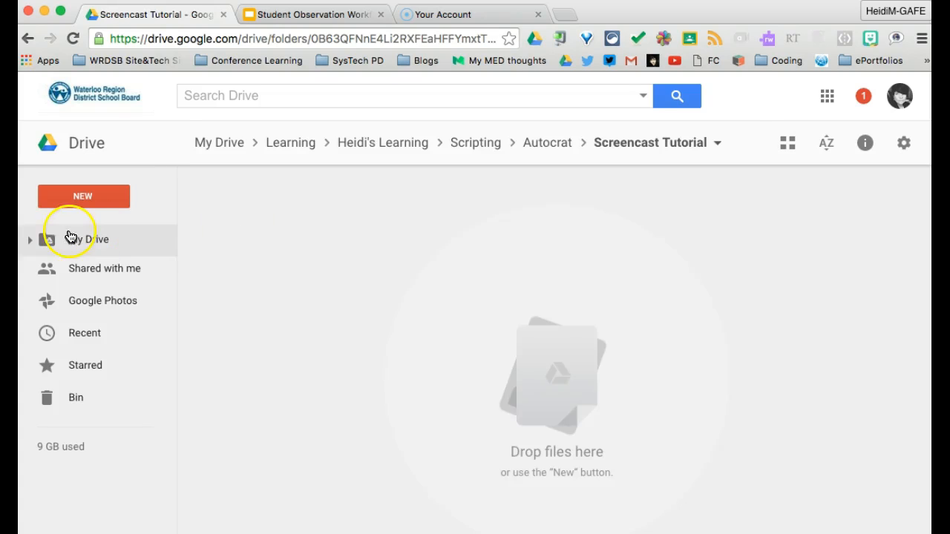
click(83, 196)
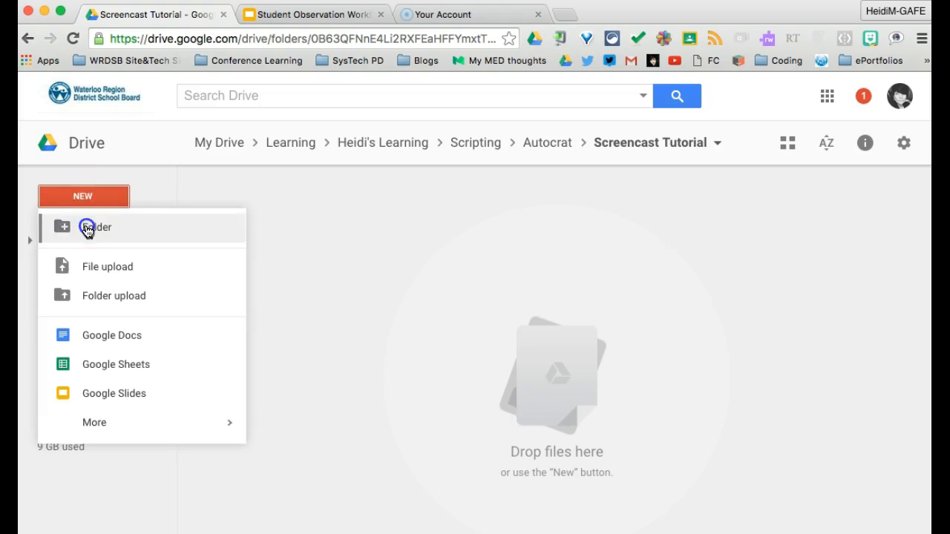
click(95, 227)
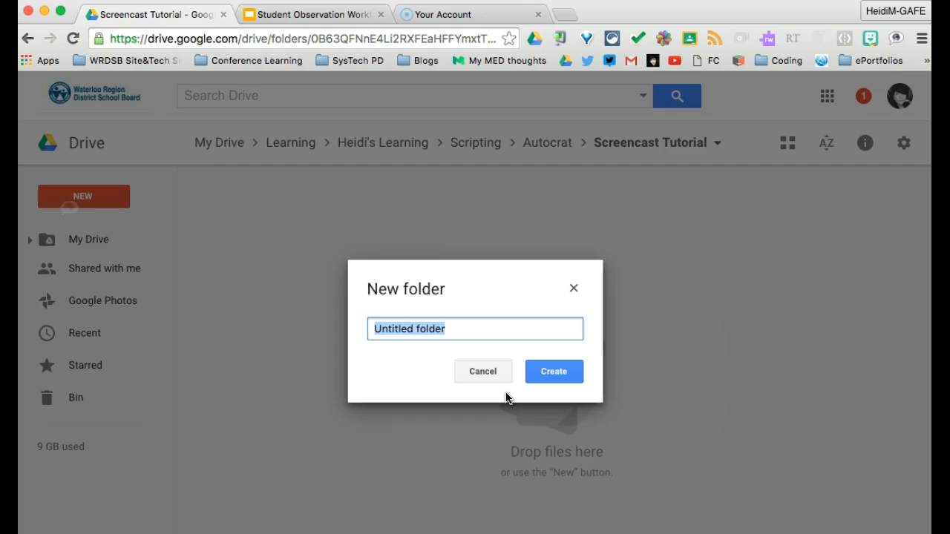
text(Student Observations)
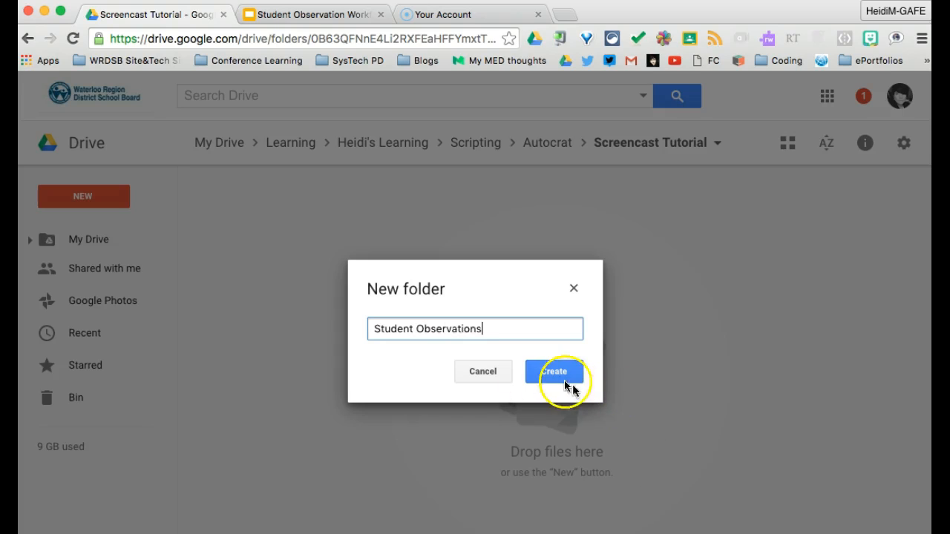
click(553, 371)
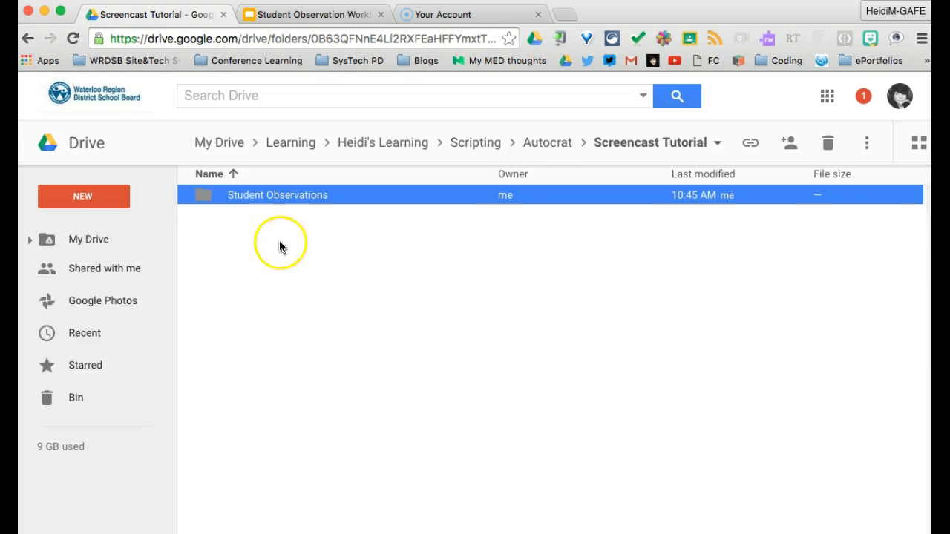
mouse_move(74, 239)
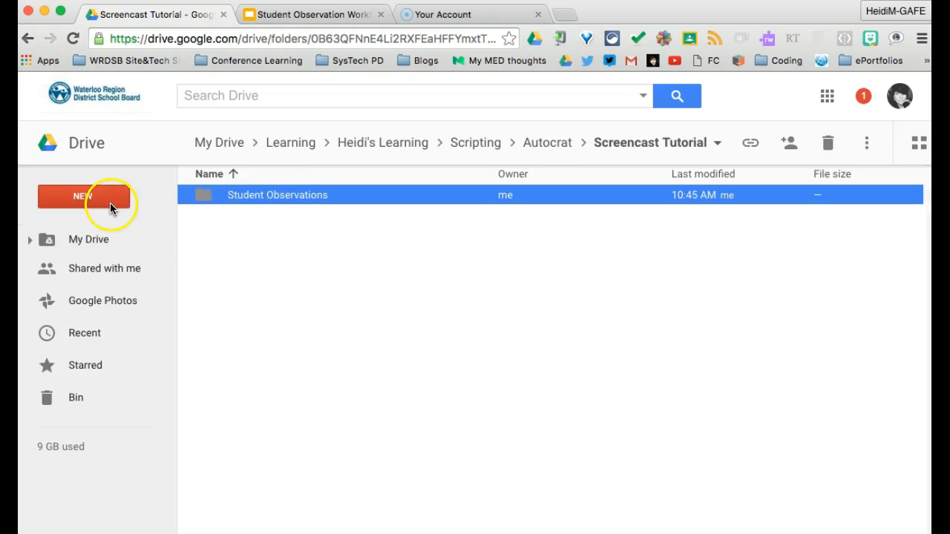
click(83, 195)
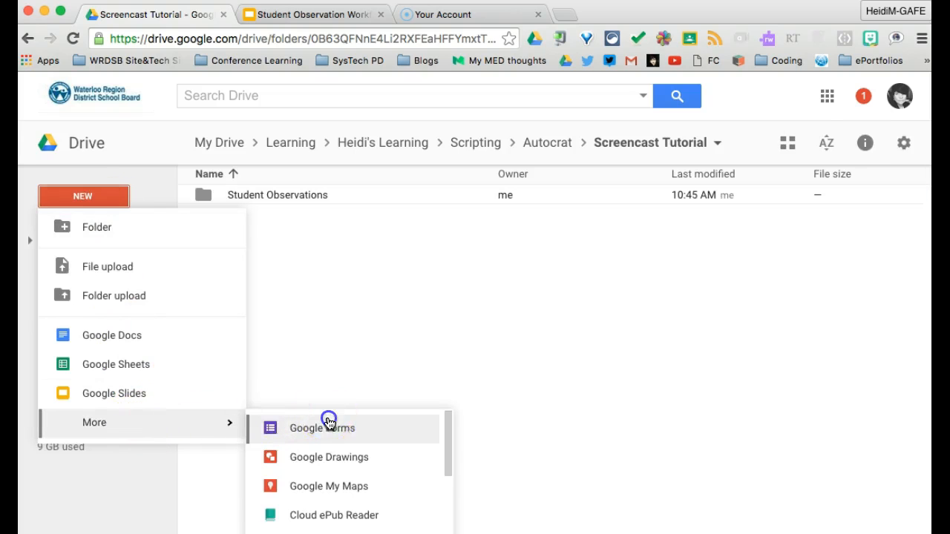
click(322, 429)
text(Student)
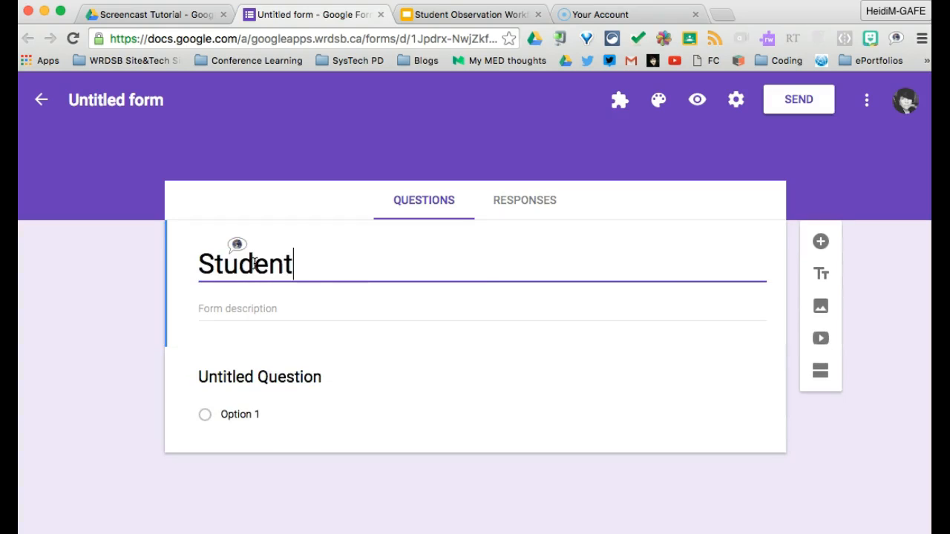
Title the form 'Student Name' with a required short-answer 'Student Name' question
text(Name)
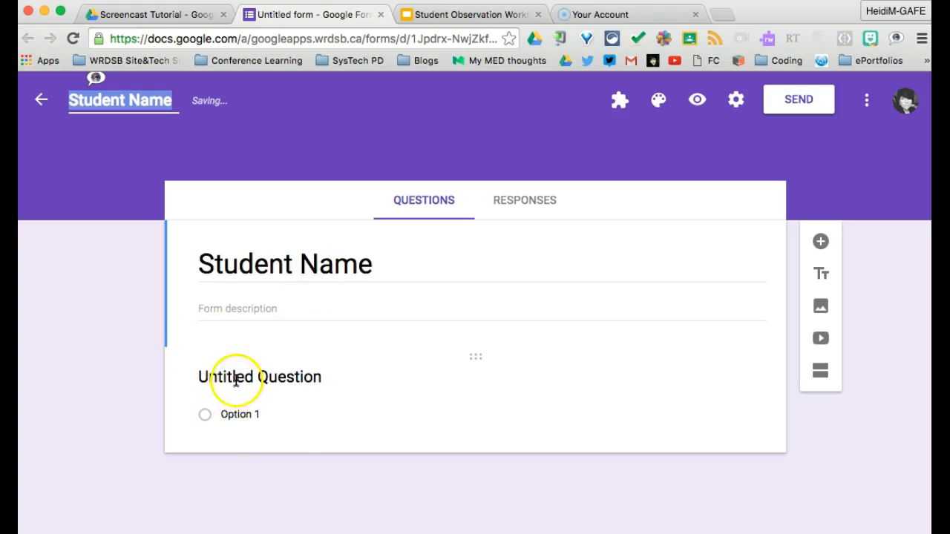
text(Student)
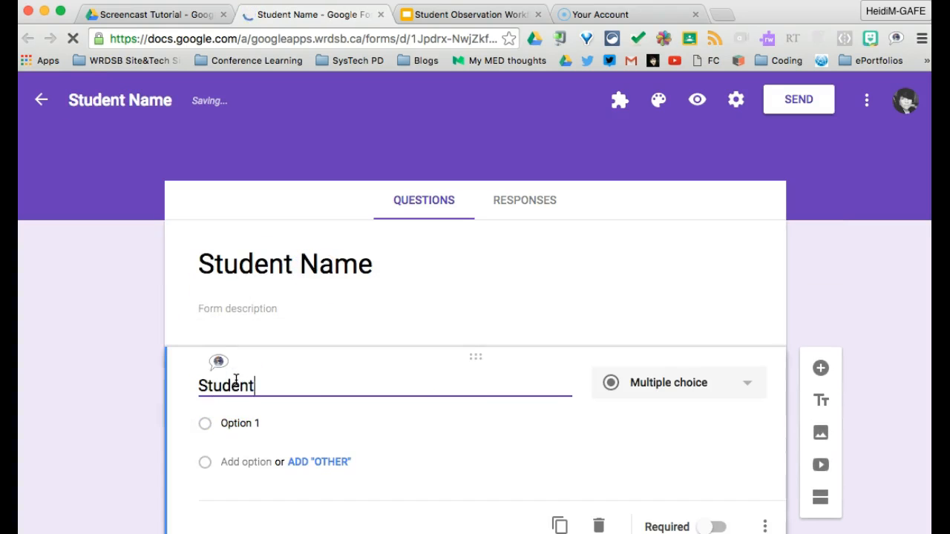
click(676, 382)
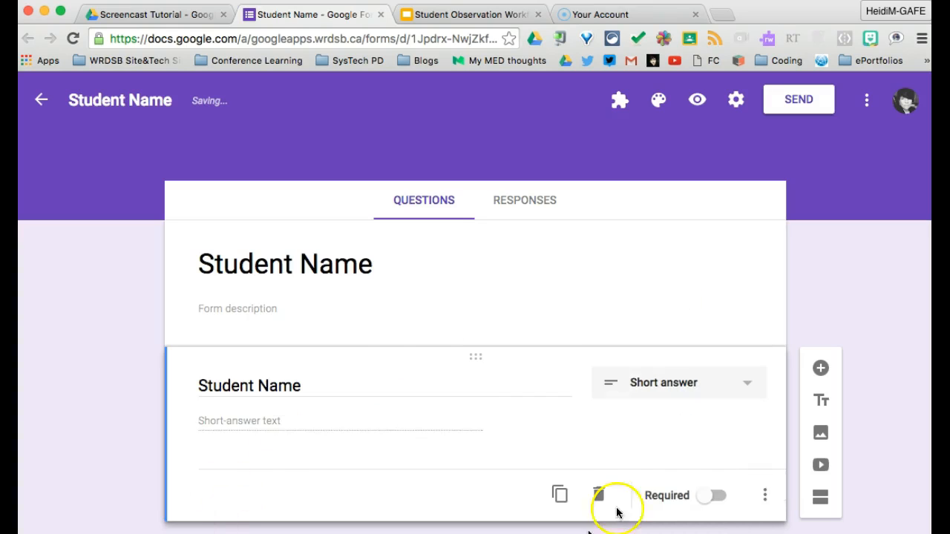
click(712, 495)
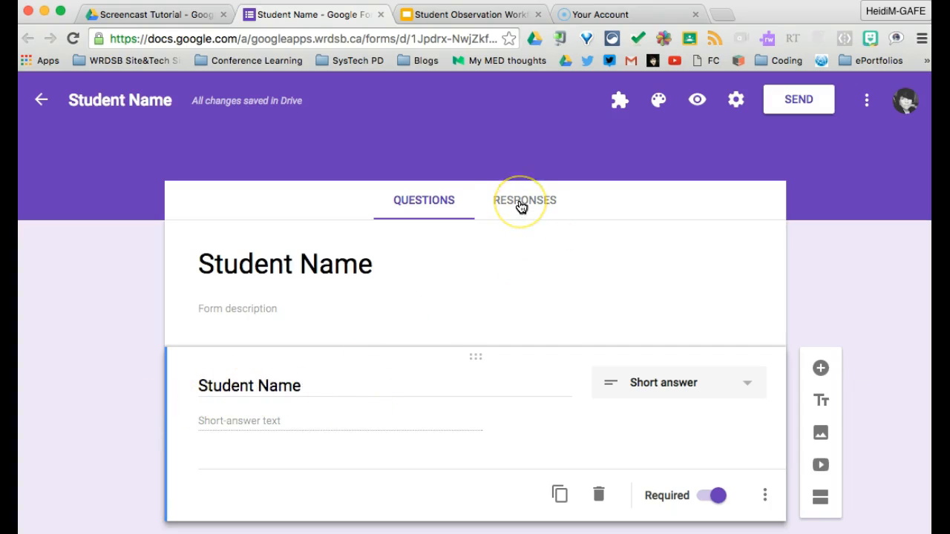
Create the linked 'Student Name (Responses)' spreadsheet from the form's Responses tab
click(525, 200)
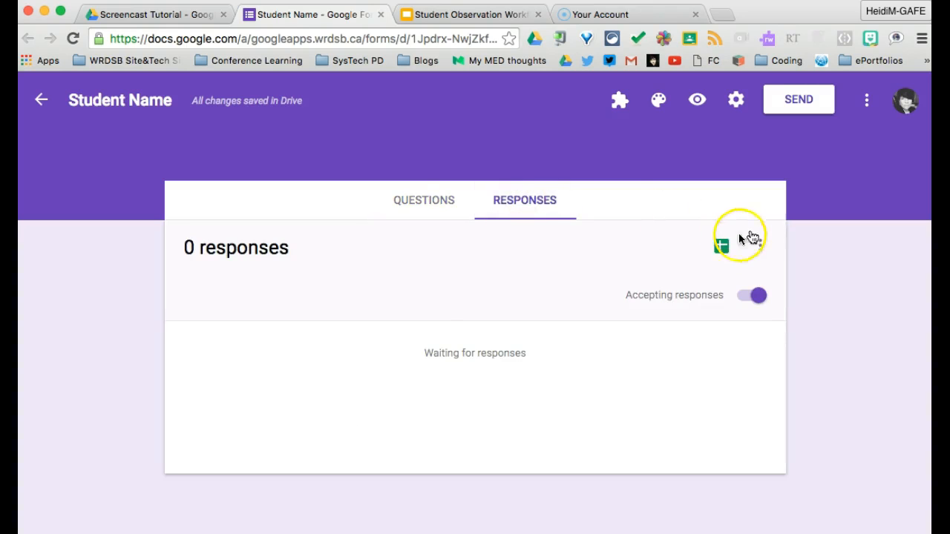
click(721, 245)
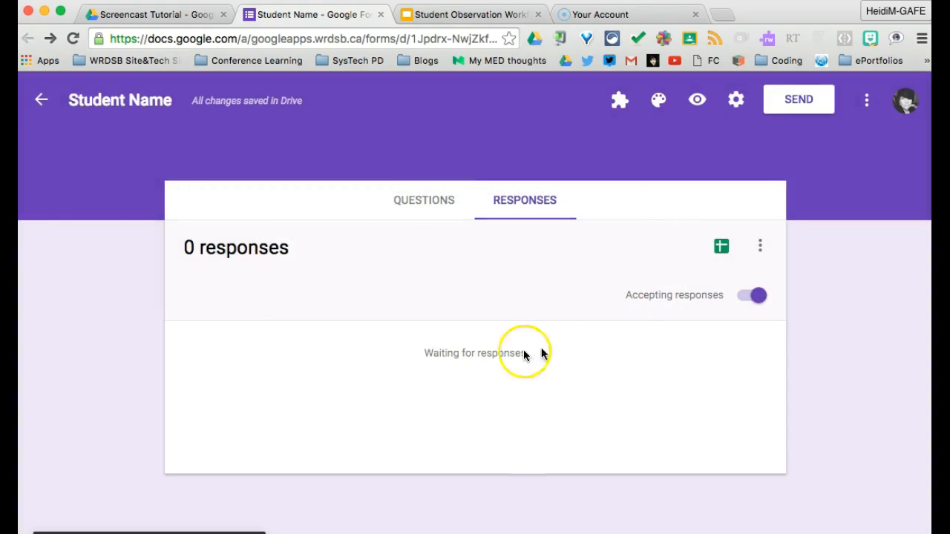
mouse_move(720, 247)
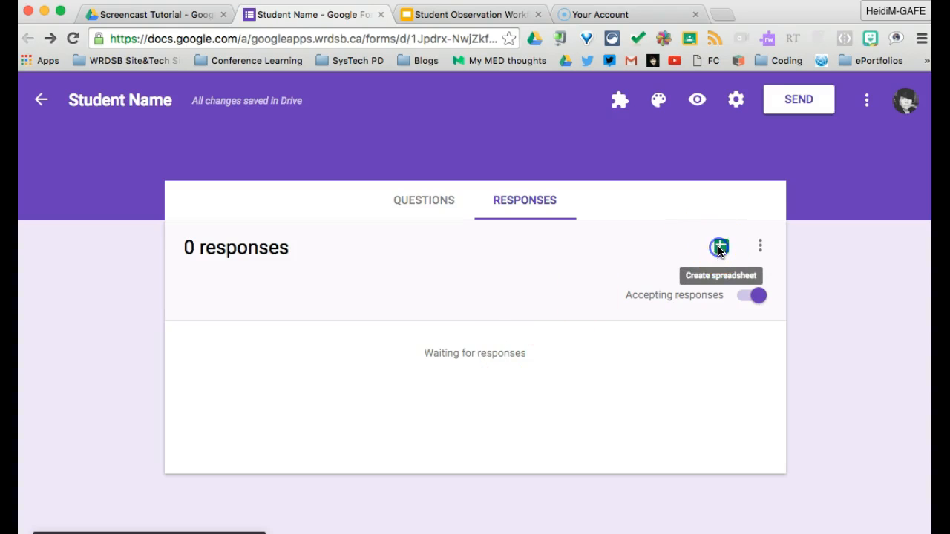
click(719, 247)
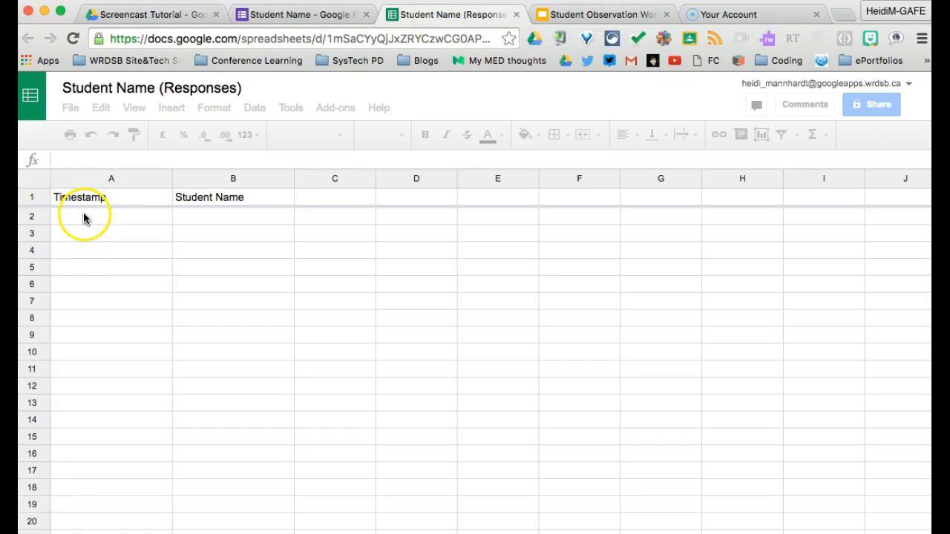
click(111, 197)
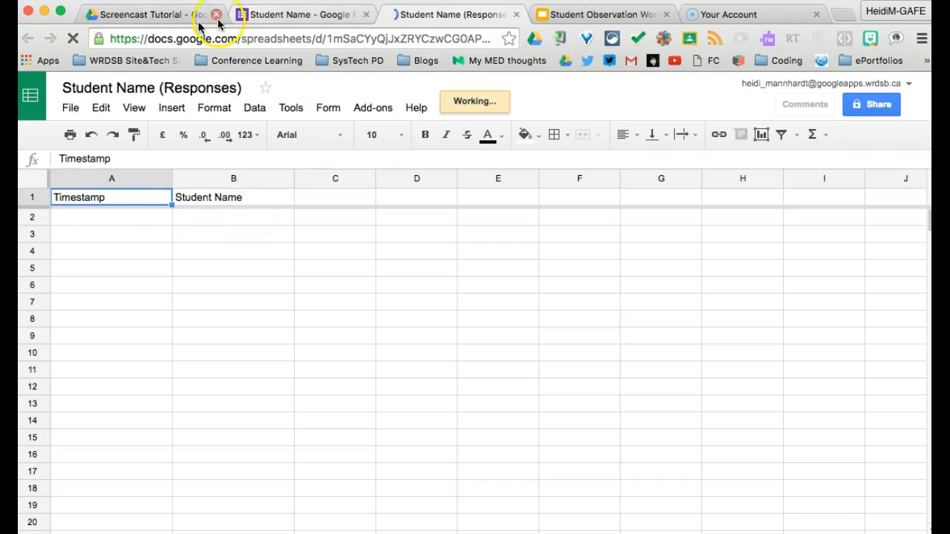
Return to the Screencast Tutorial folder and review the new folder, form and sheet
click(141, 14)
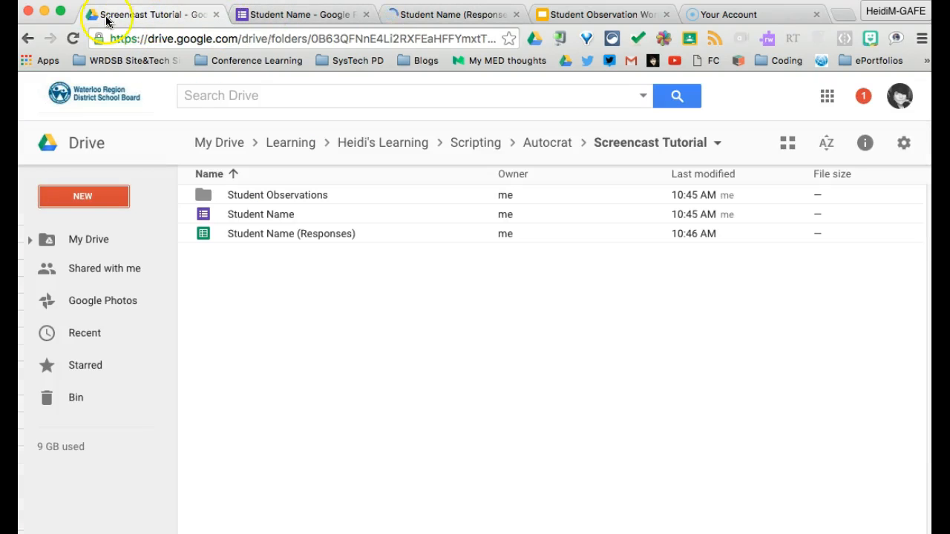
click(277, 195)
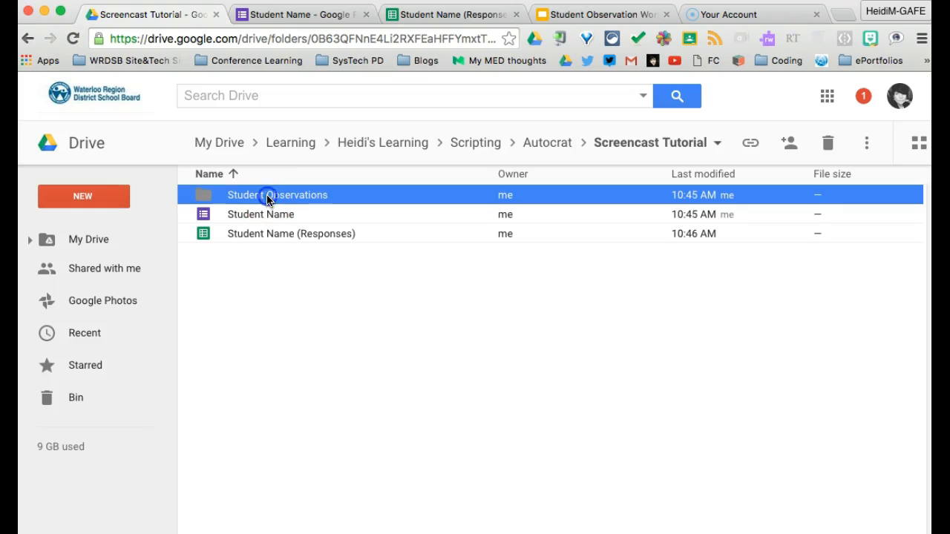
click(261, 214)
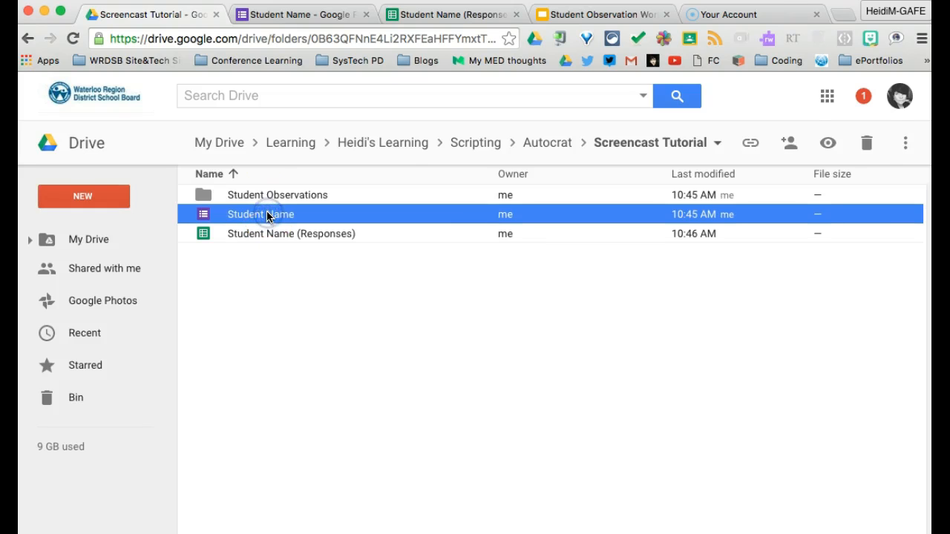
click(291, 233)
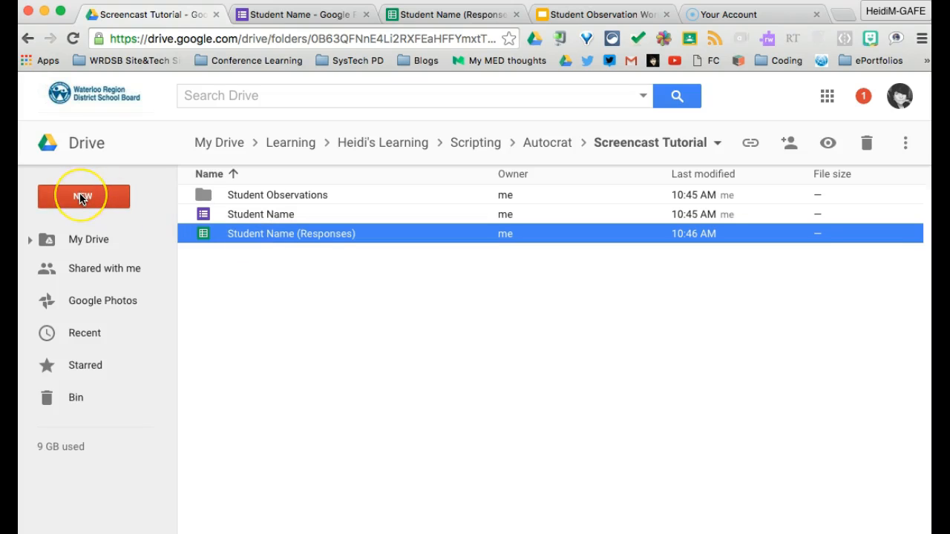
click(83, 196)
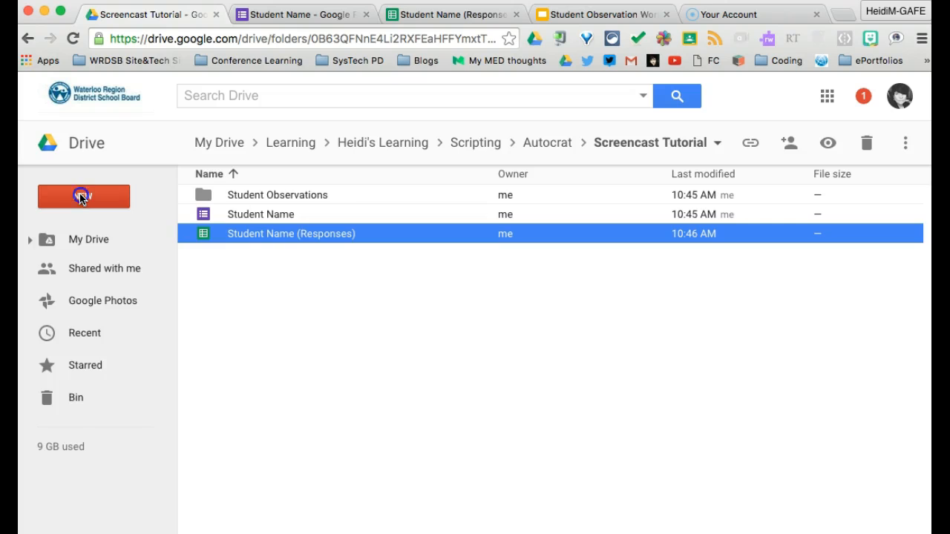
click(83, 196)
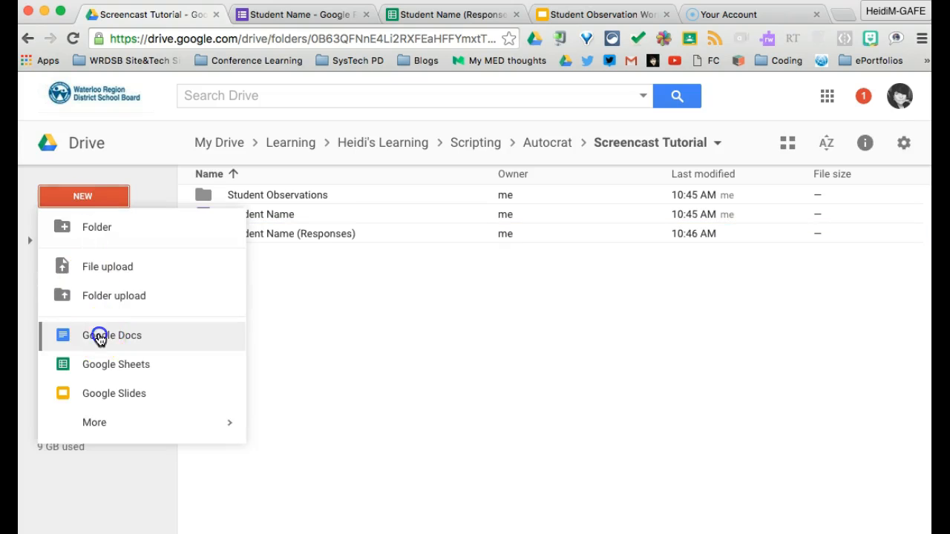
Create a new Google Doc and rename it 'Student Master Template'
click(112, 335)
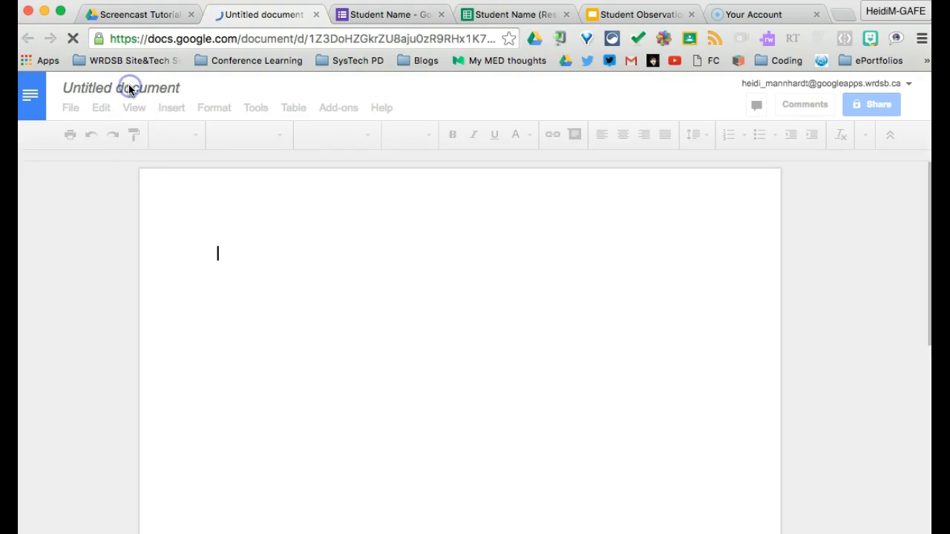
click(121, 87)
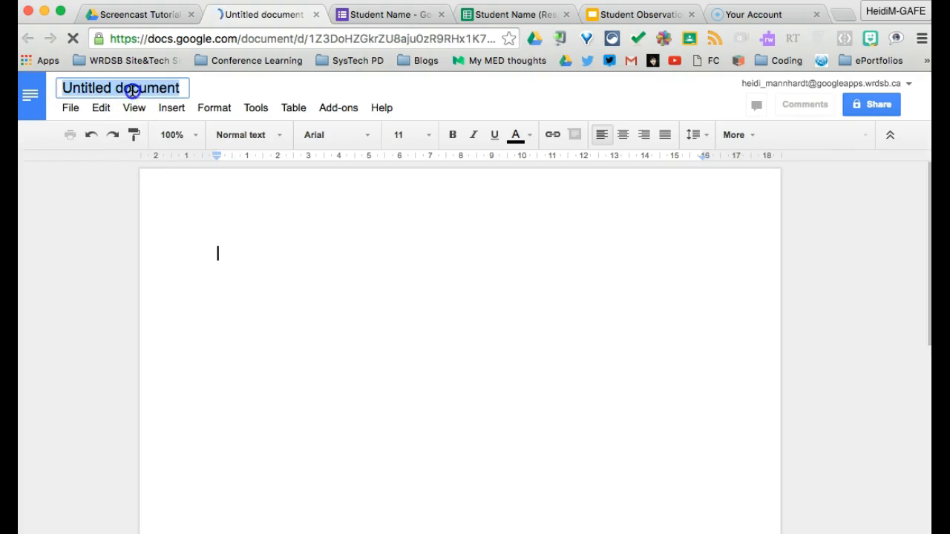
text(STuden)
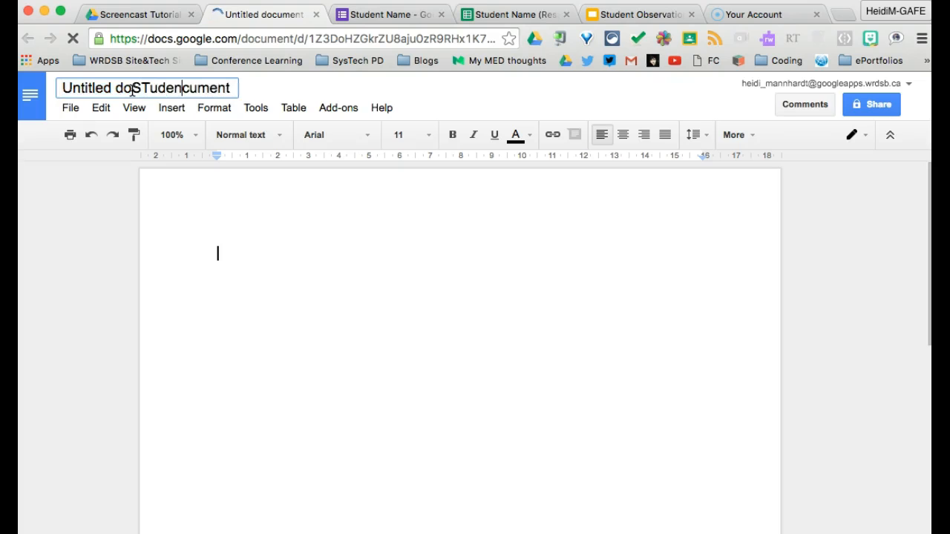
triple_click(146, 87)
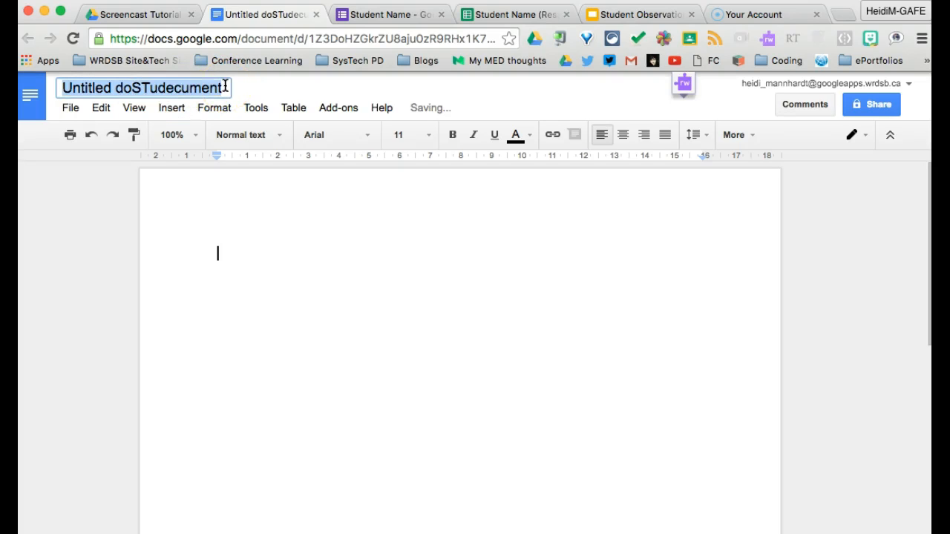
text(Student)
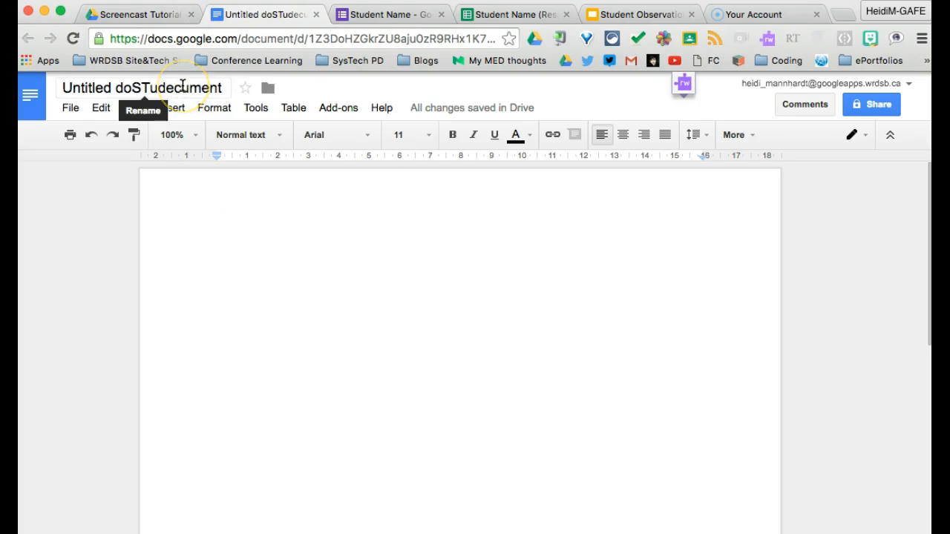
text(Student Master Template)
click(462, 253)
text(<<)
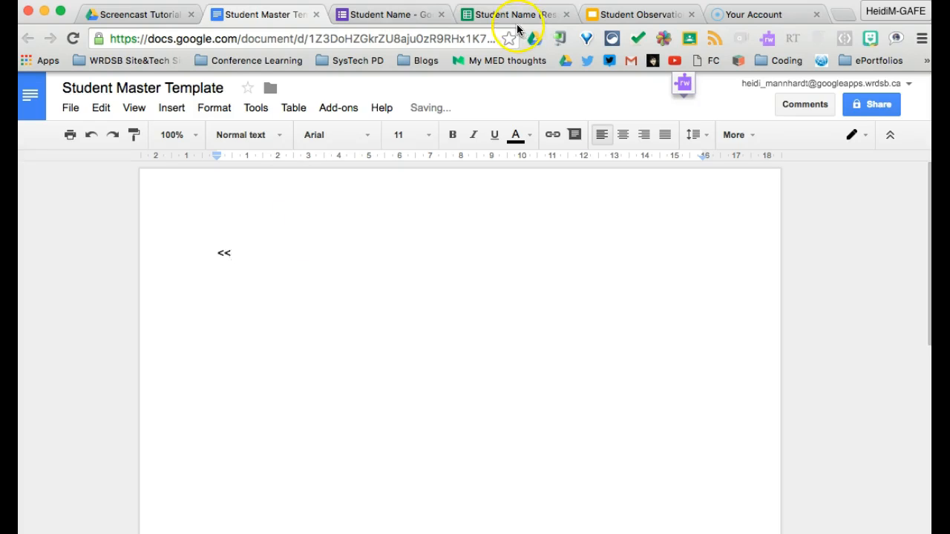
Close the merge tag so the body reads '<<Student Name>>', then start a new line
click(512, 13)
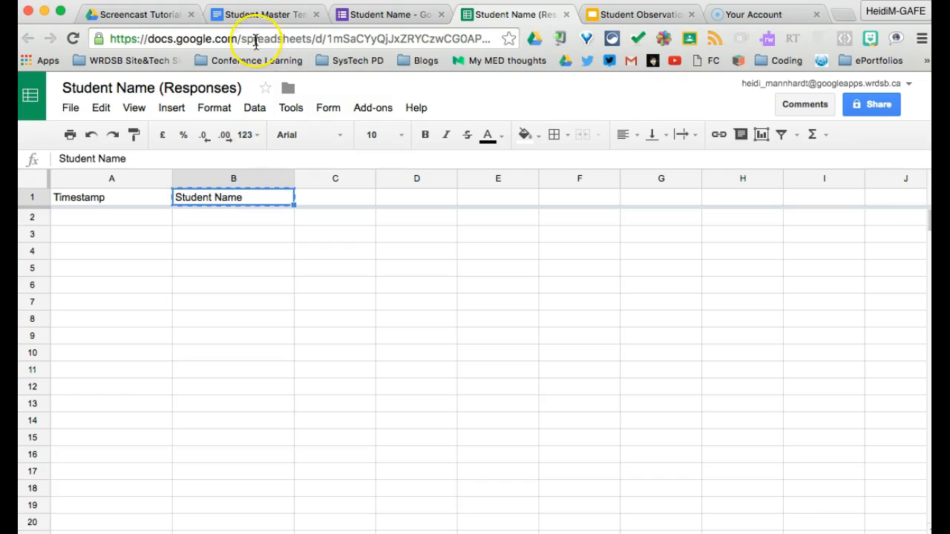
click(264, 14)
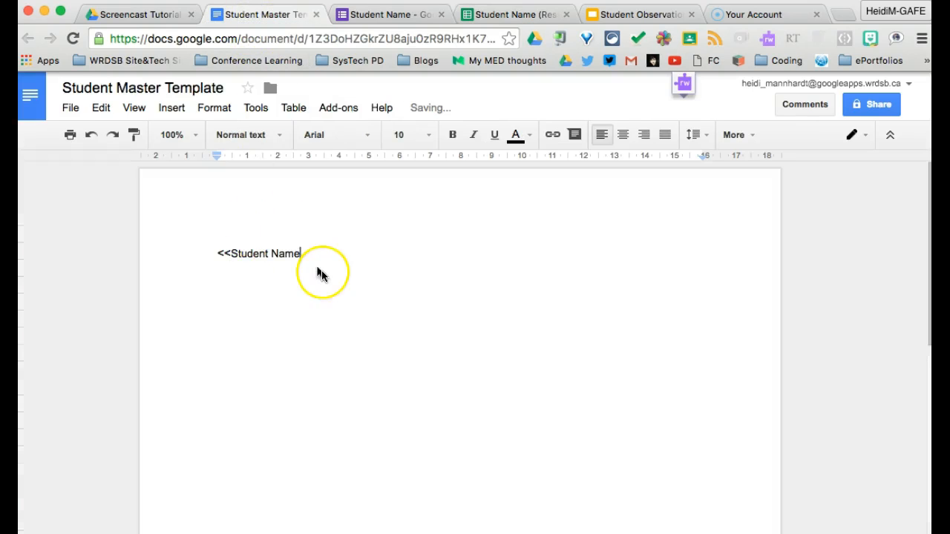
text(>>)
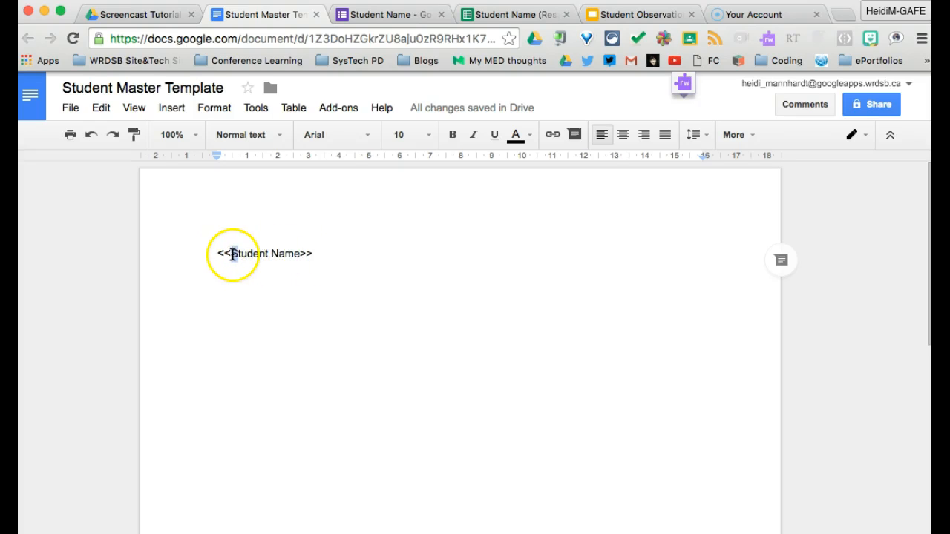
double_click(264, 254)
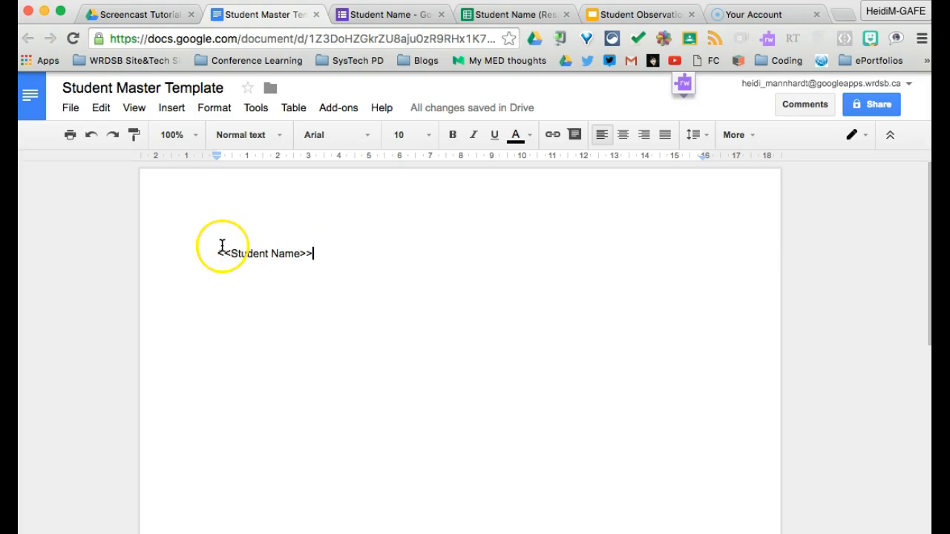
mouse_move(343, 262)
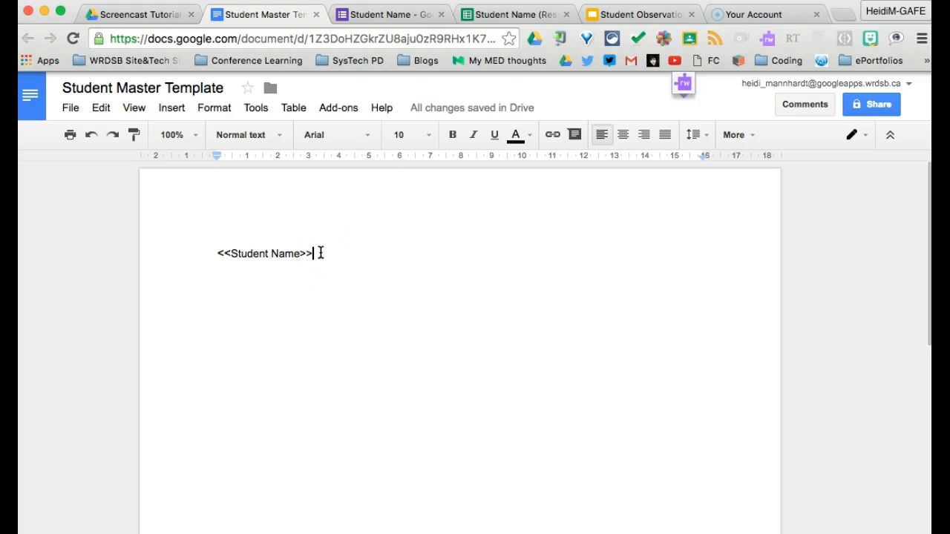
key(enter)
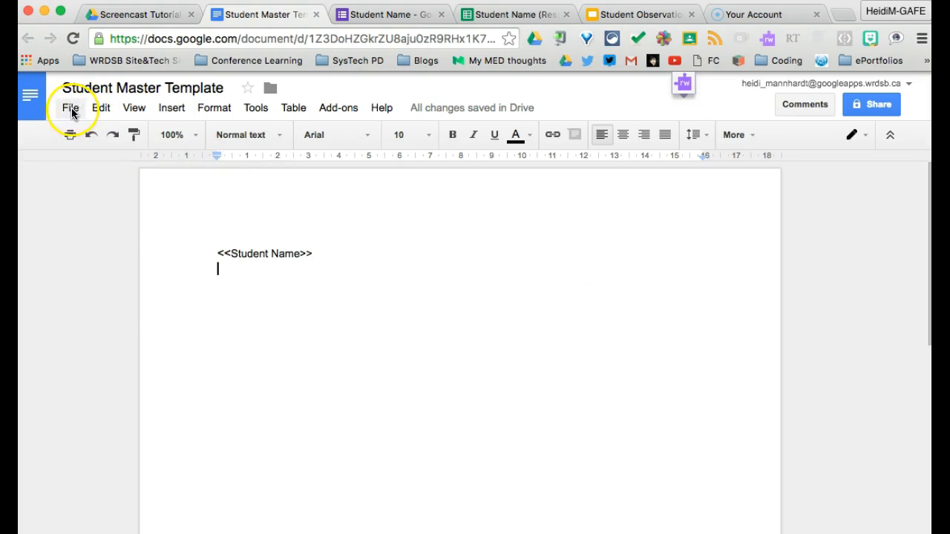
Set the template to landscape orientation with 1.54 cm margins in Page setup
click(70, 107)
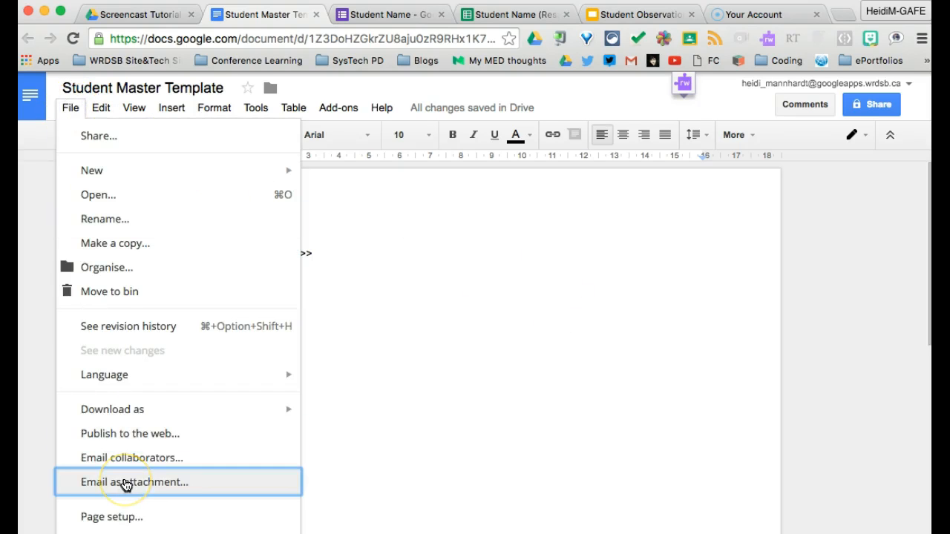
mouse_move(122, 517)
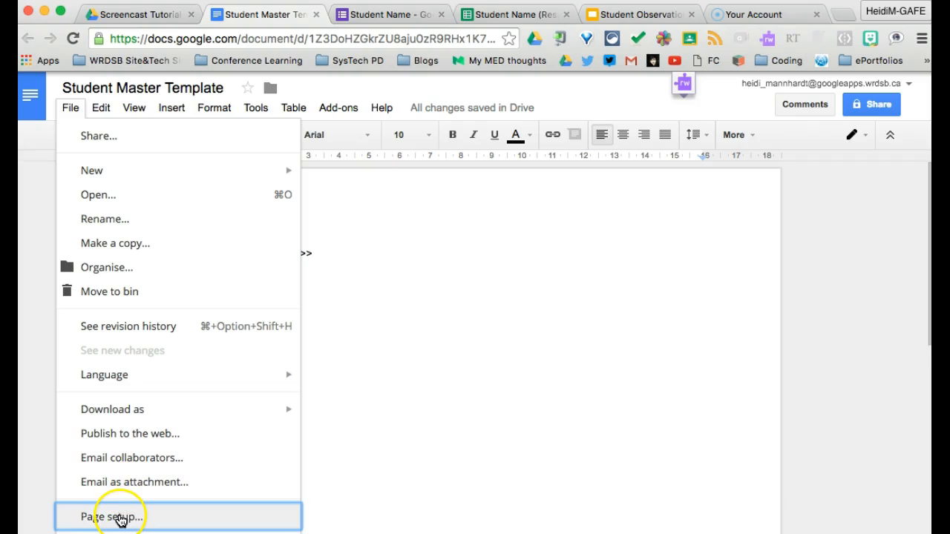
click(112, 517)
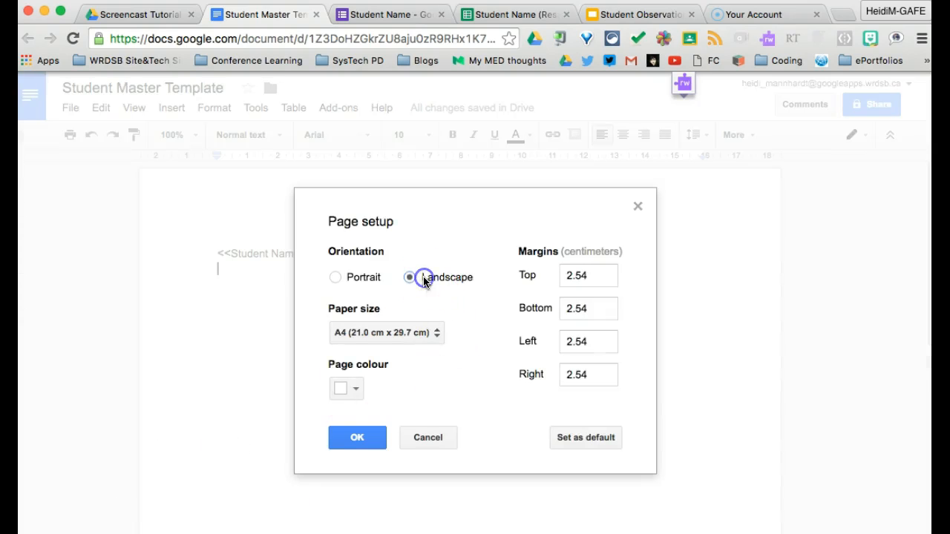
click(409, 277)
text(1.54)
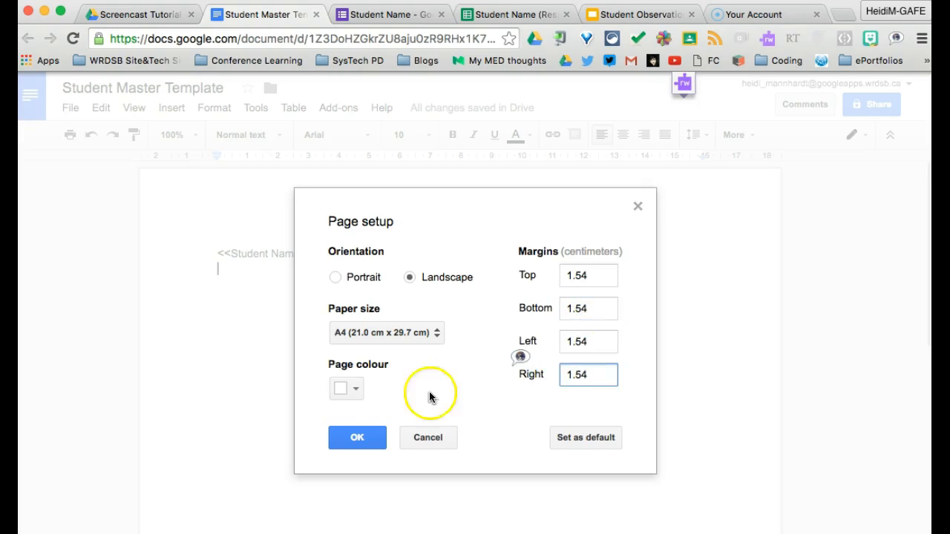
click(357, 438)
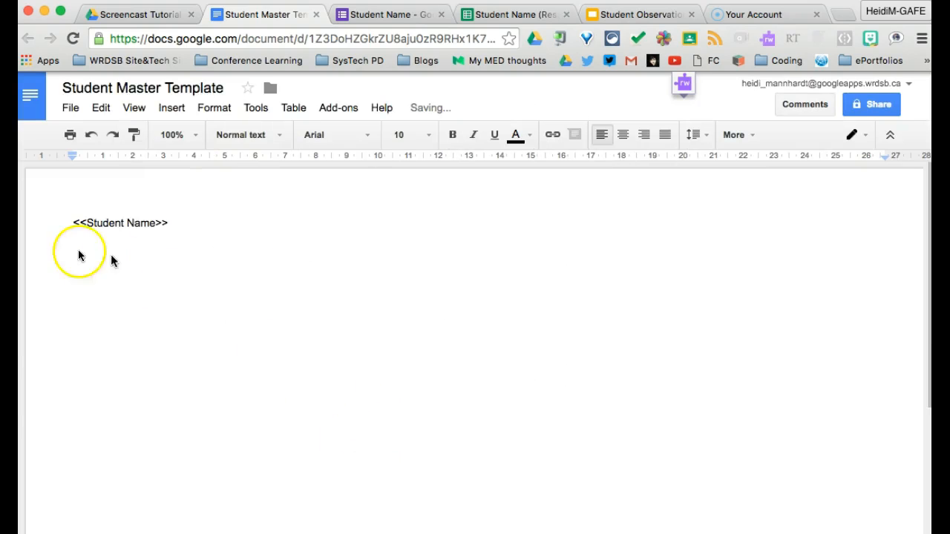
mouse_move(321, 342)
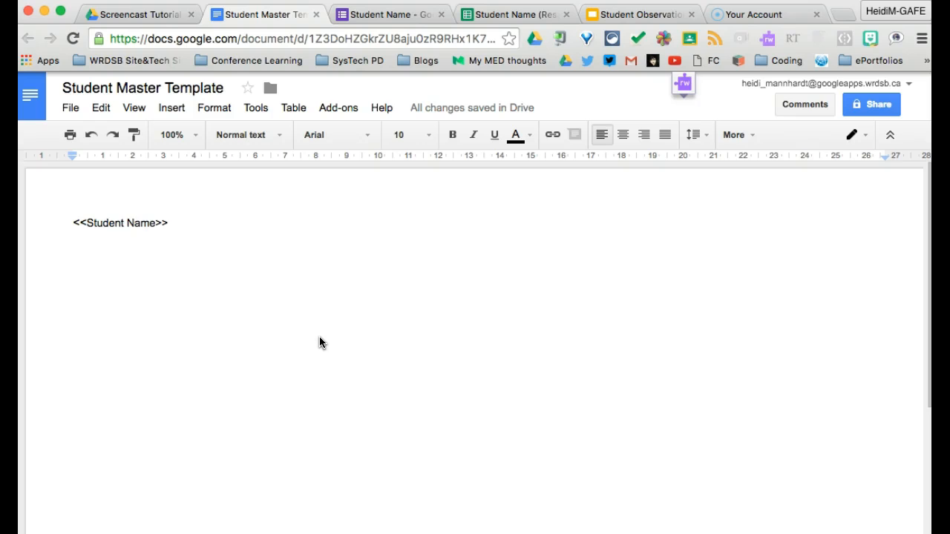
mouse_move(95, 279)
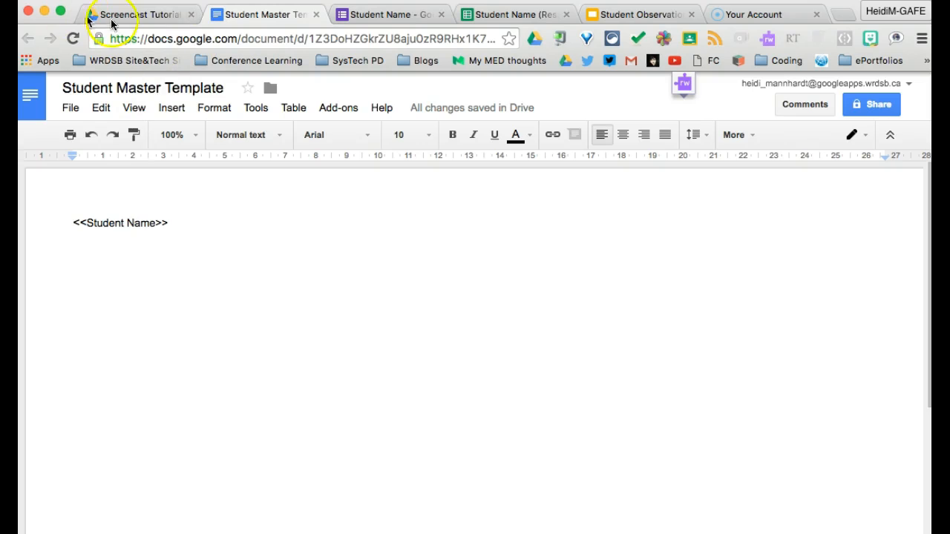
Highlight the Student Observations folder, Student Master Template and Student Name (Responses) sheet in Drive
click(137, 13)
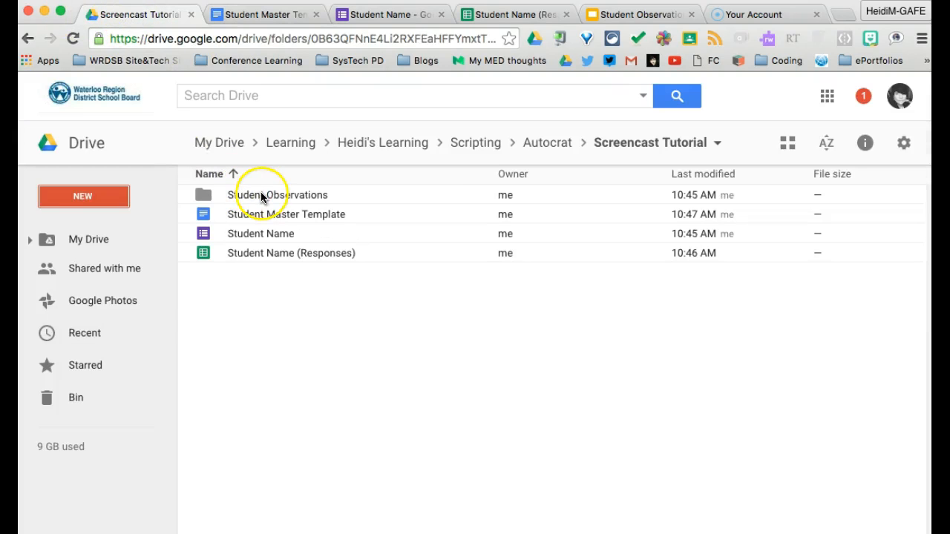
click(279, 194)
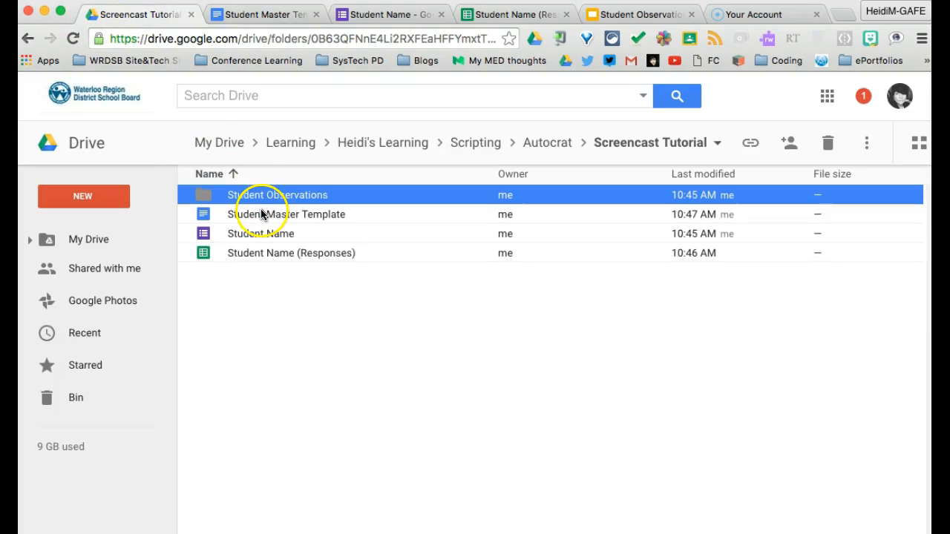
click(285, 214)
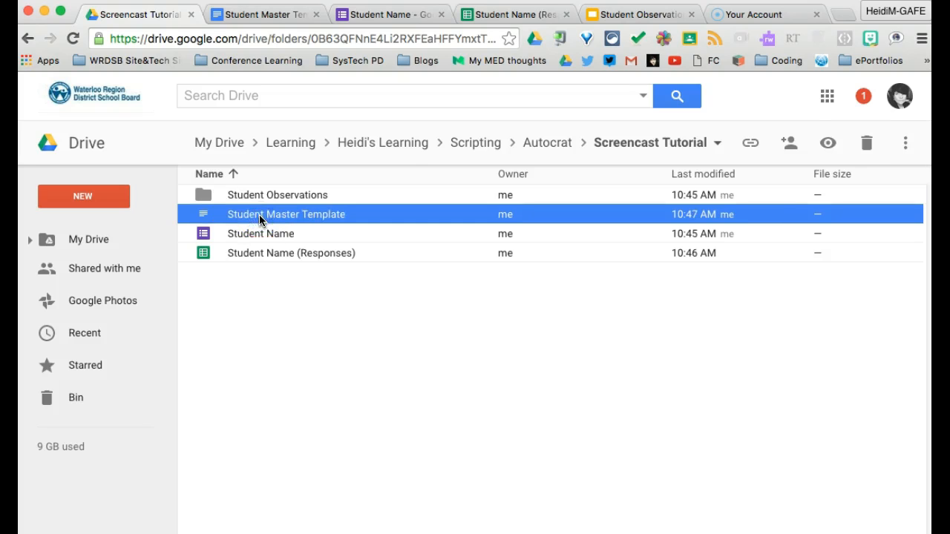
click(291, 253)
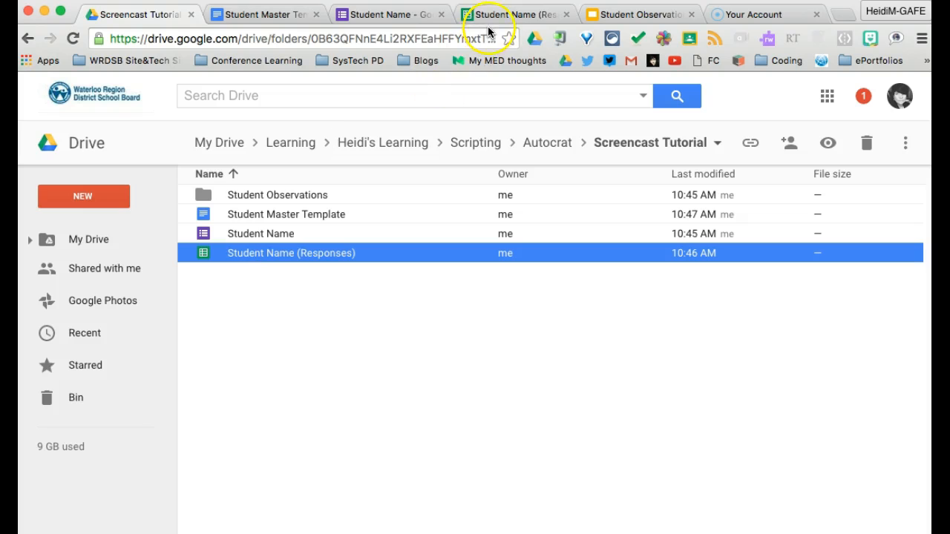
Switch to the Student Name (Responses) sheet and open its Add-ons list to reach autoCrat
click(512, 15)
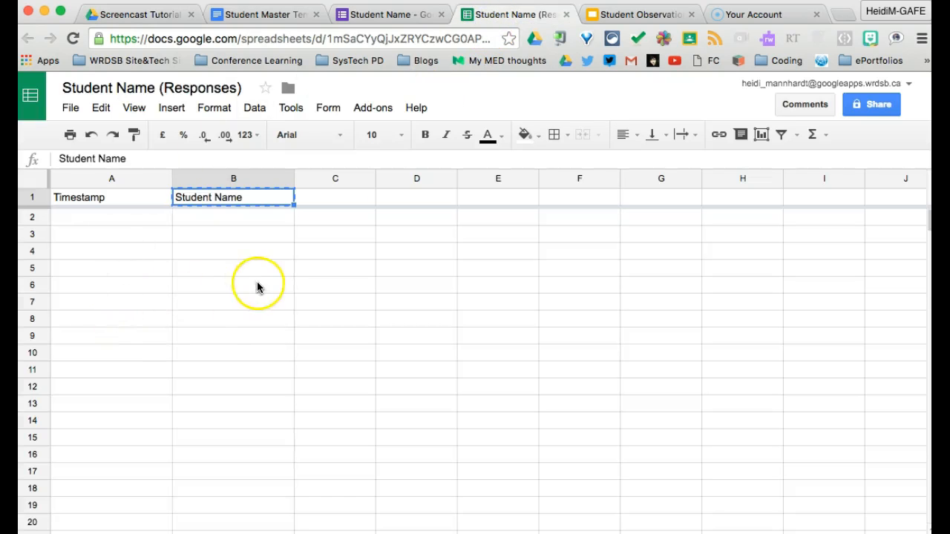
click(373, 108)
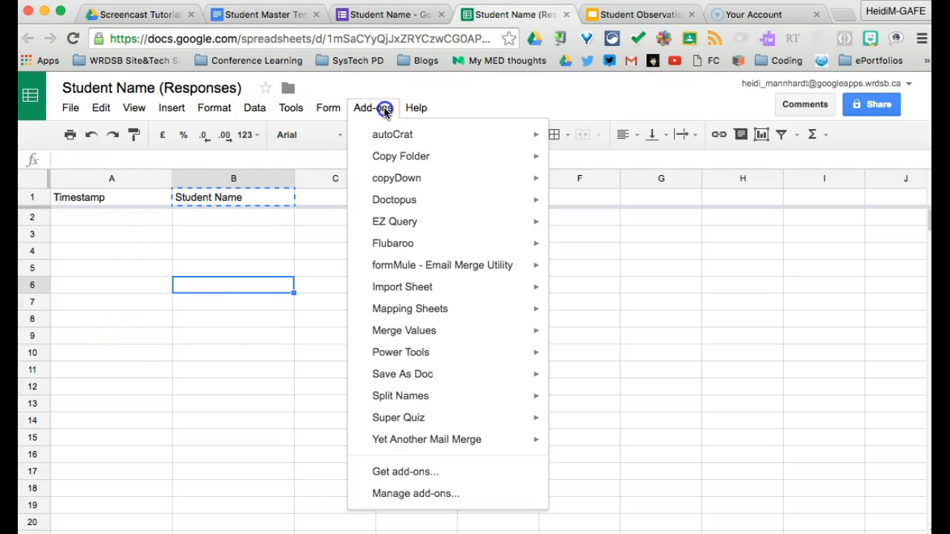
mouse_move(392, 134)
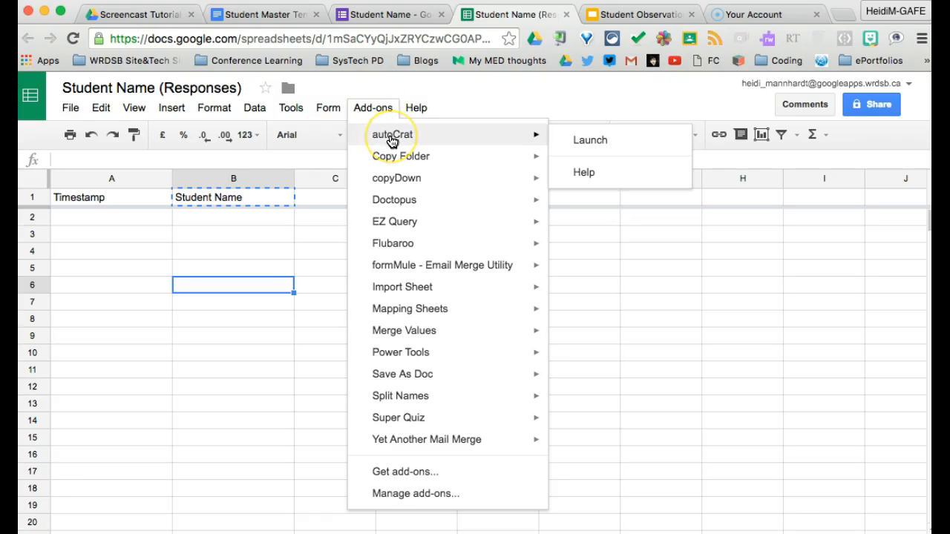
mouse_move(410, 331)
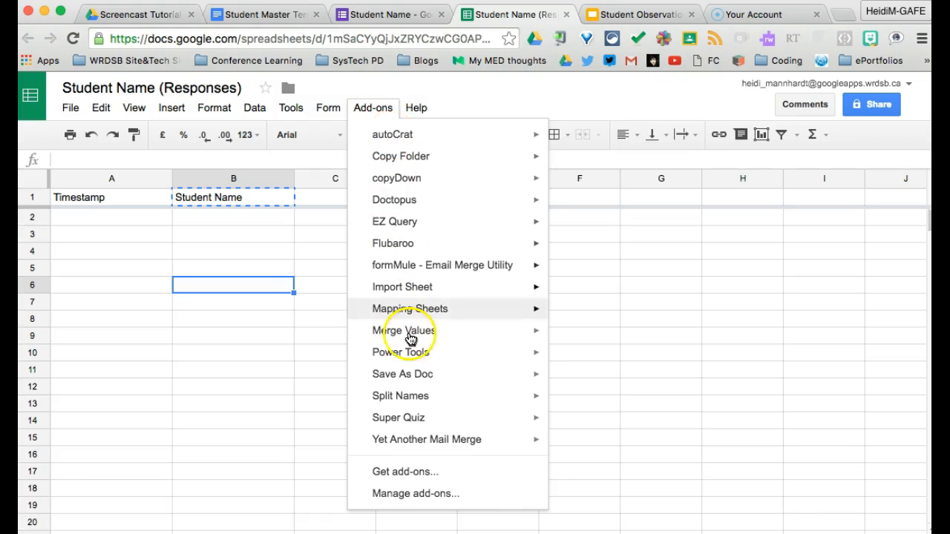
click(405, 472)
text(autocrat)
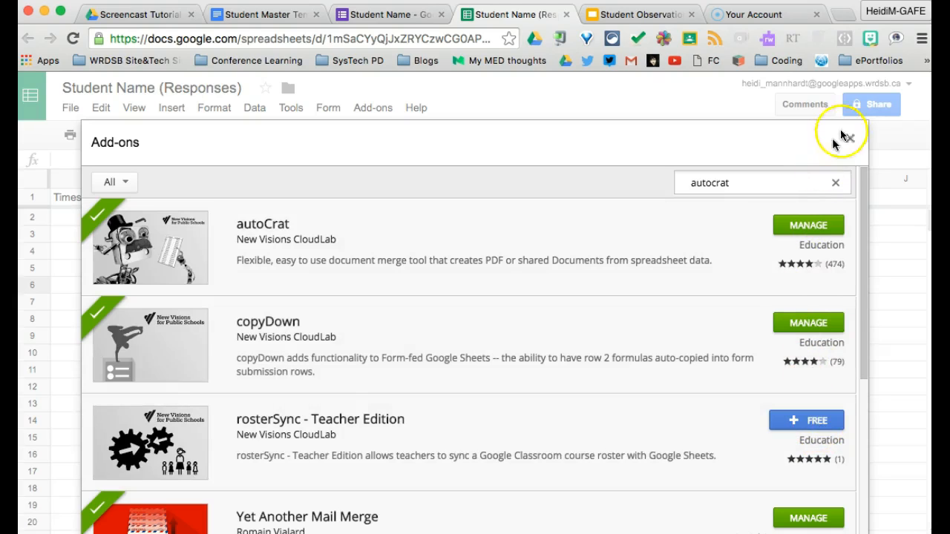
click(842, 136)
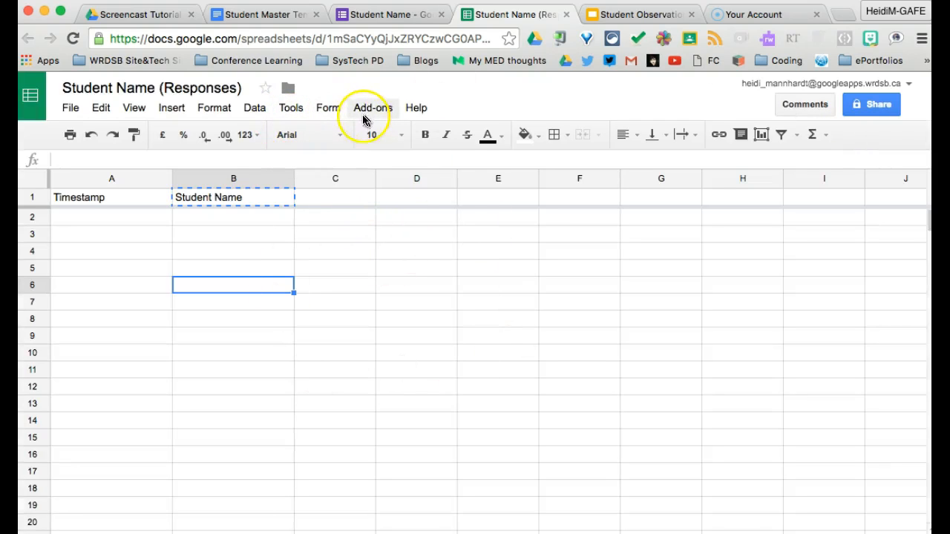
click(372, 107)
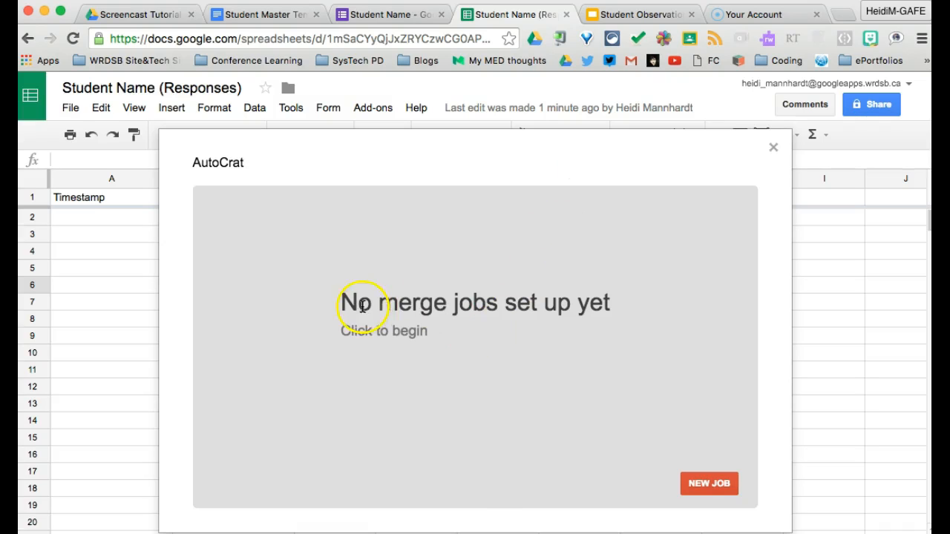
Start a new autoCrat merge job named 'Setup student docs'
click(709, 484)
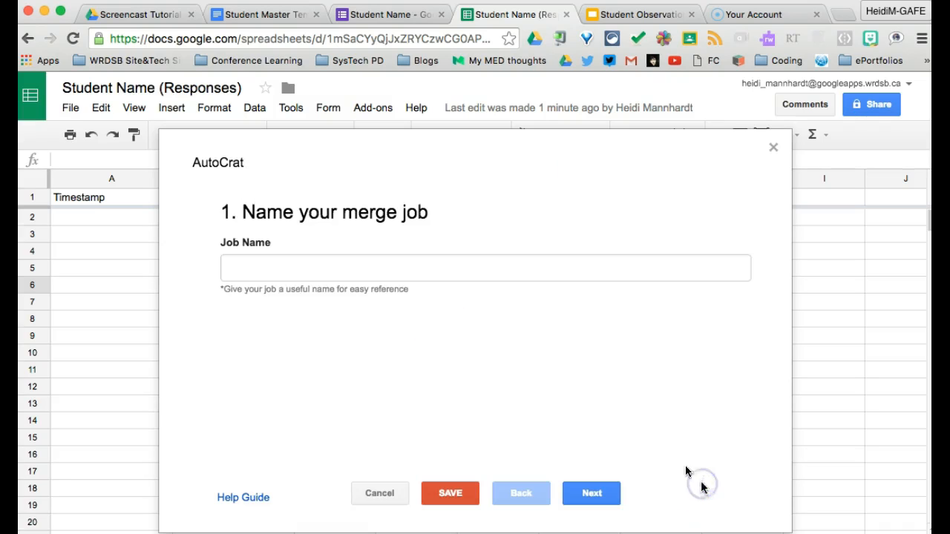
click(485, 268)
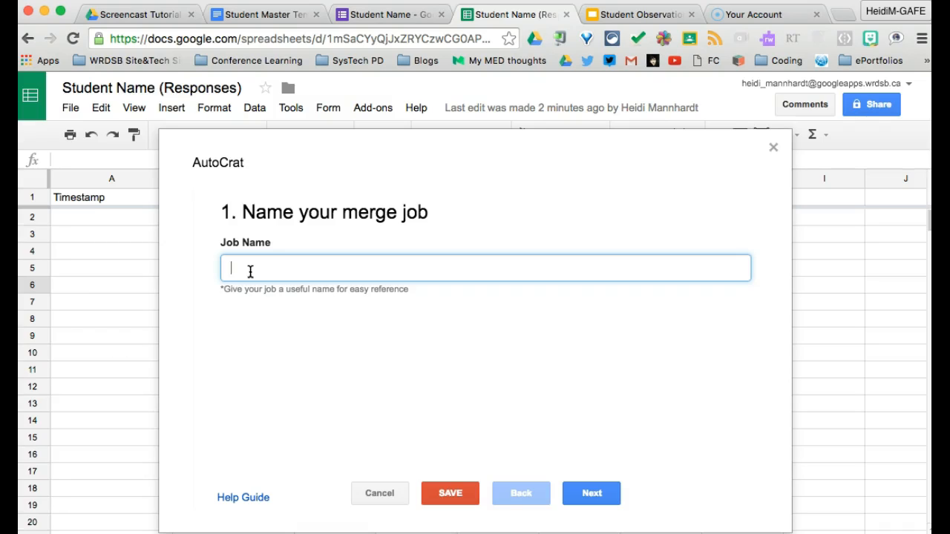
text(Setup student)
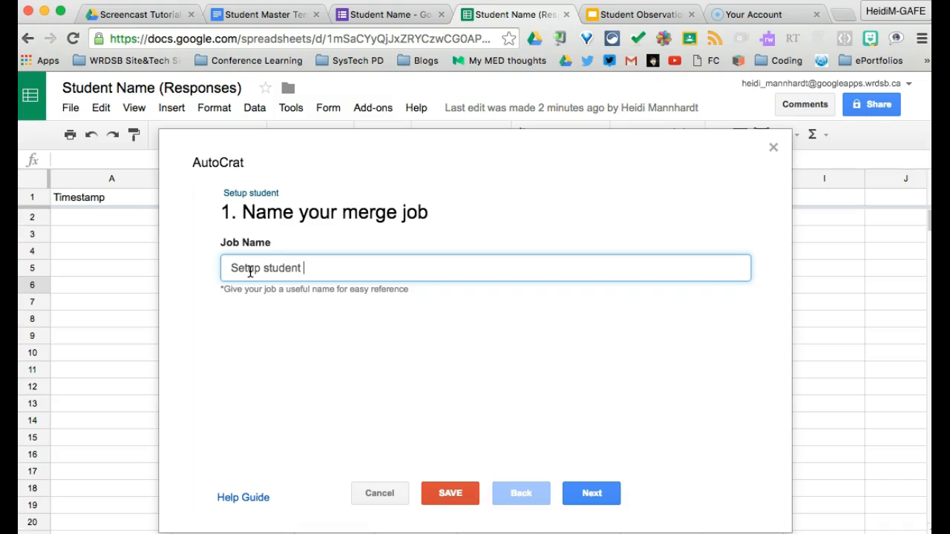
text(docs)
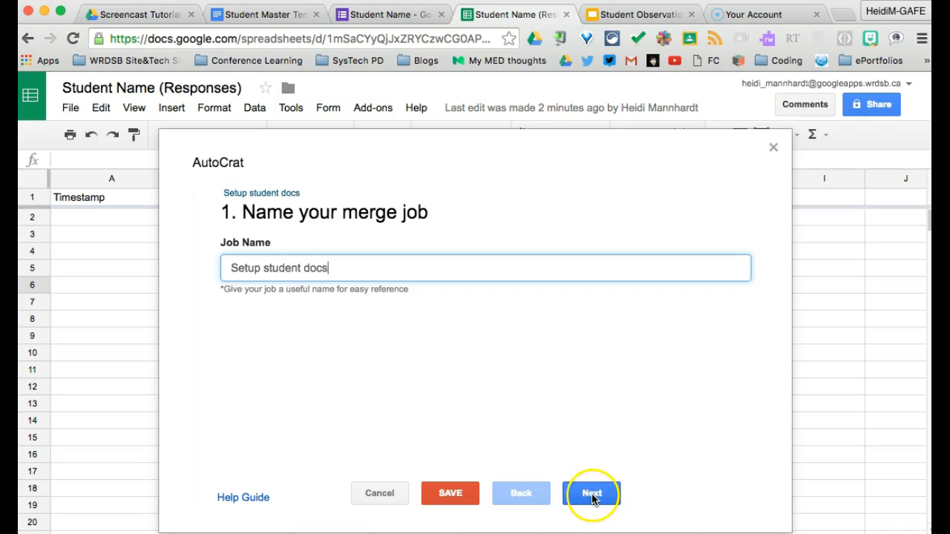
click(591, 493)
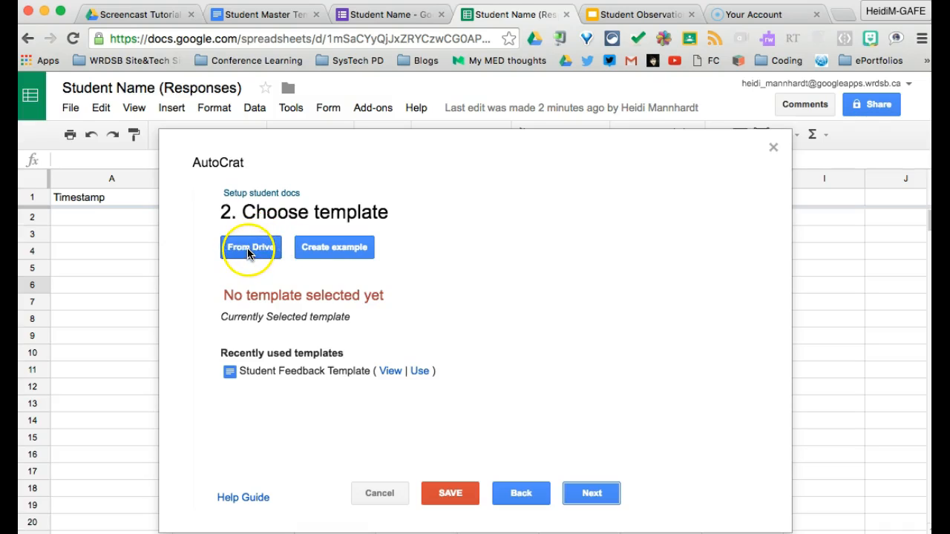
Use Student Master Template and map its <<Student Name>> tag to the Student Name column
click(250, 247)
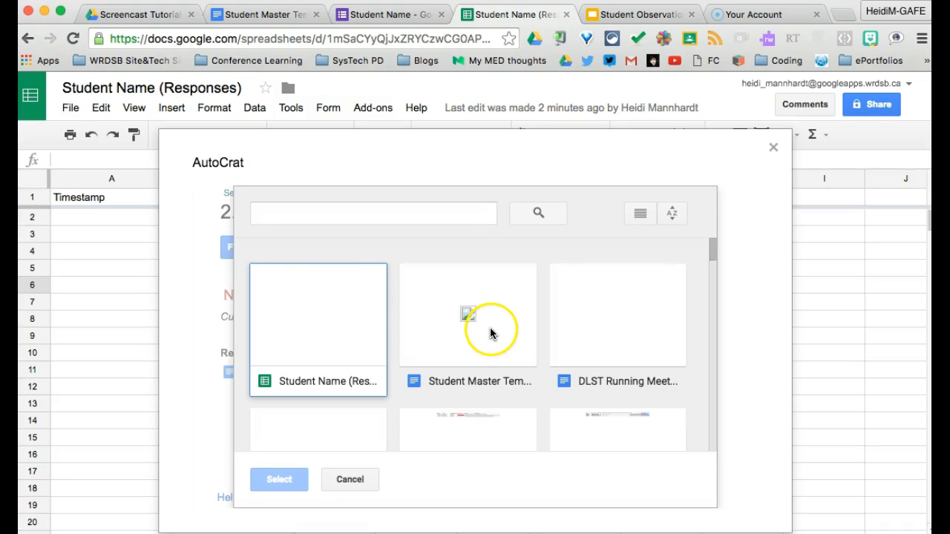
click(467, 314)
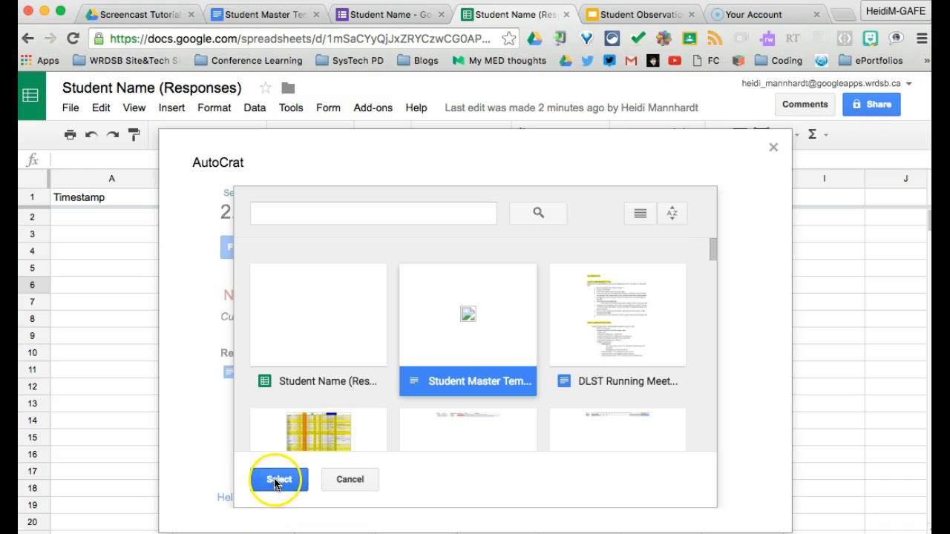
click(278, 480)
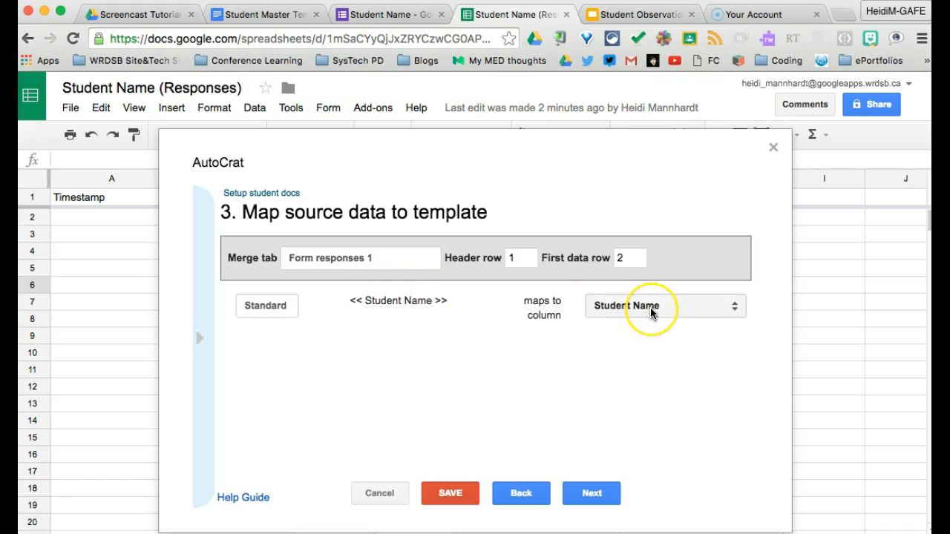
click(663, 306)
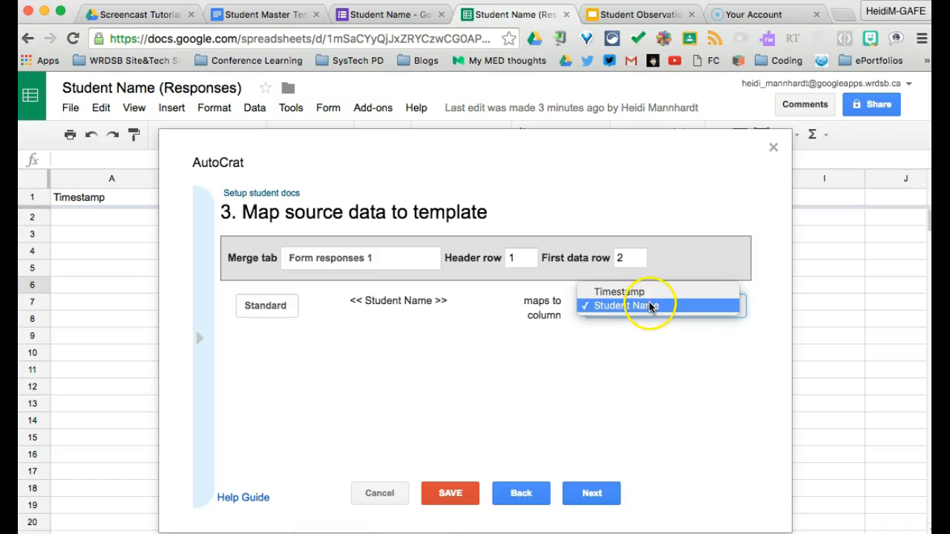
click(592, 493)
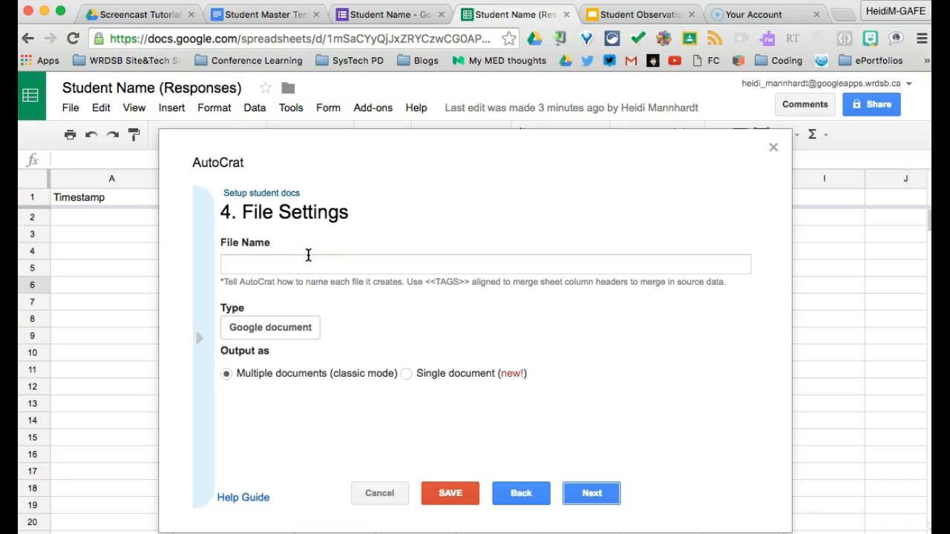
mouse_move(442, 290)
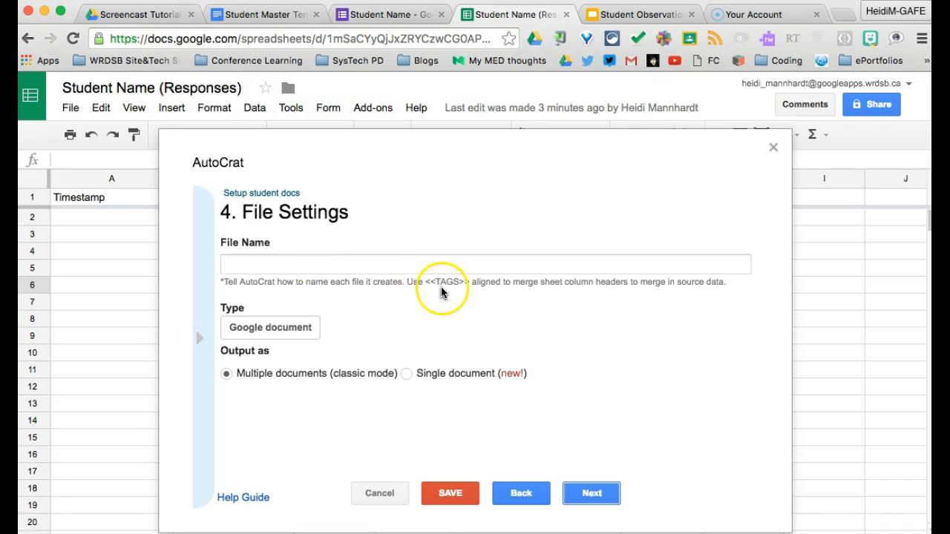
Name output files '<<Student Name>> Observations', one separate Google document per response
text(<<)
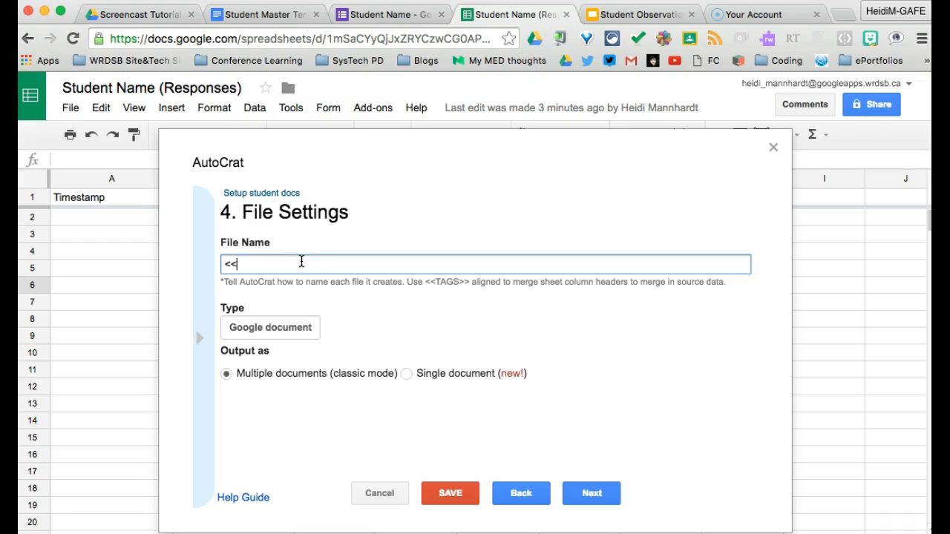
text(Student)
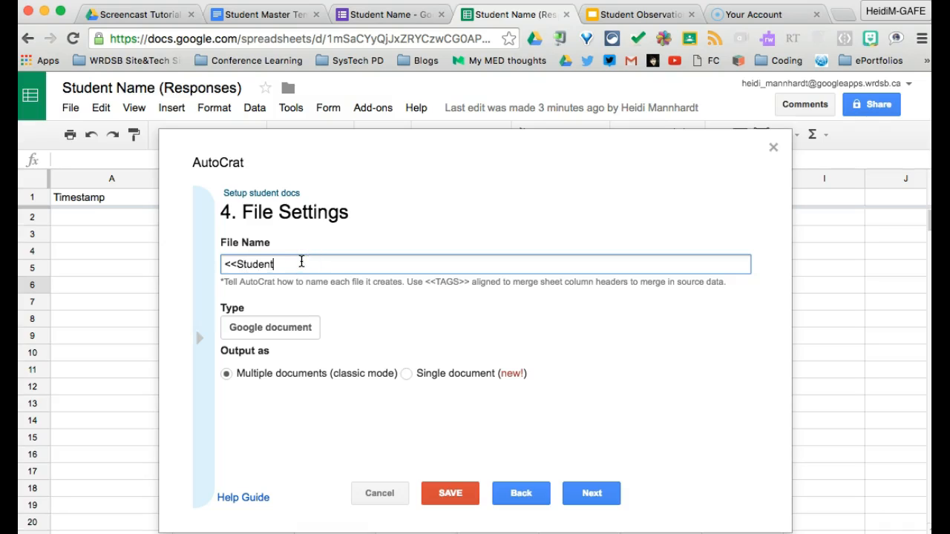
text(Name>> Observations)
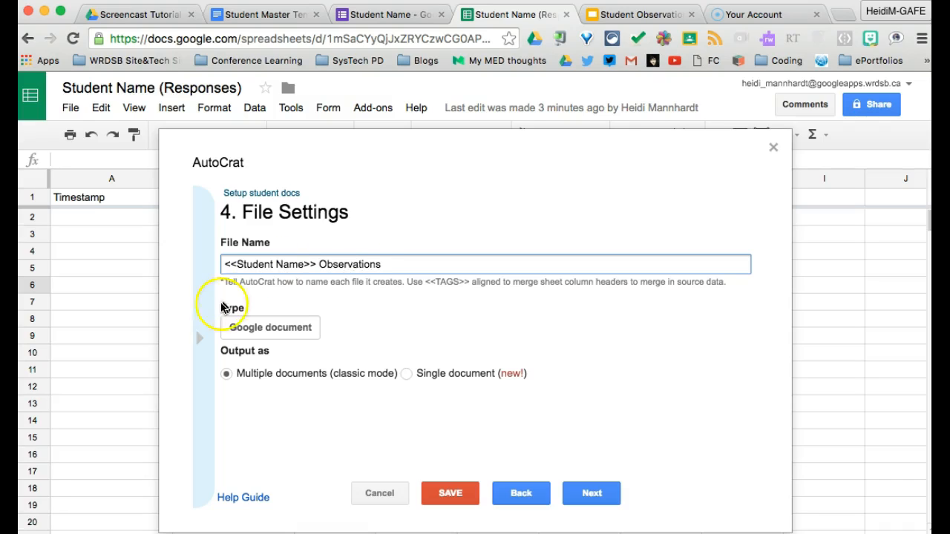
mouse_move(236, 379)
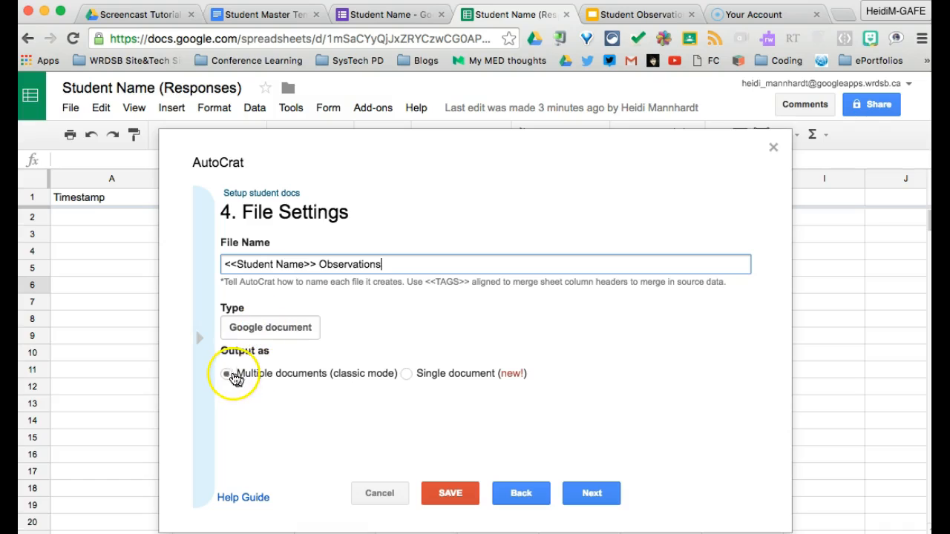
click(227, 373)
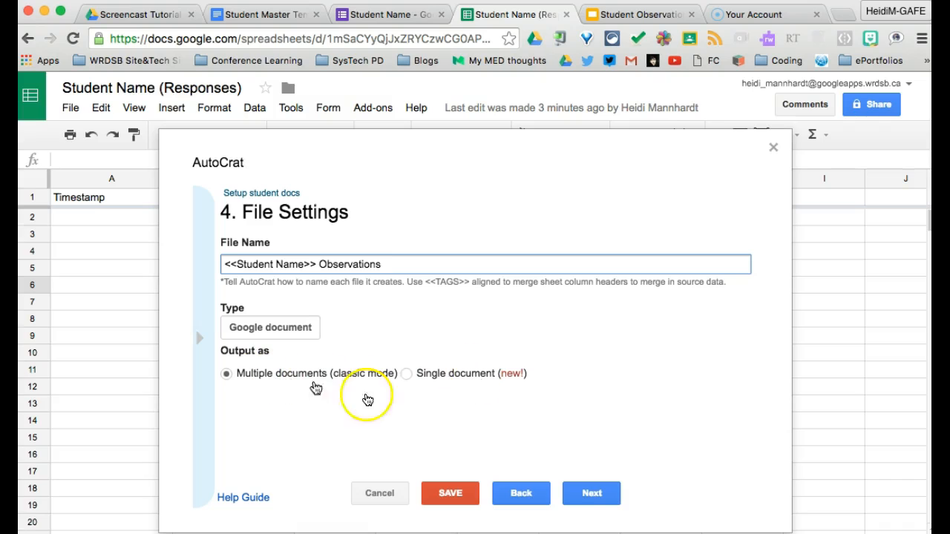
click(591, 493)
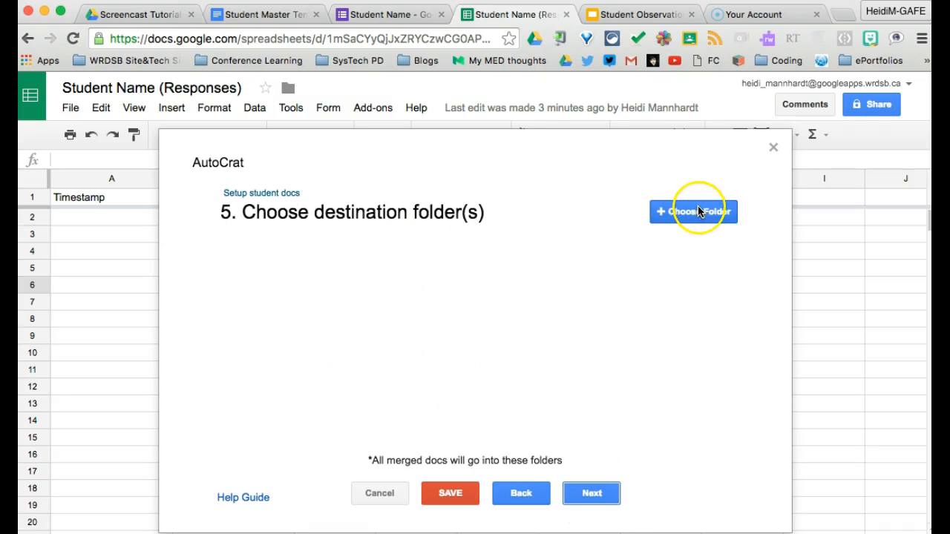
Set the Student Observations folder as the job's destination folder
click(692, 211)
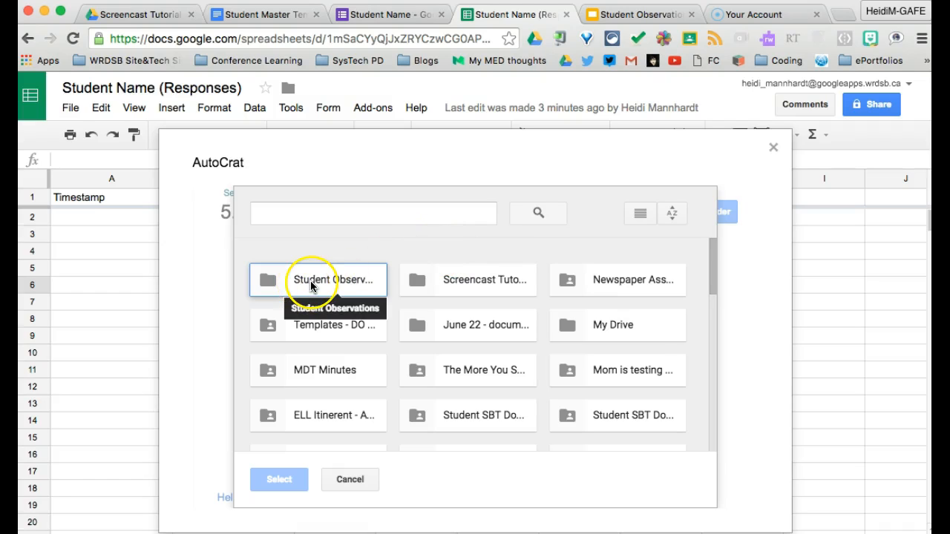
click(335, 280)
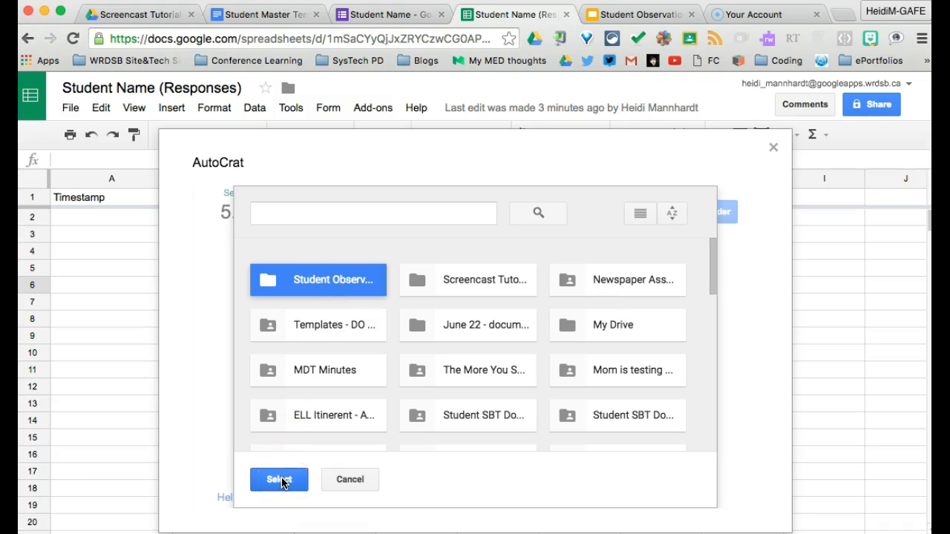
mouse_move(305, 293)
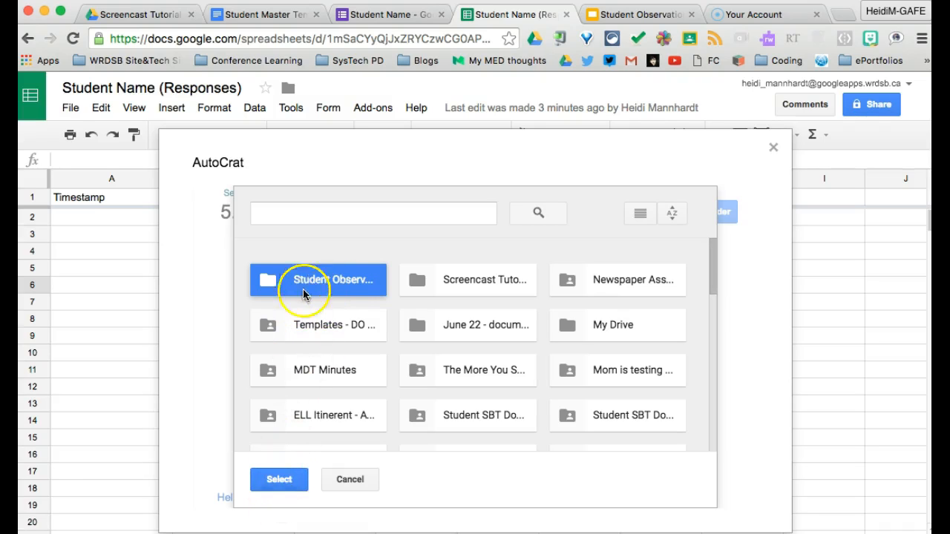
mouse_move(345, 325)
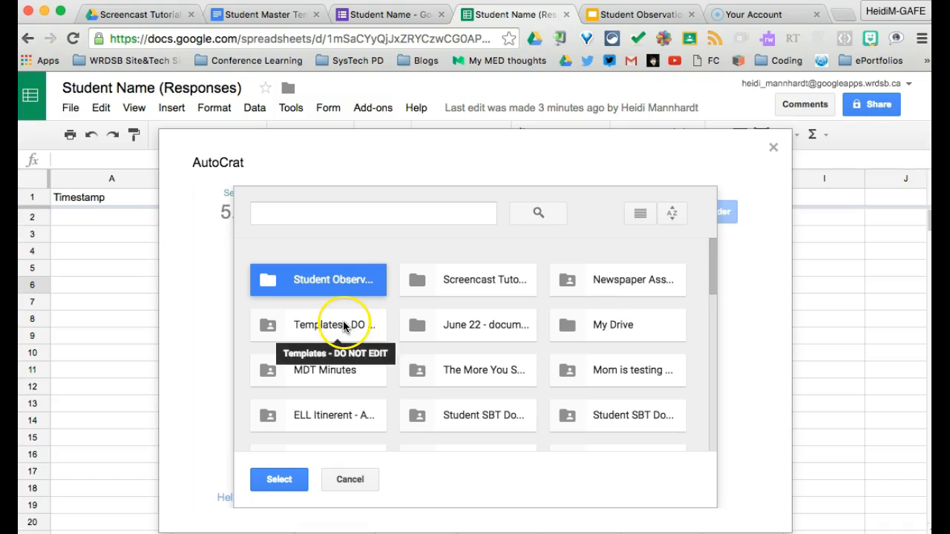
double_click(318, 279)
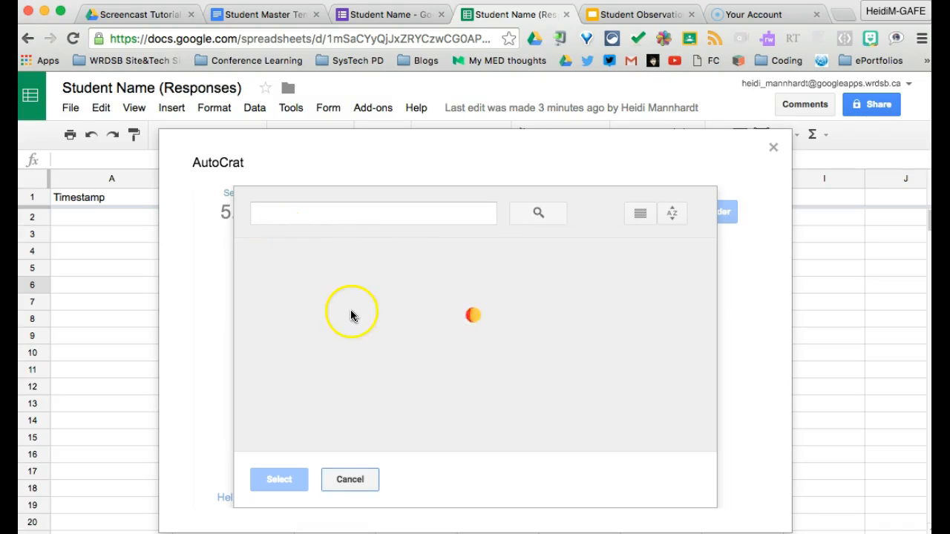
click(317, 280)
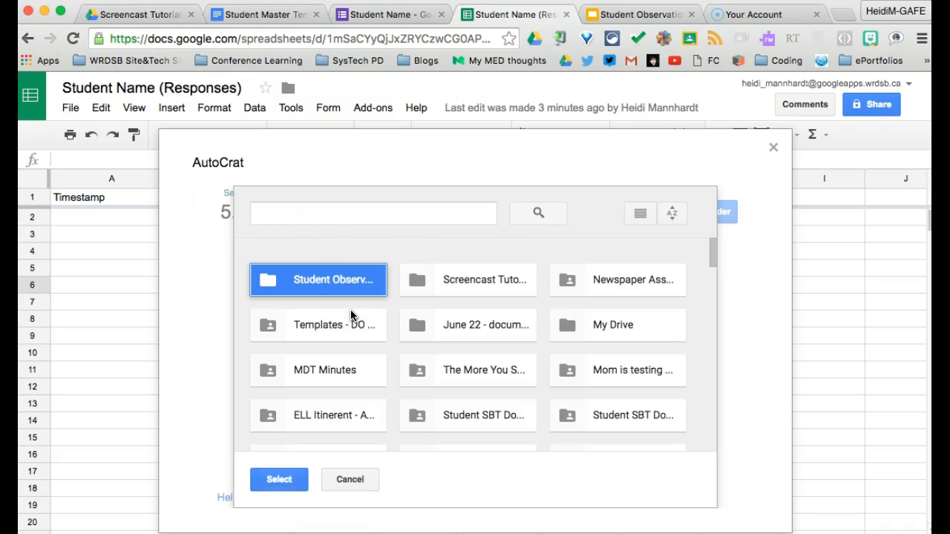
click(279, 479)
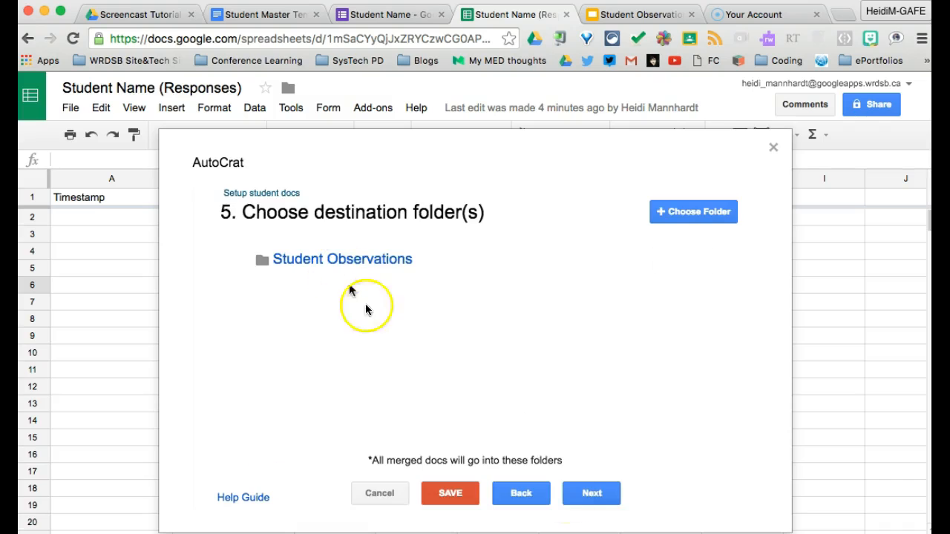
click(591, 493)
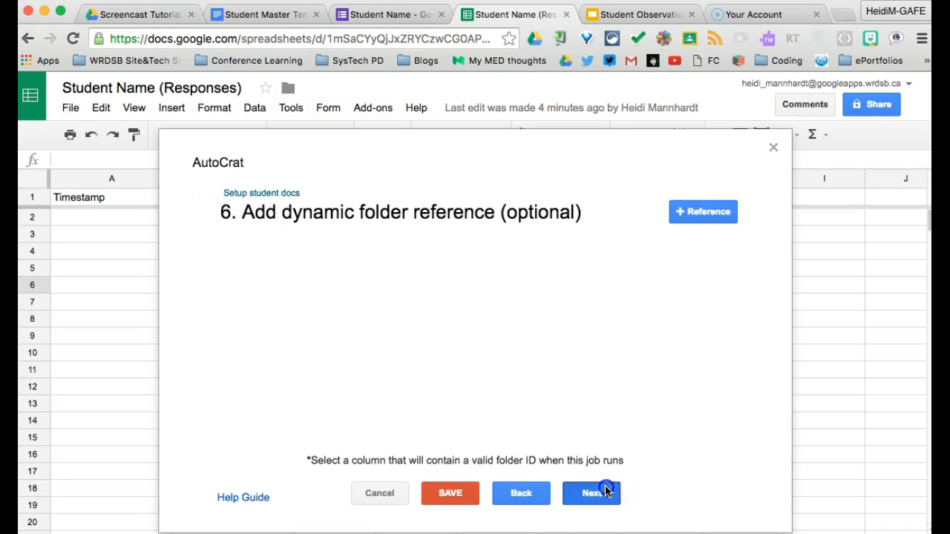
Skip folder reference, merge condition and sharing, then choose Yes for the form-submit trigger
click(591, 493)
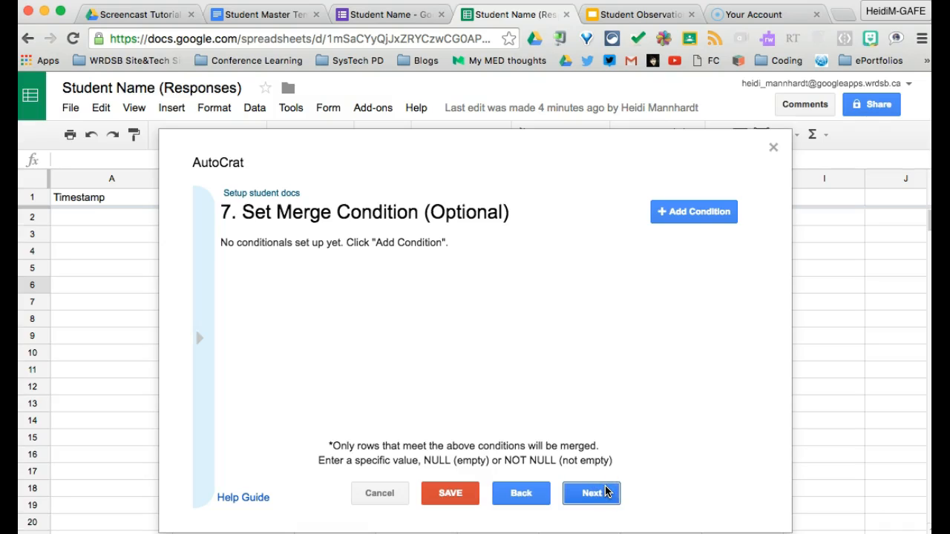
click(592, 493)
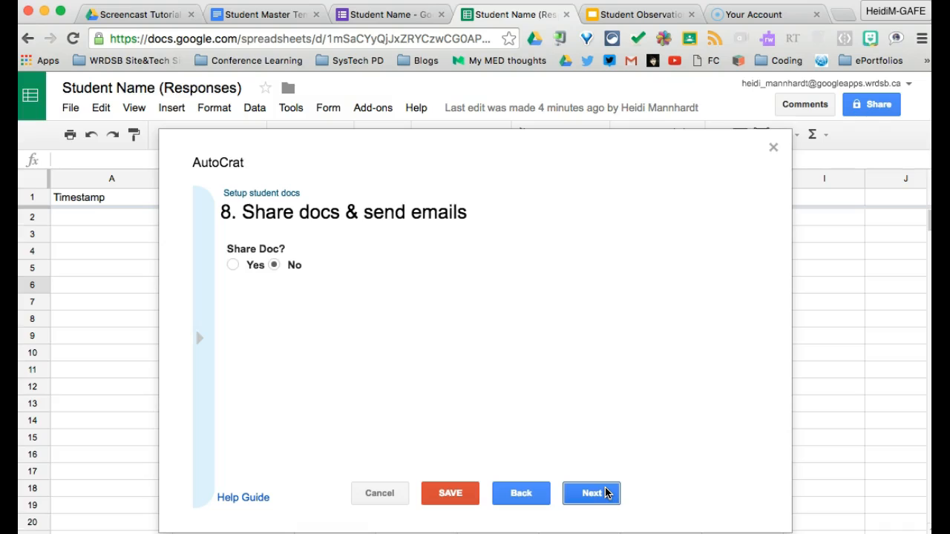
click(592, 493)
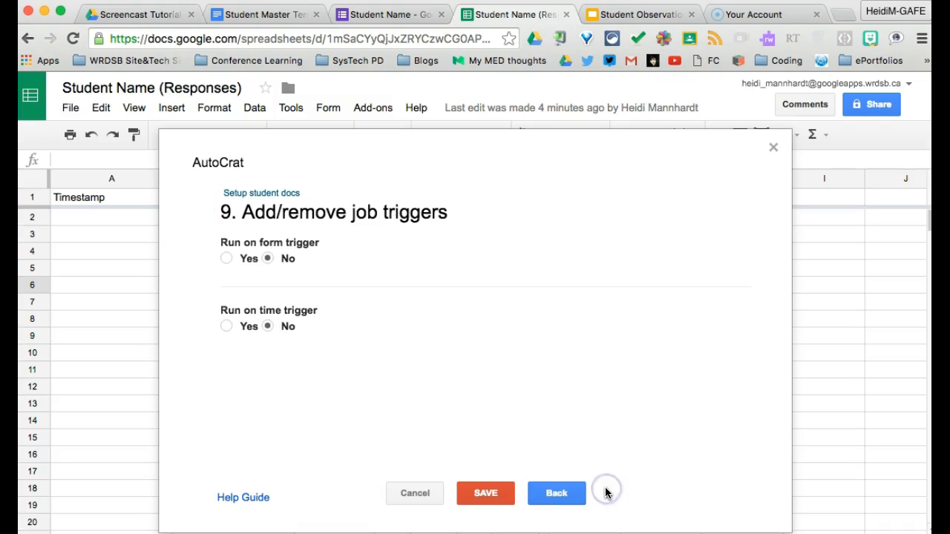
mouse_move(276, 239)
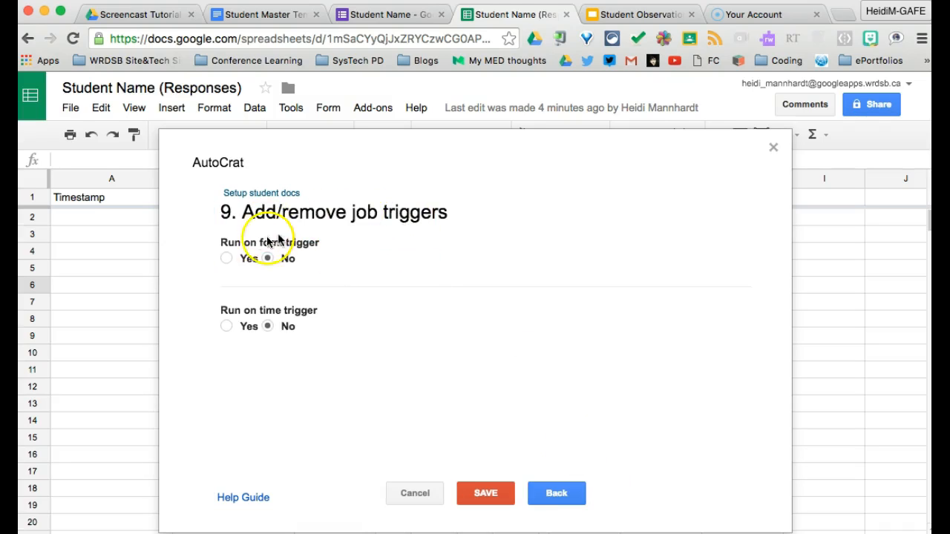
click(226, 258)
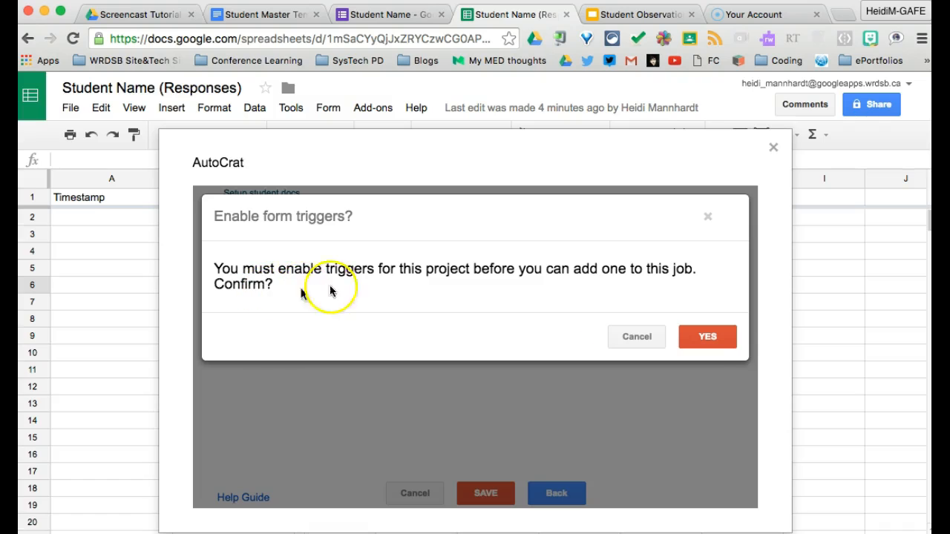
Confirm form triggers, enable the hourly time trigger, and save the Setup student docs job
click(707, 336)
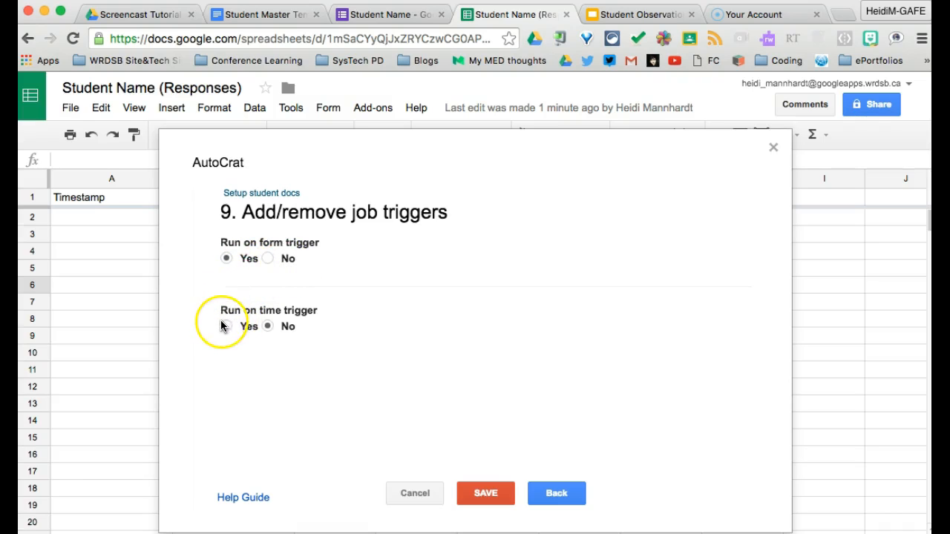
click(226, 326)
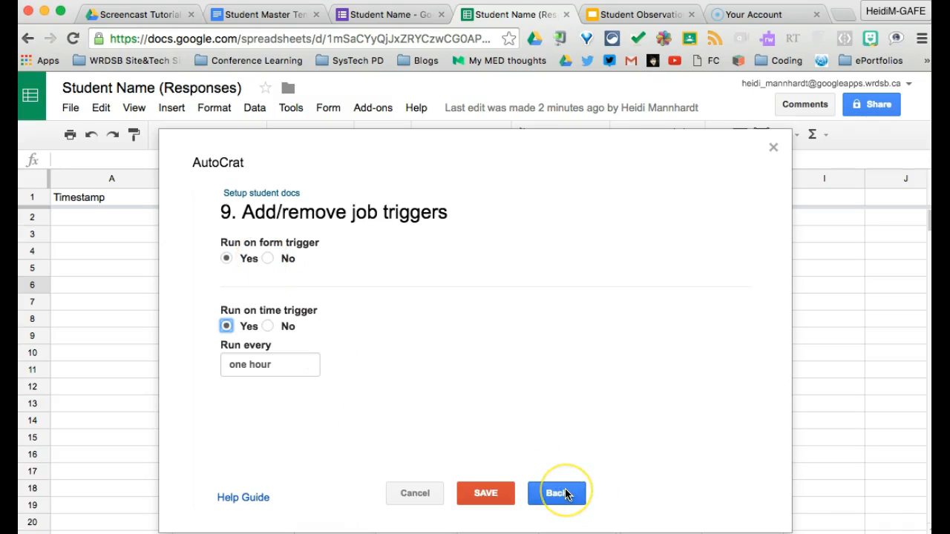
click(558, 493)
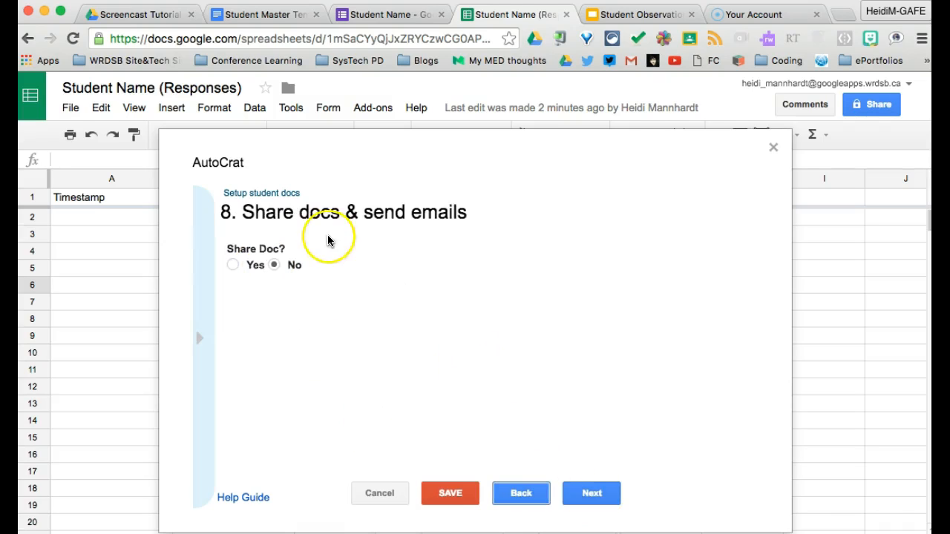
mouse_move(286, 269)
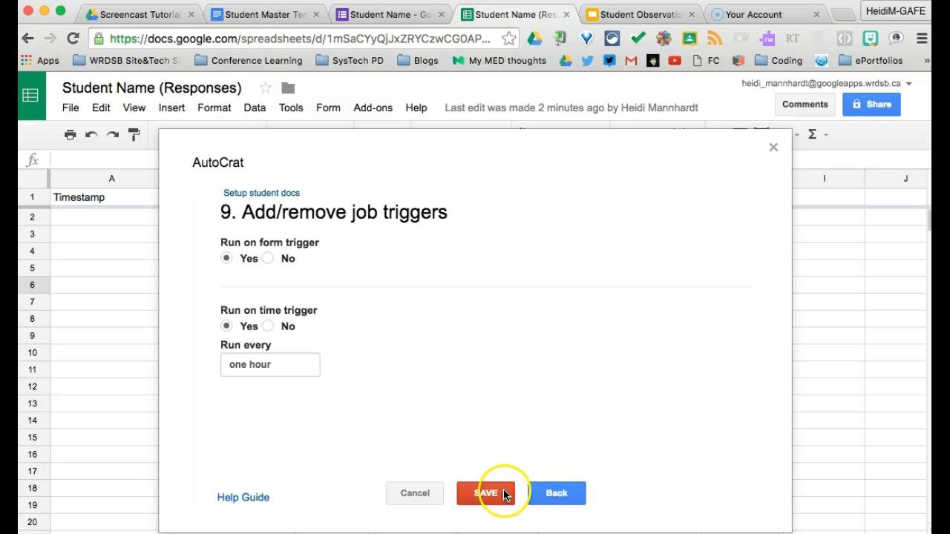
click(486, 493)
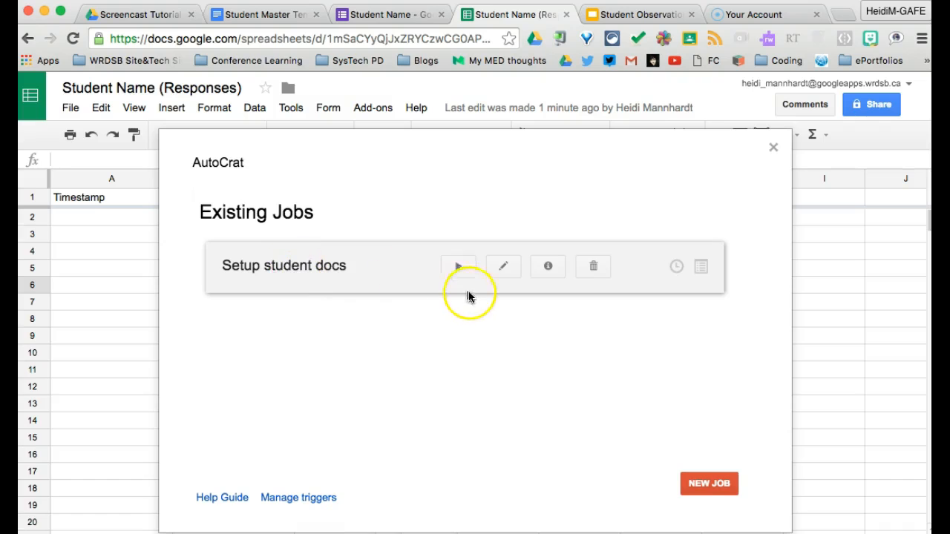
mouse_move(466, 277)
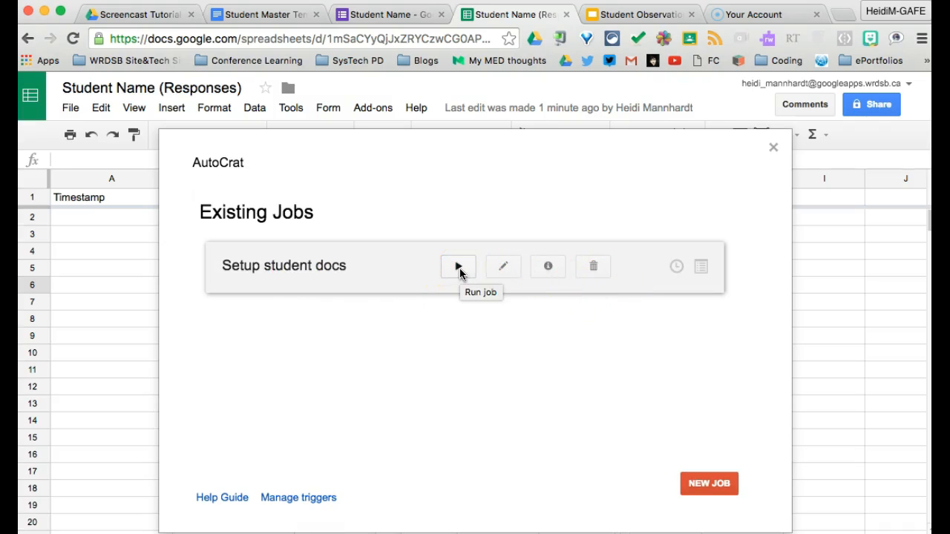
mouse_move(504, 265)
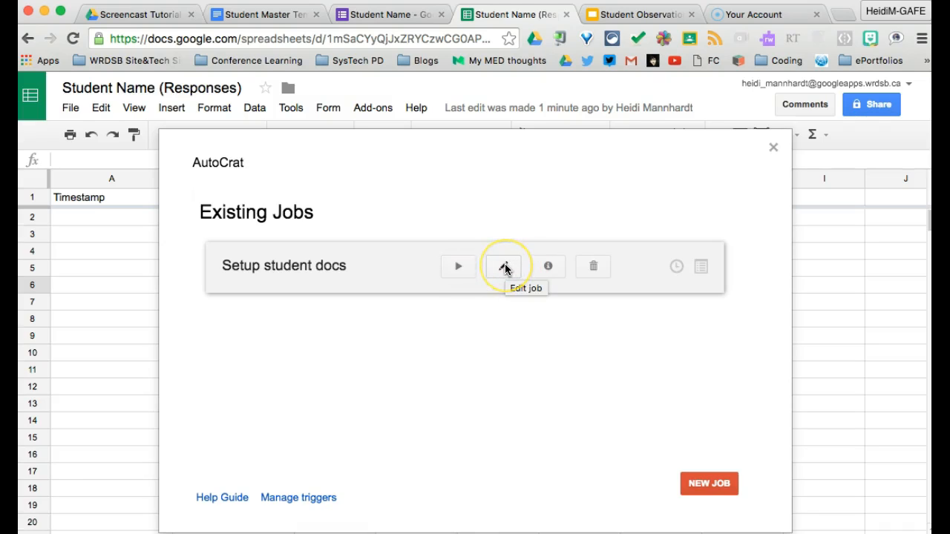
mouse_move(548, 266)
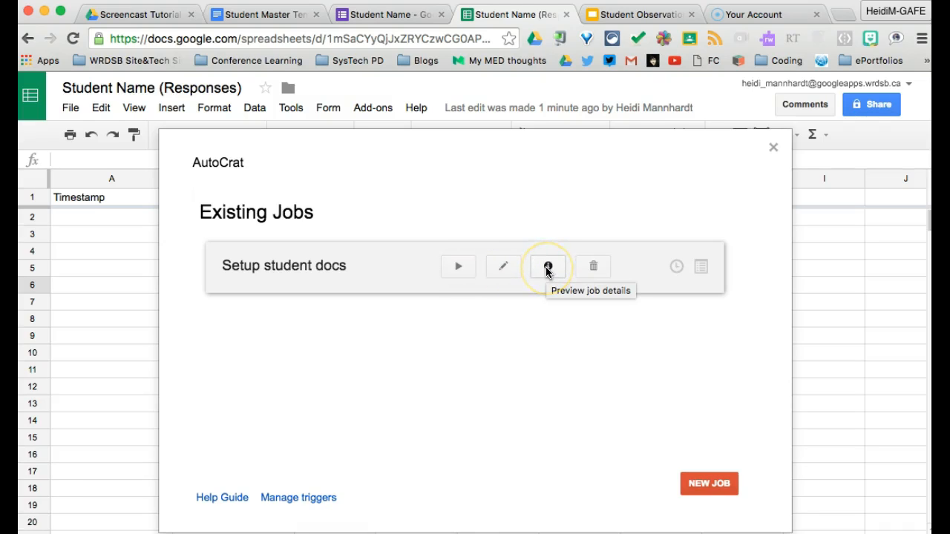
mouse_move(608, 267)
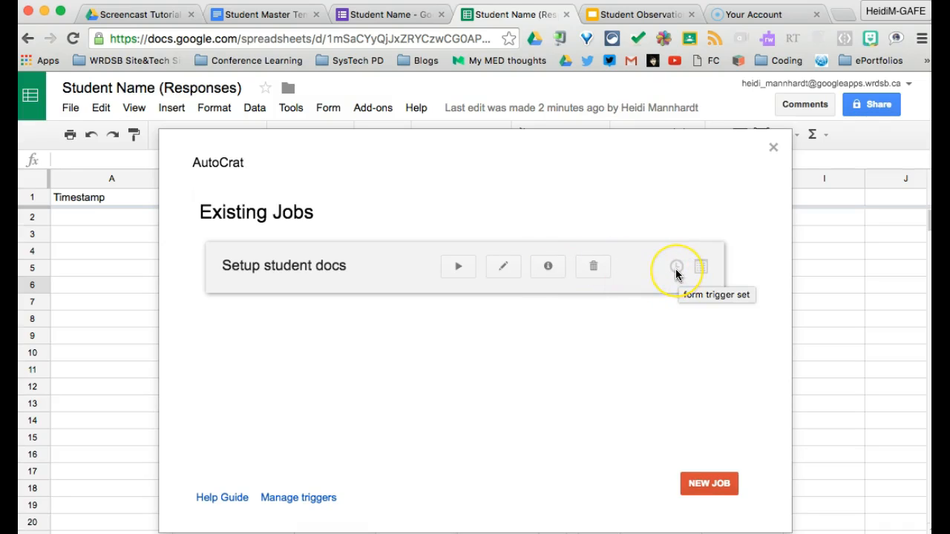
mouse_move(701, 267)
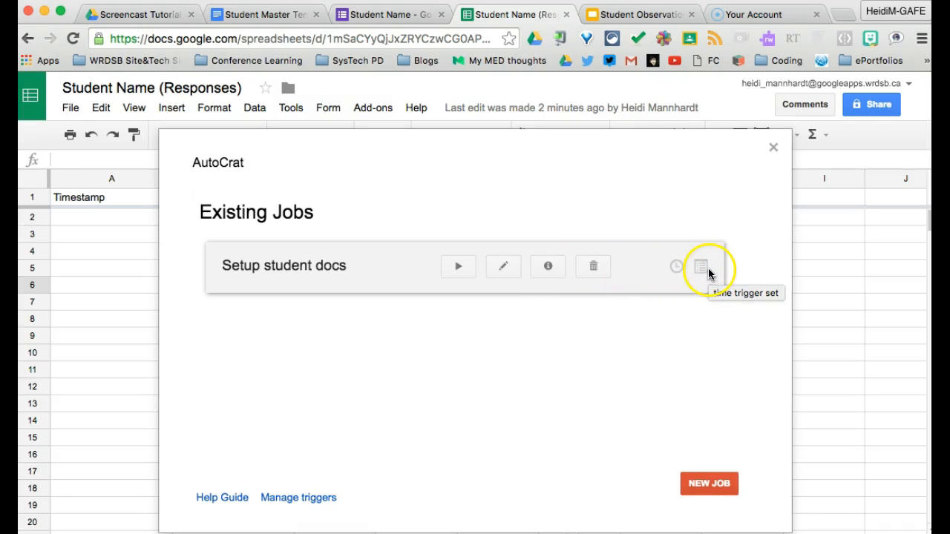
mouse_move(702, 269)
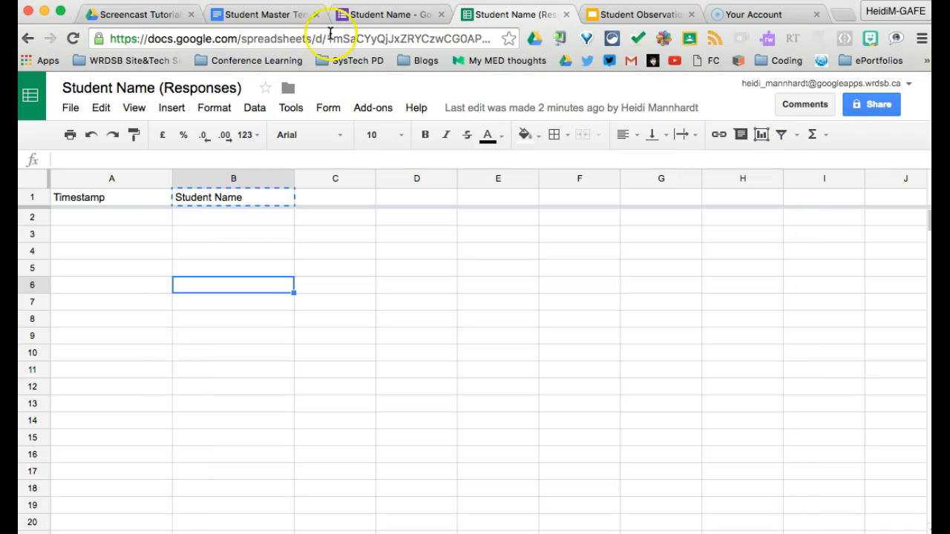
click(382, 14)
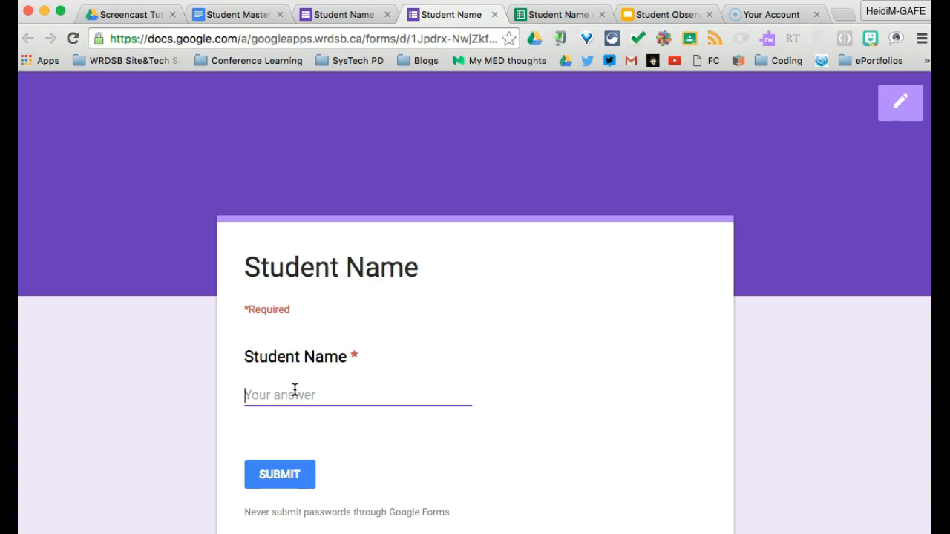
text(Sam Hobs)
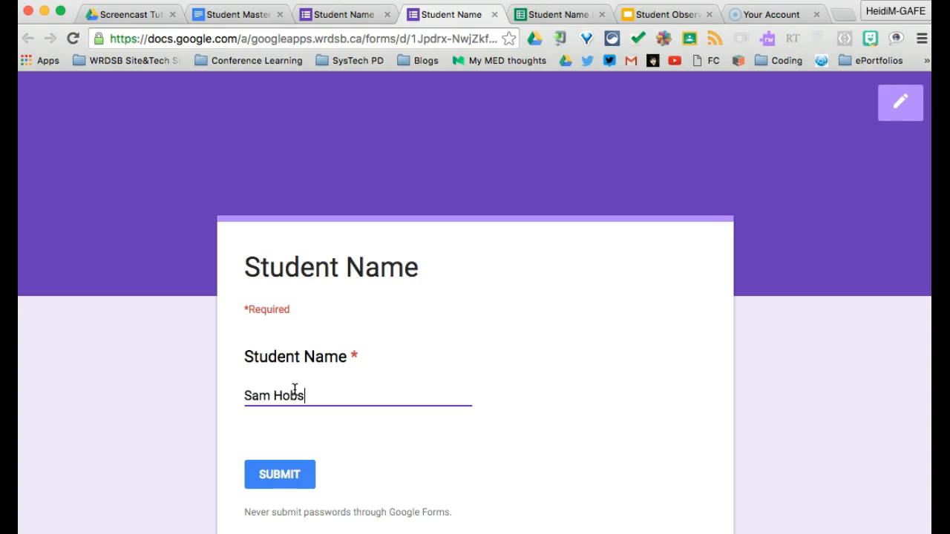
click(280, 474)
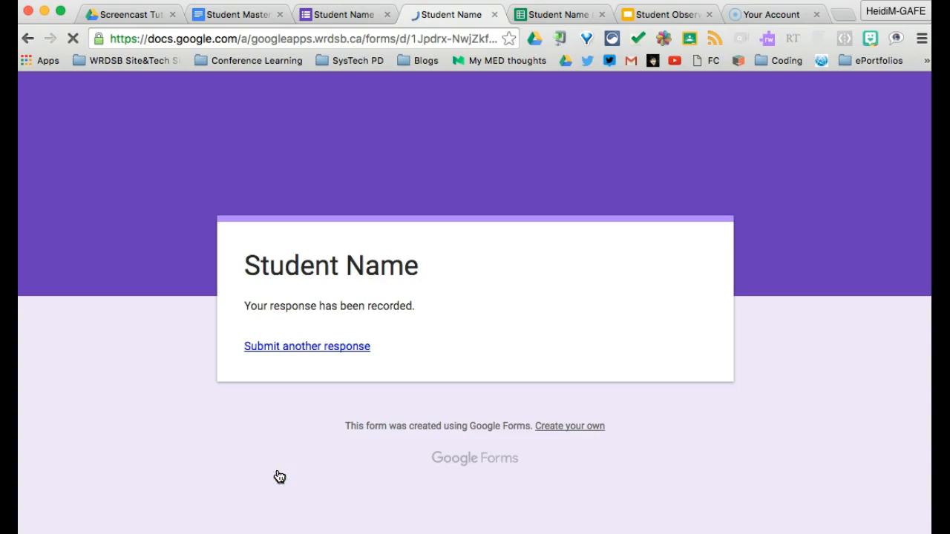
click(307, 346)
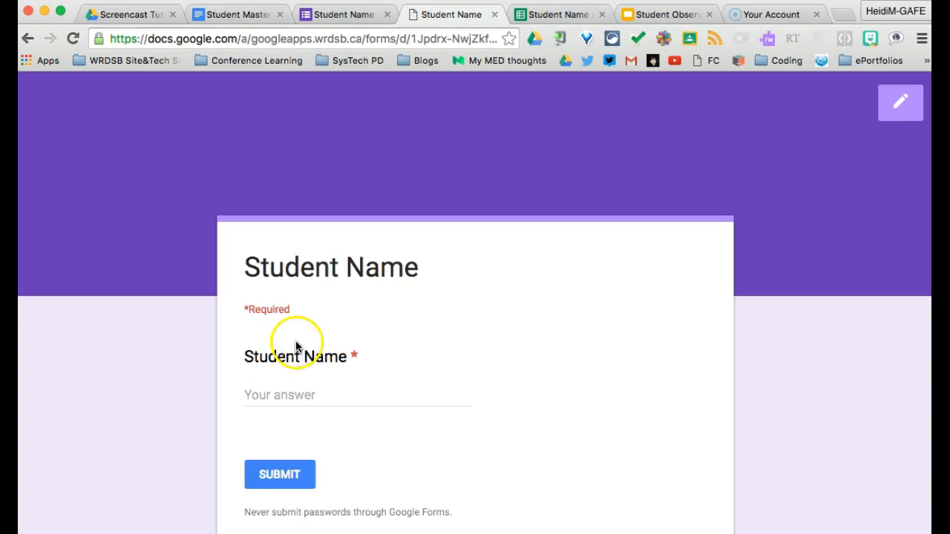
click(356, 395)
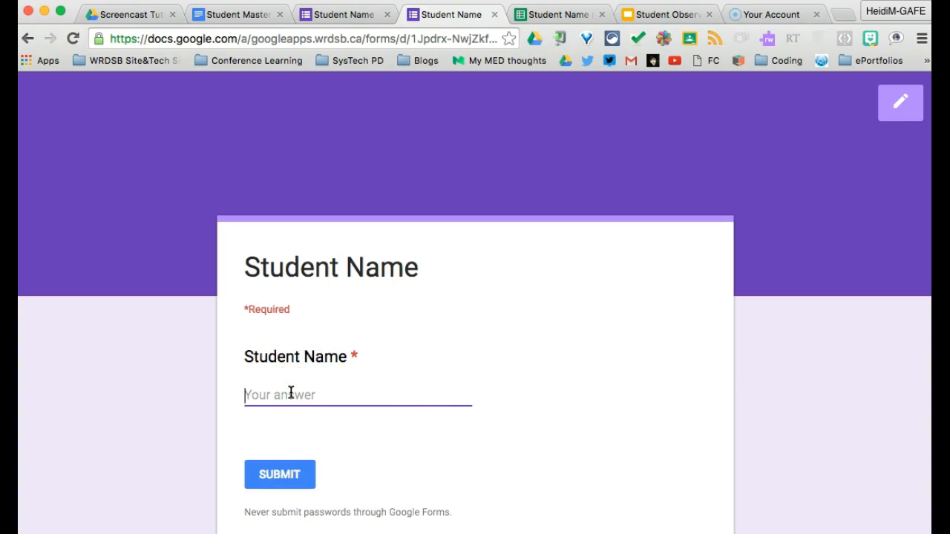
text(B)
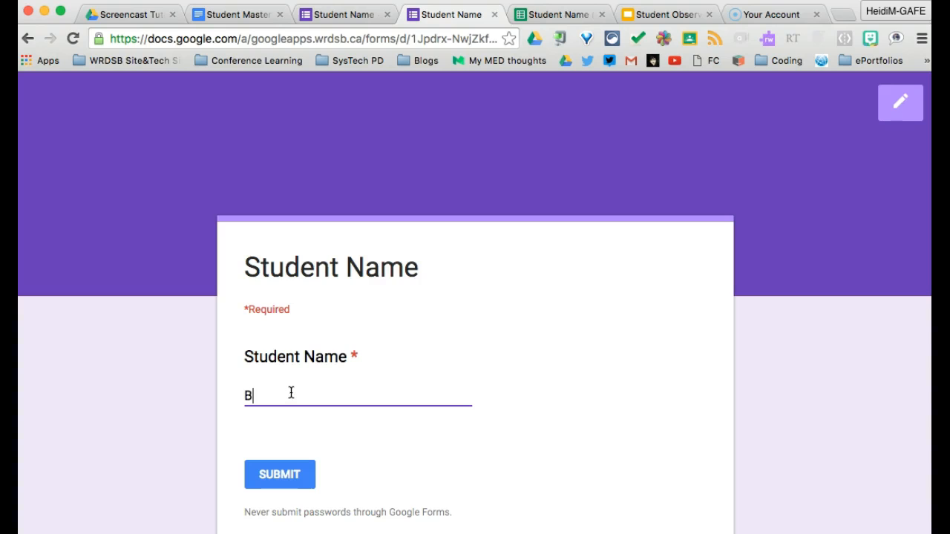
text(ob Brown)
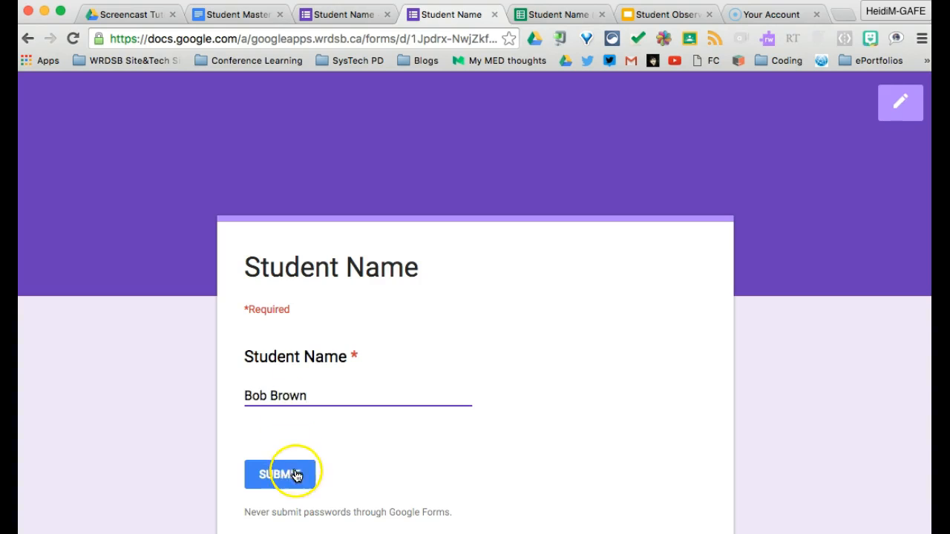
click(280, 473)
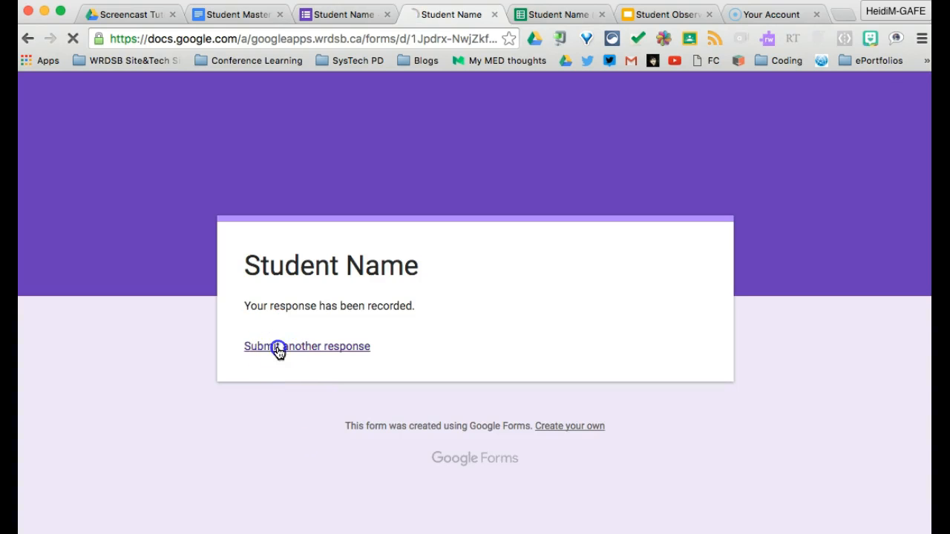
Submit responses for Jerry Smith, Martha Malluka and Jane Jolly
click(306, 346)
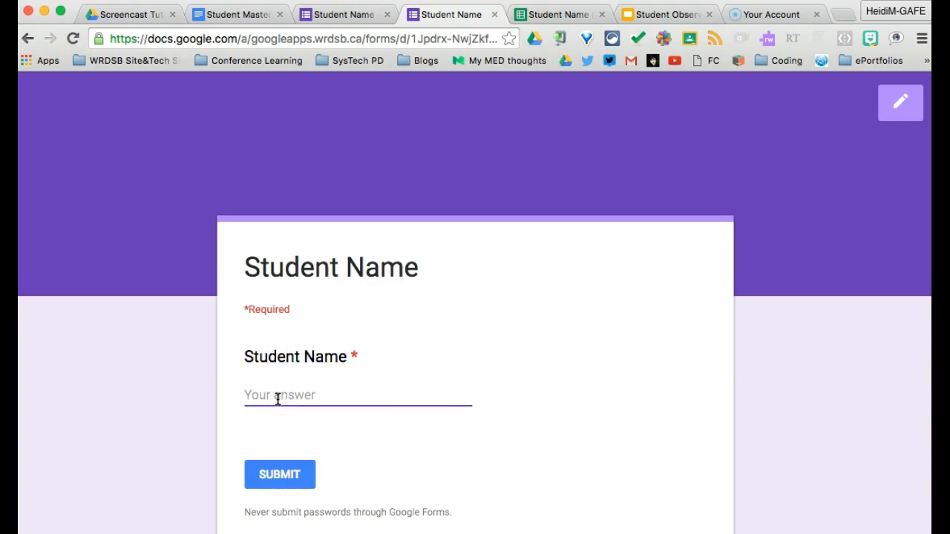
text(Jerry Smith)
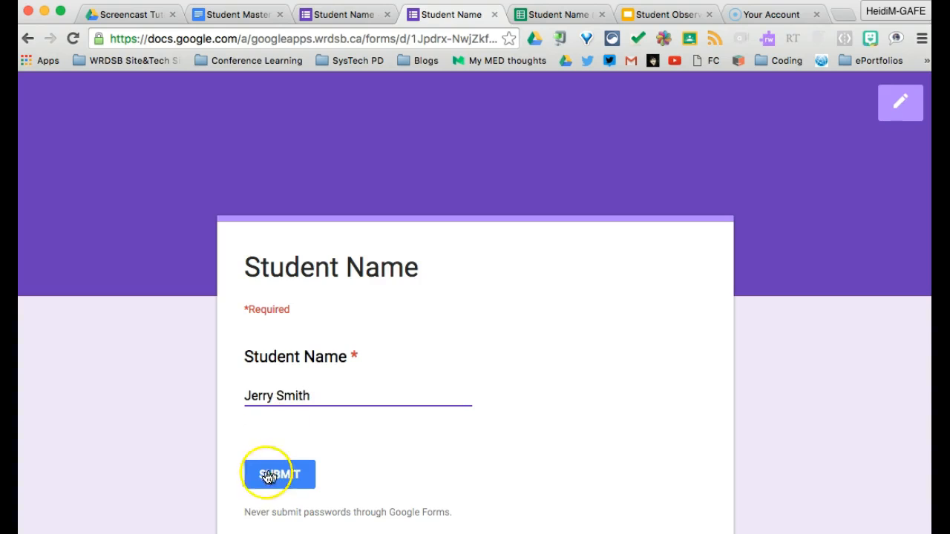
click(278, 474)
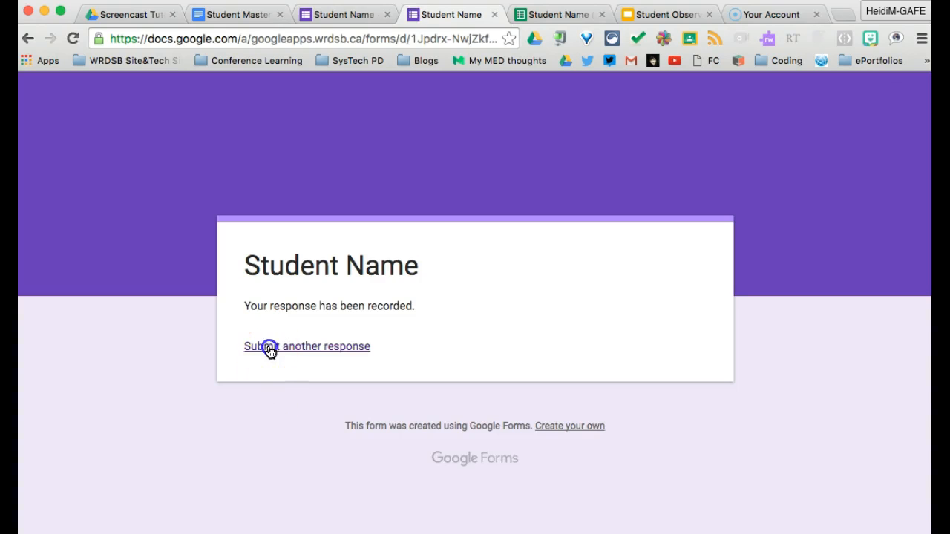
click(306, 346)
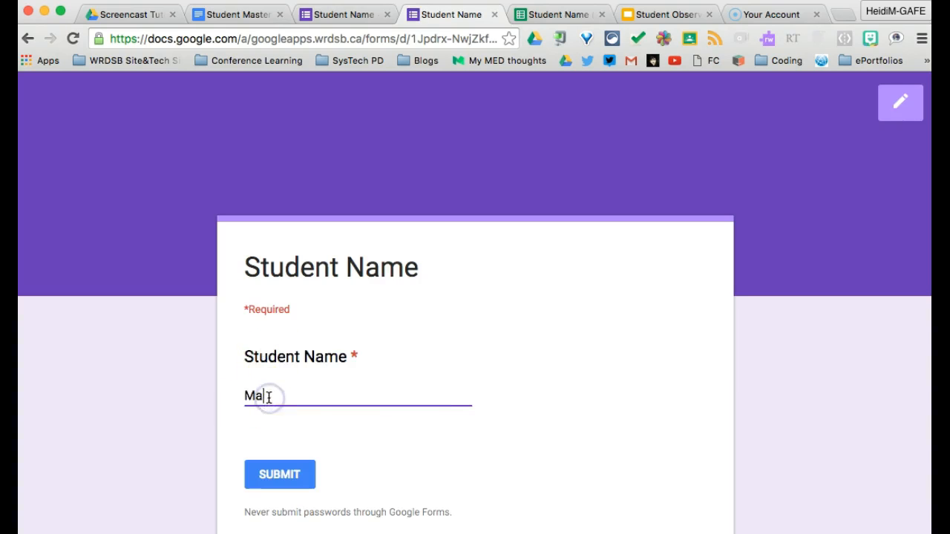
text(rtha)
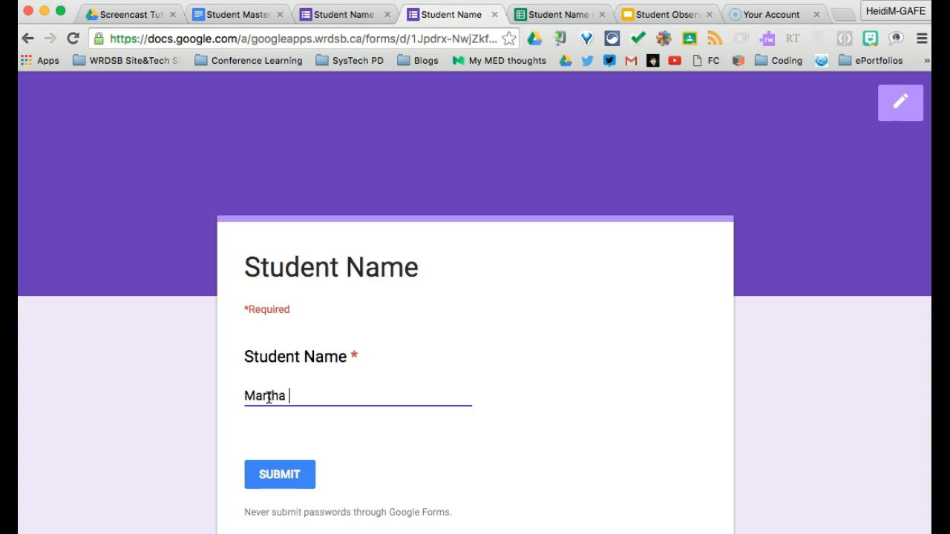
text(Malluka)
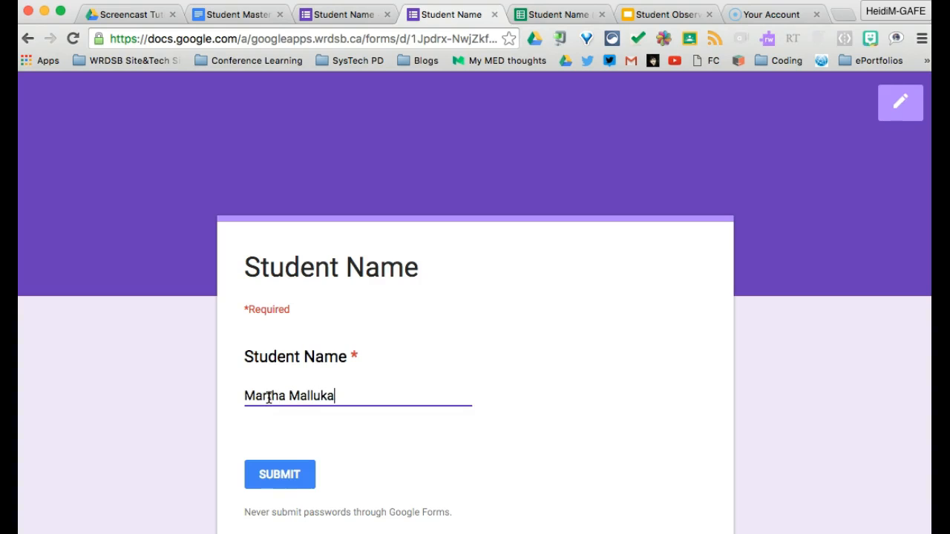
click(280, 475)
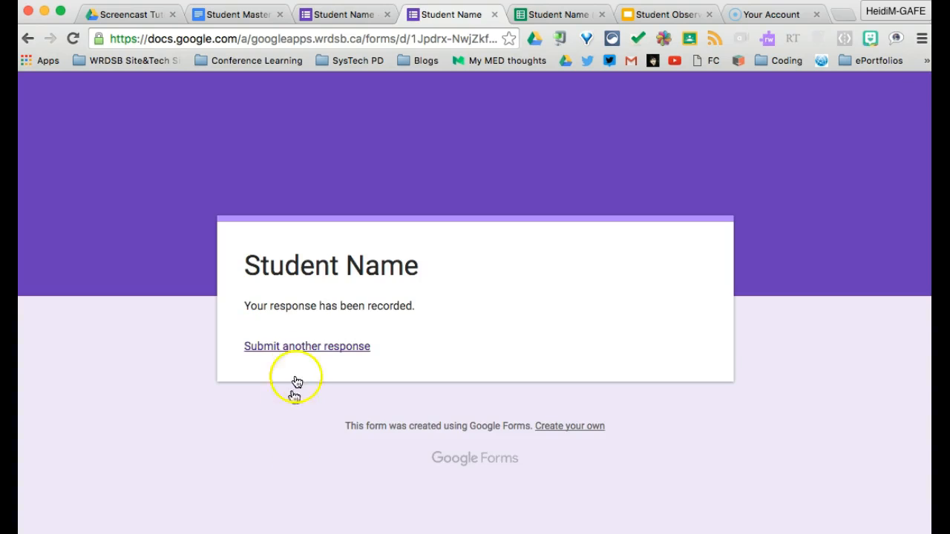
click(307, 346)
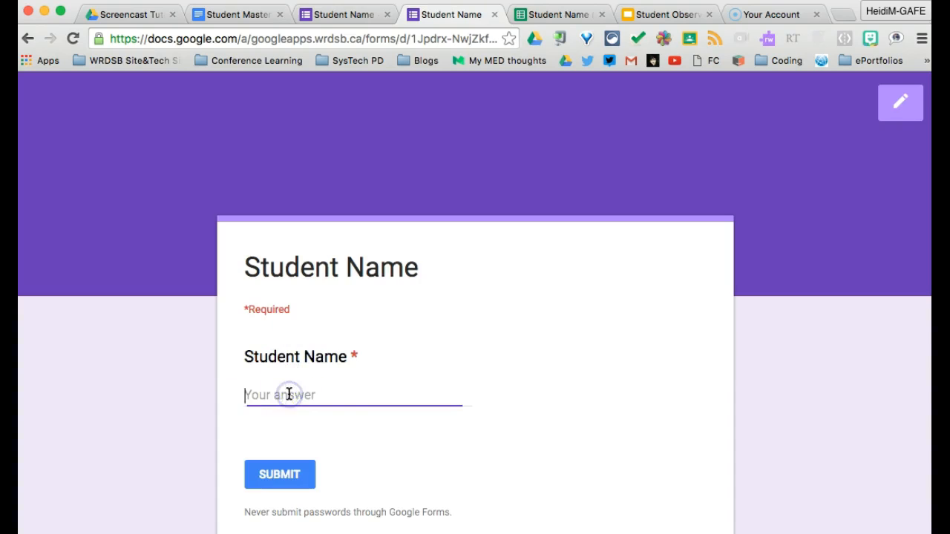
text(Jane J)
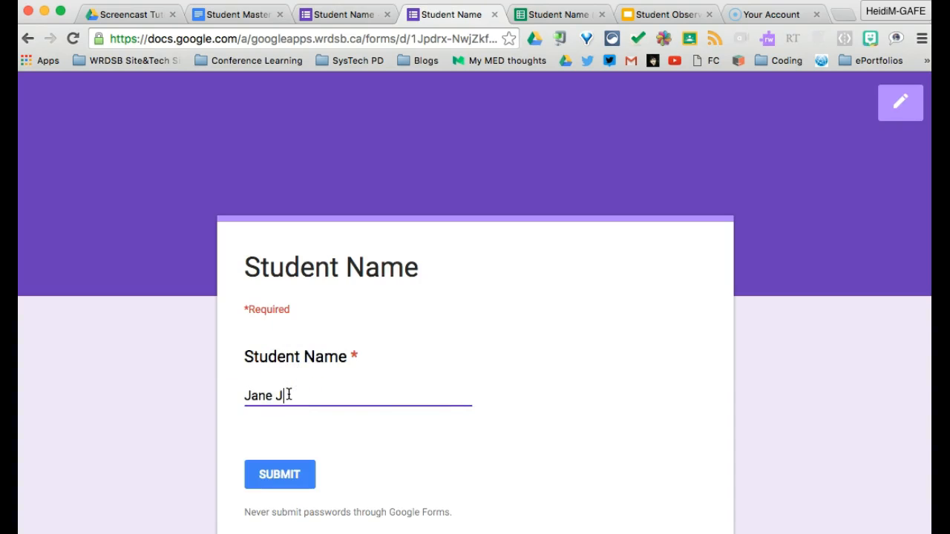
click(280, 475)
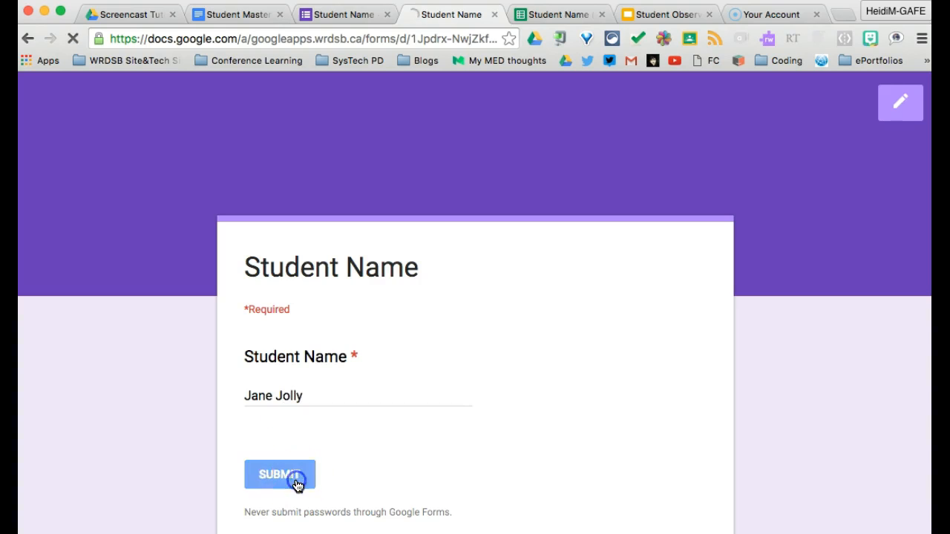
click(279, 475)
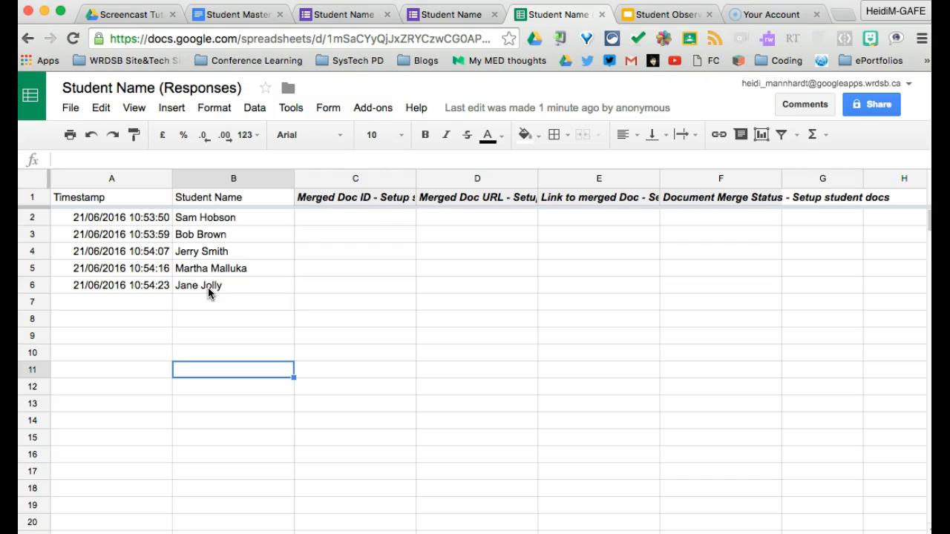
mouse_move(760, 205)
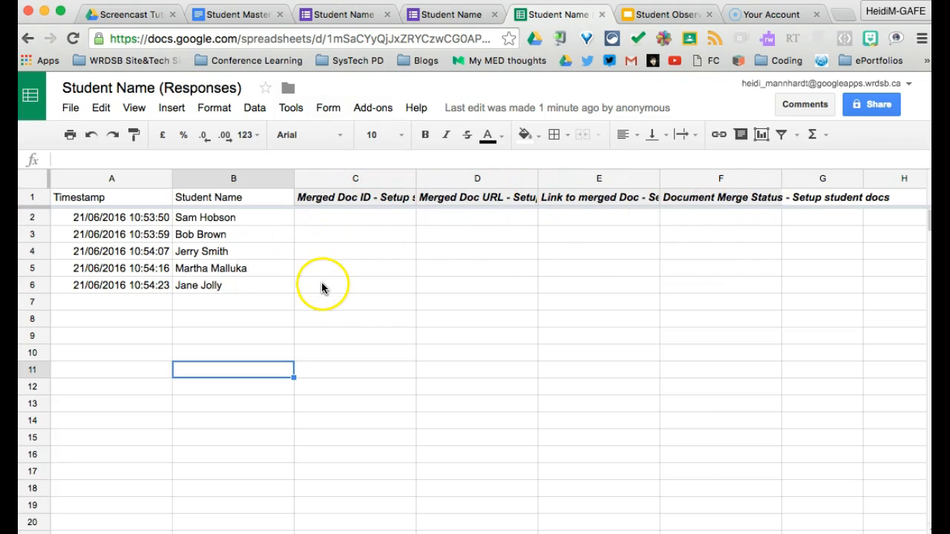
mouse_move(155, 223)
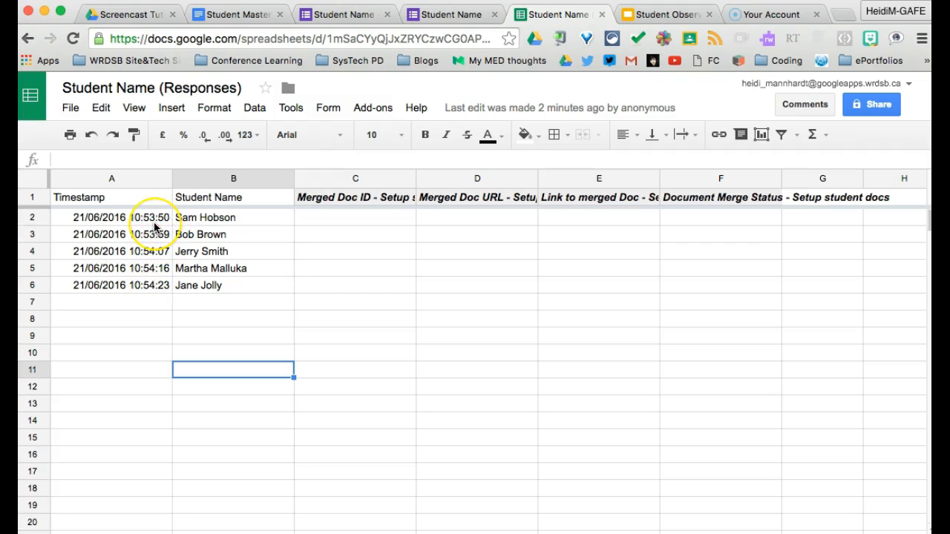
Scroll across the responses sheet's empty merge columns, then view the Student Observations Drive folder
scroll(right, 3)
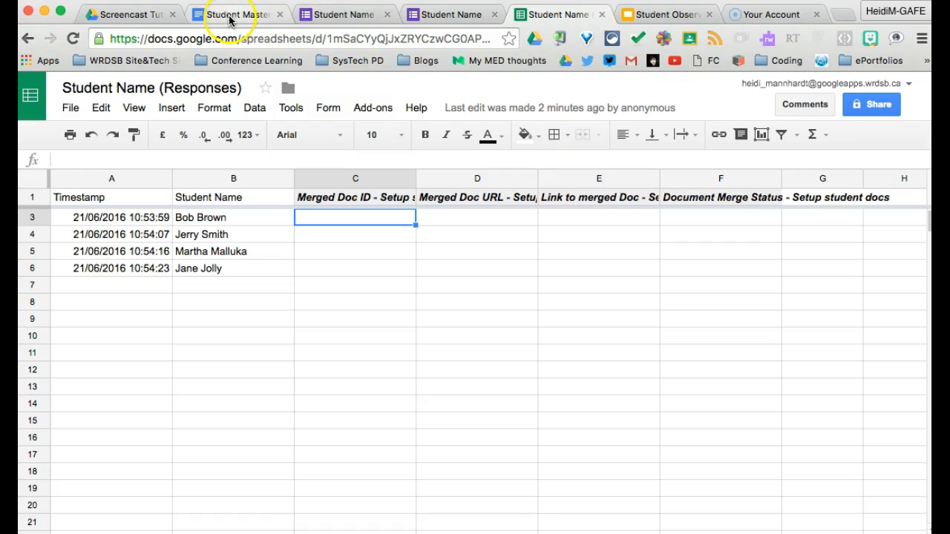
click(130, 13)
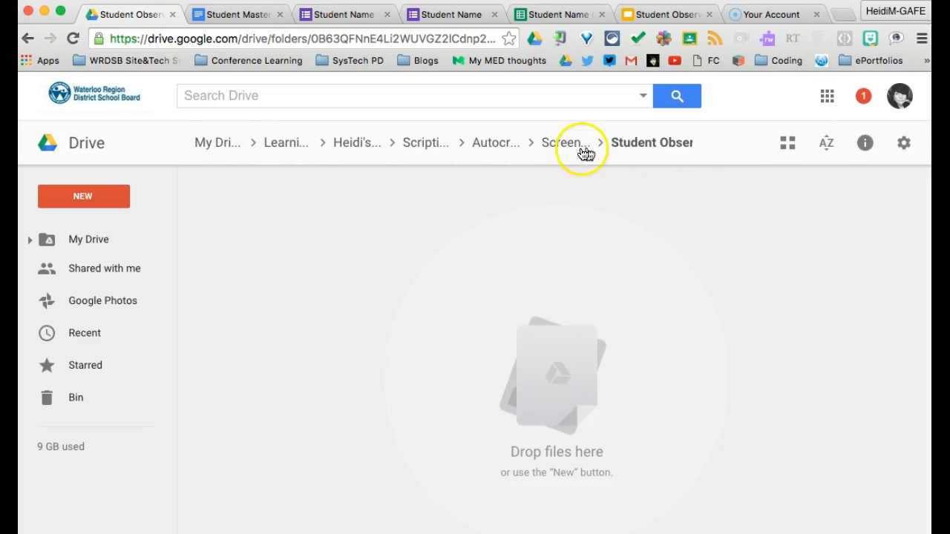
click(568, 143)
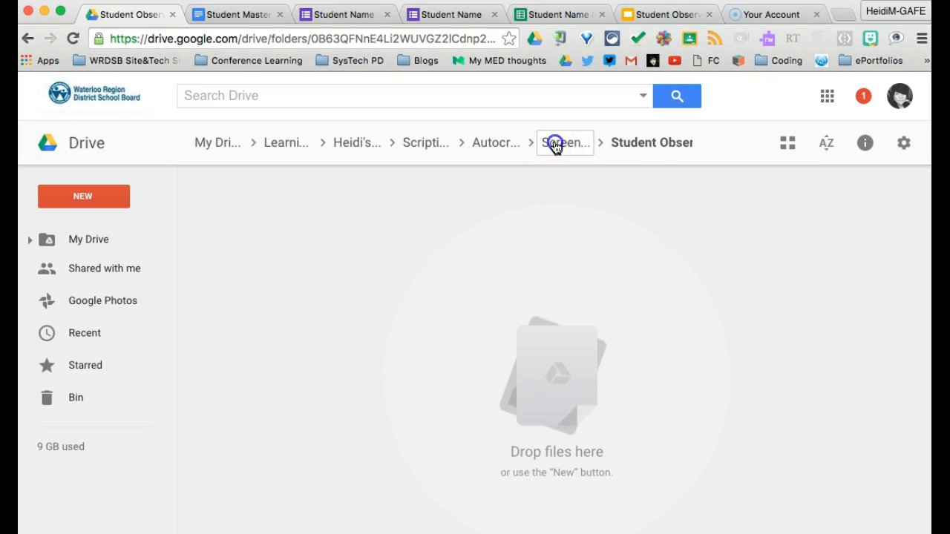
From the Screencast Tutorial folder, open the Student Name (Responses) spreadsheet
click(565, 143)
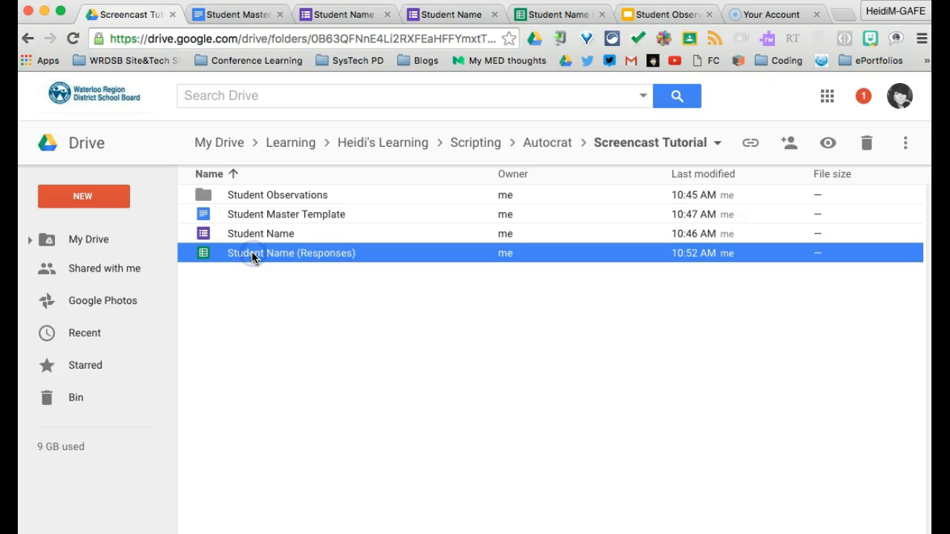
double_click(291, 252)
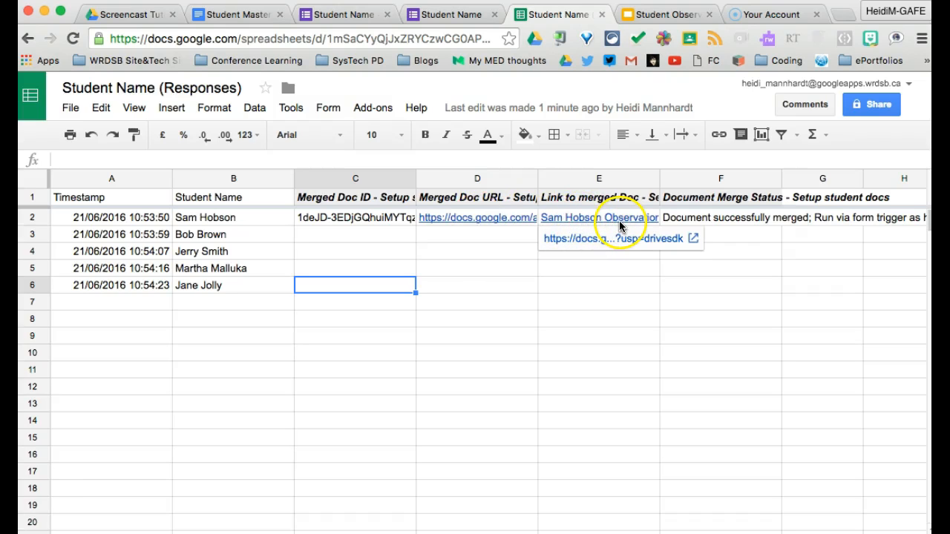
click(720, 216)
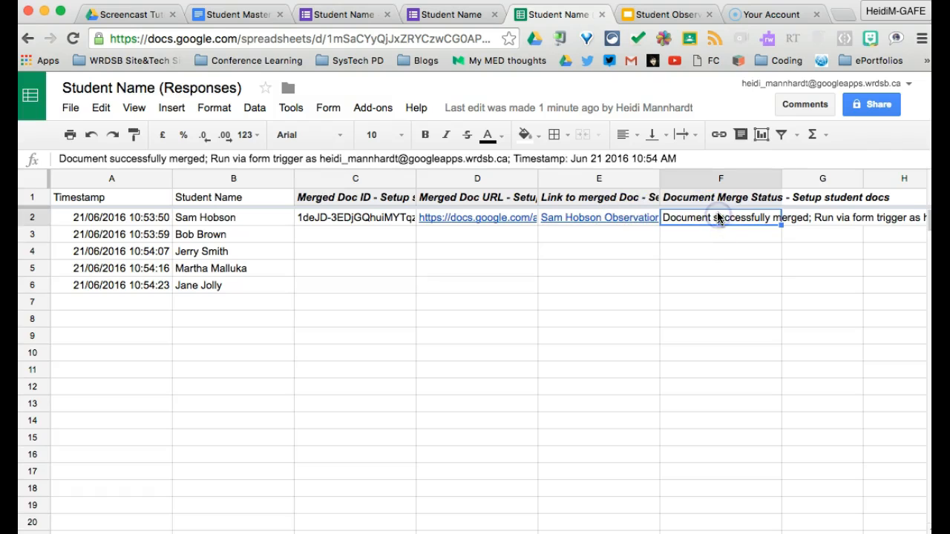
mouse_move(647, 159)
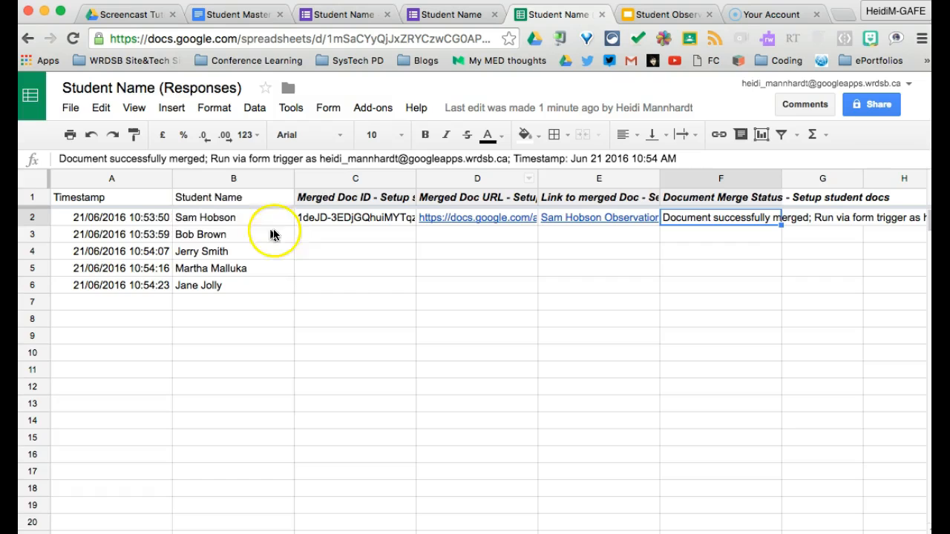
mouse_move(149, 225)
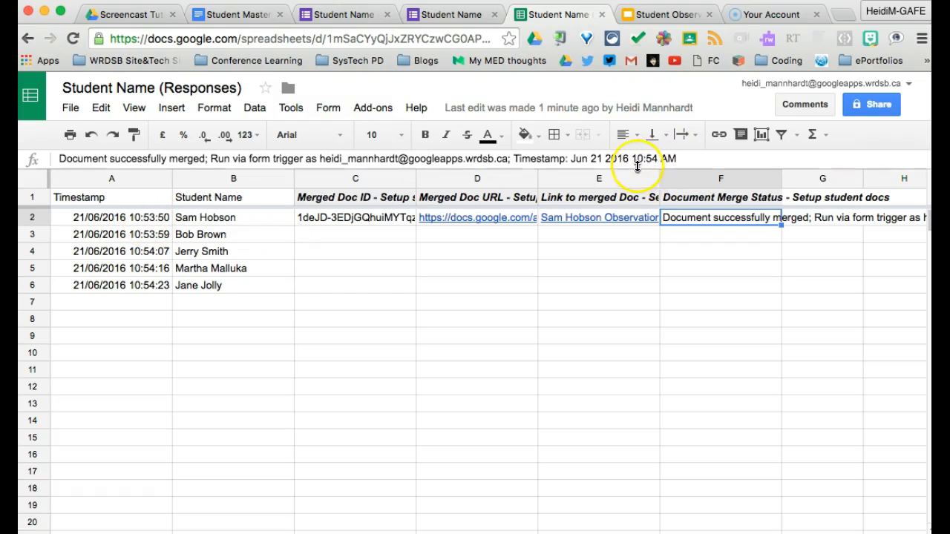
click(355, 234)
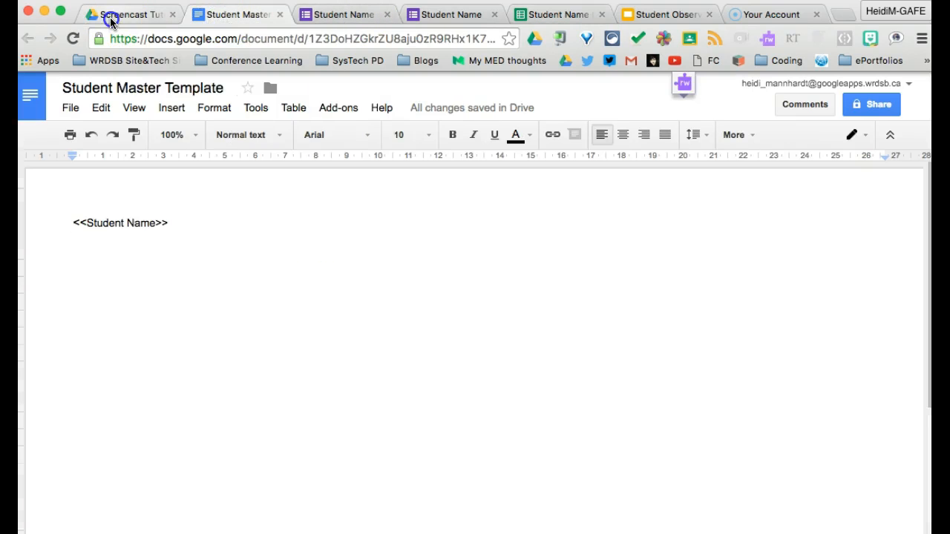
click(130, 14)
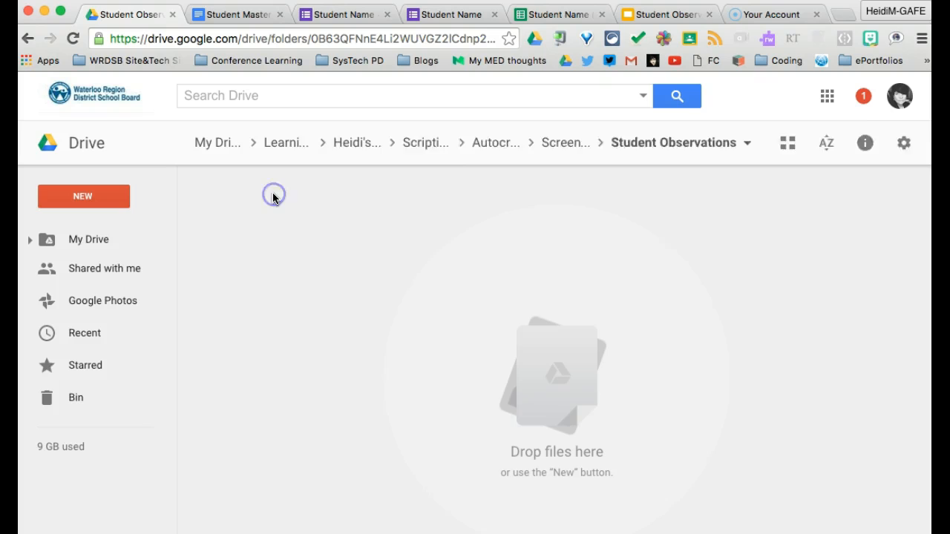
click(73, 38)
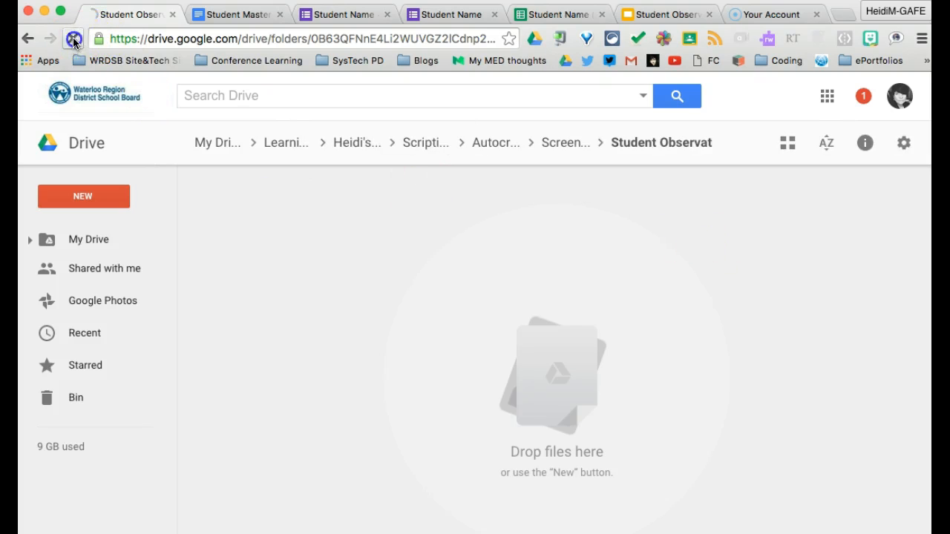
click(73, 38)
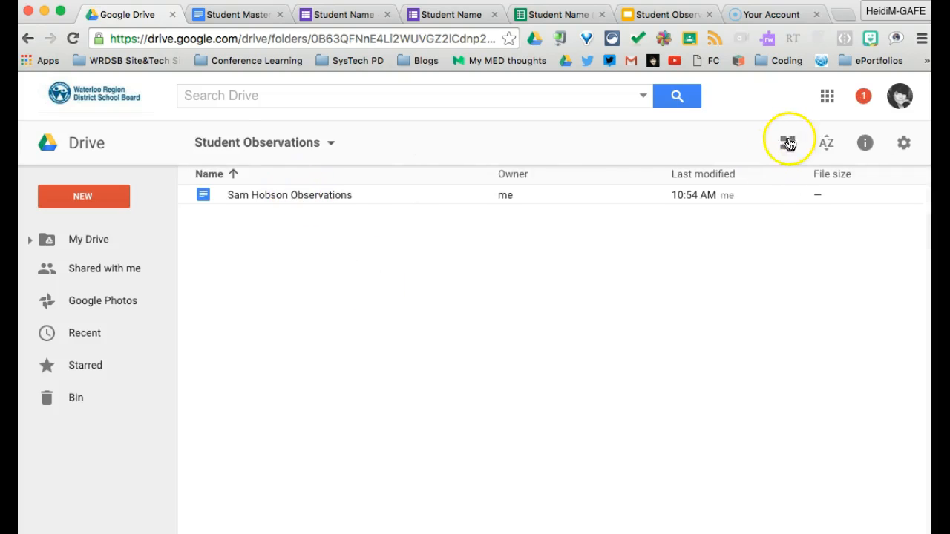
click(788, 143)
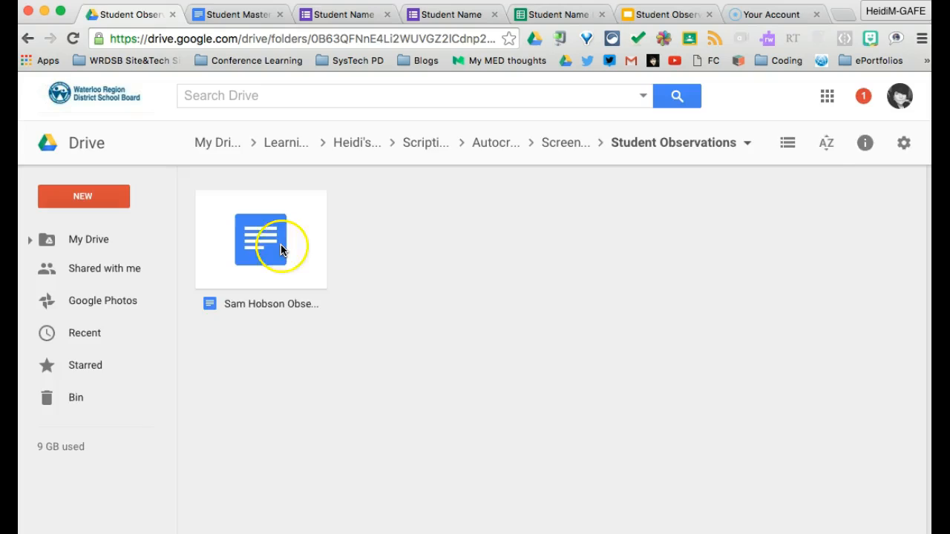
double_click(260, 239)
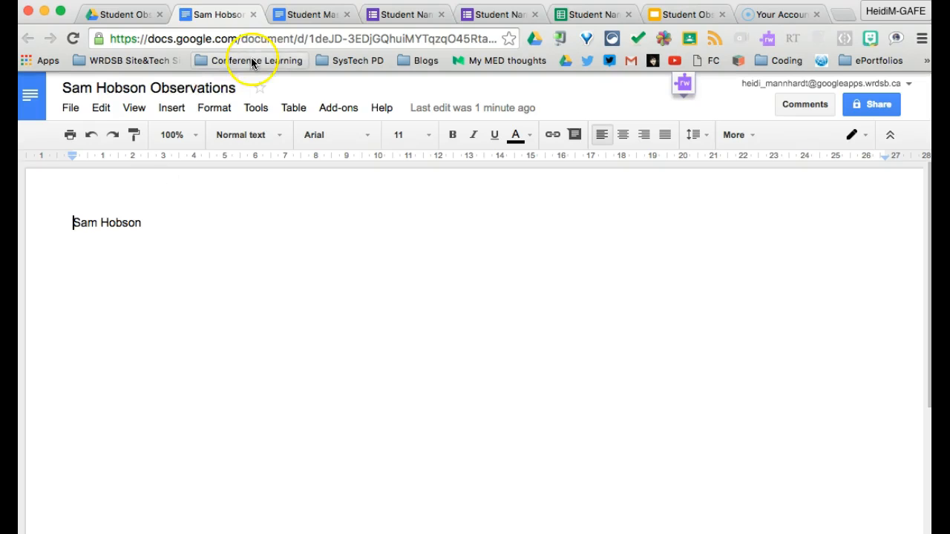
mouse_move(123, 14)
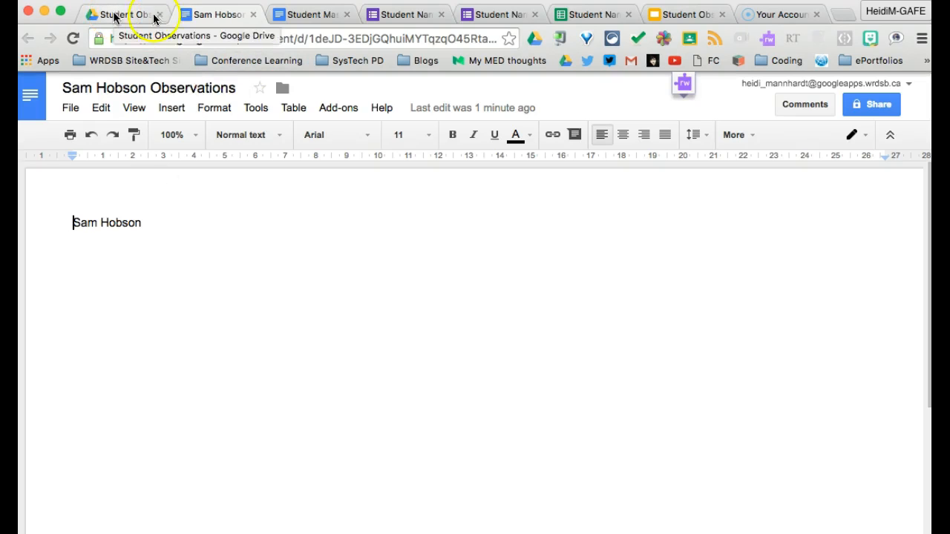
click(123, 13)
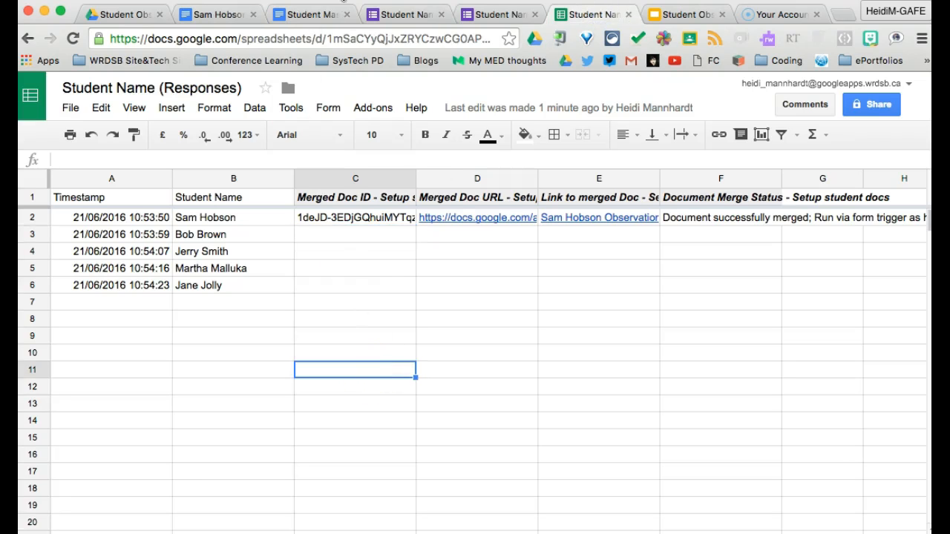
Bring up the presentation showing the Part 1 and Part 2 Autocrat workflow diagram
click(681, 14)
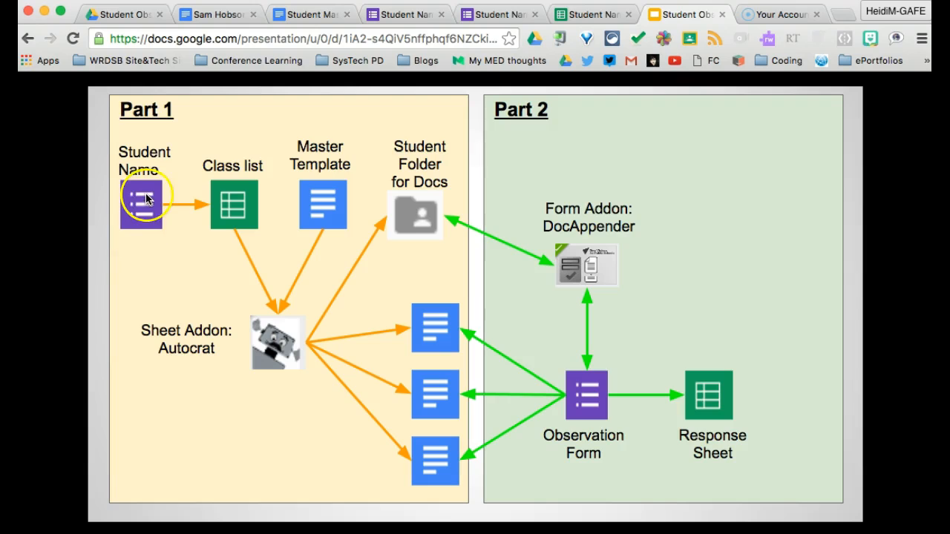
mouse_move(323, 206)
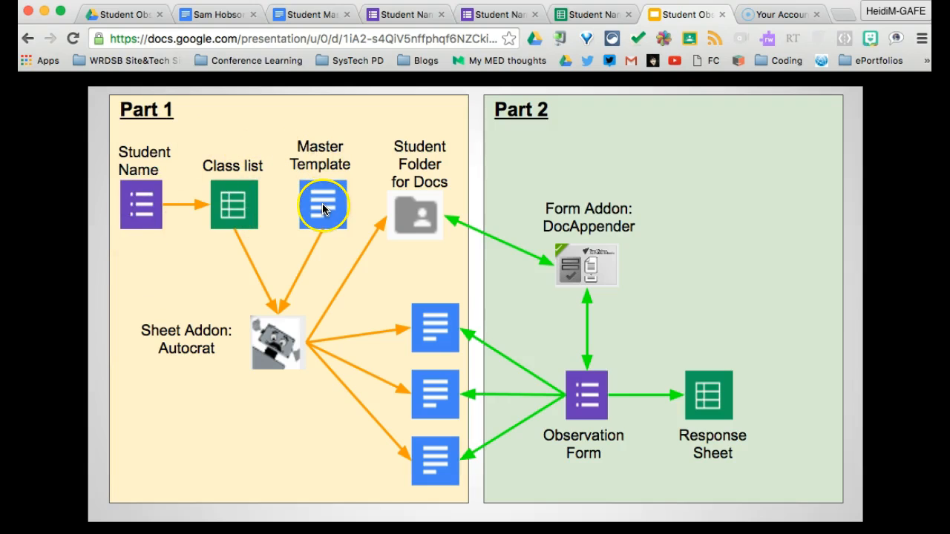
mouse_move(443, 318)
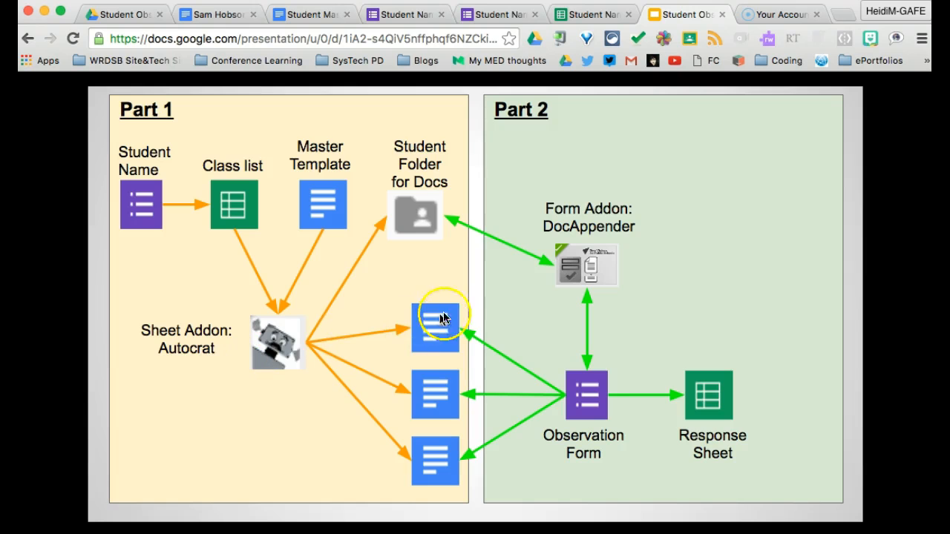
mouse_move(435, 461)
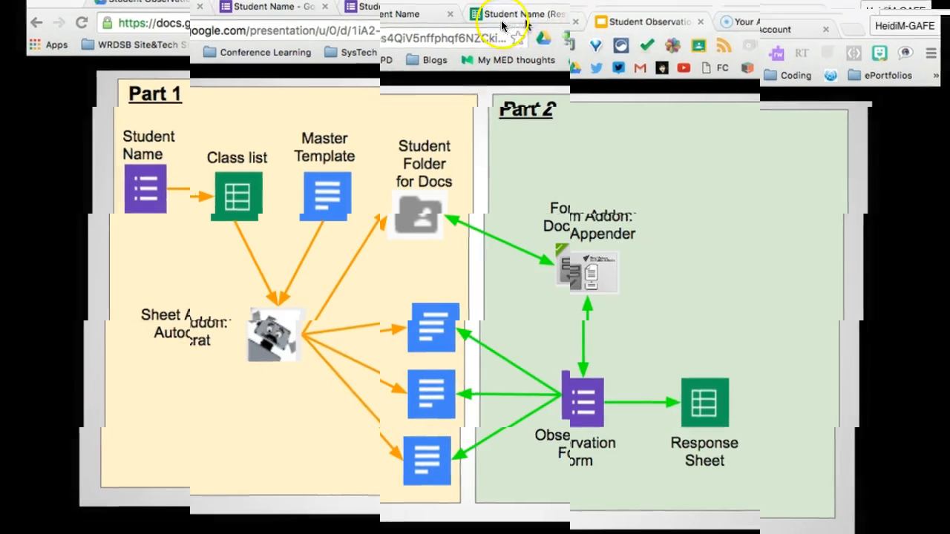
Return to Drive to view the five merged observation docs, including Bob Brown and Jane Jolly
click(516, 14)
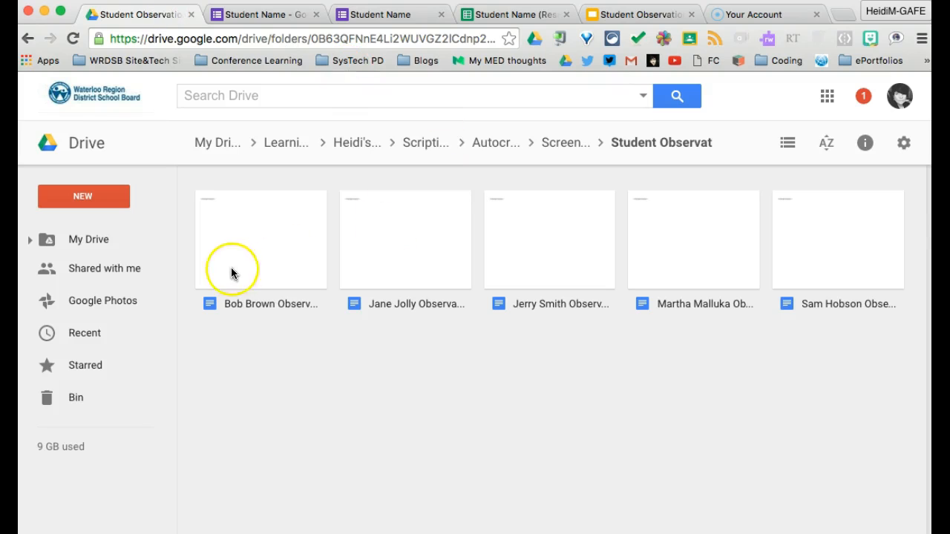
mouse_move(852, 290)
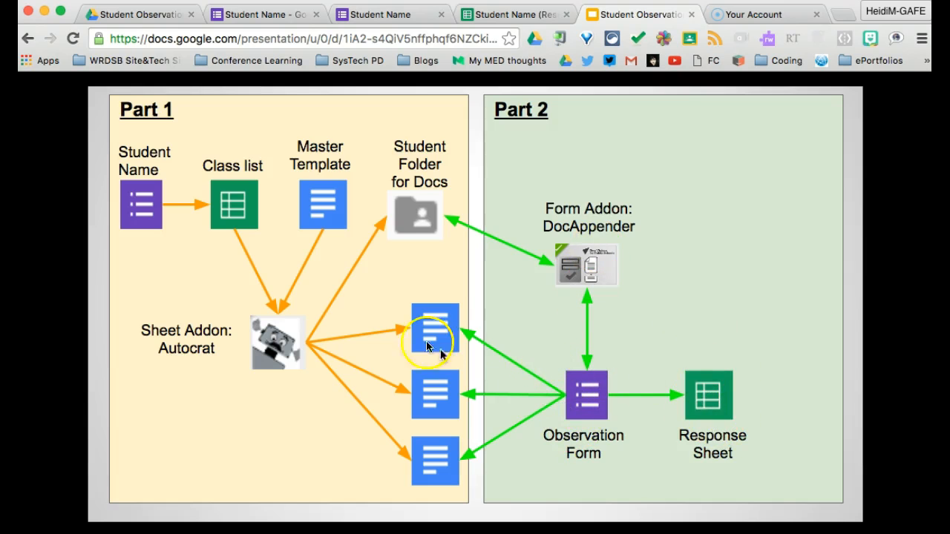
mouse_move(441, 472)
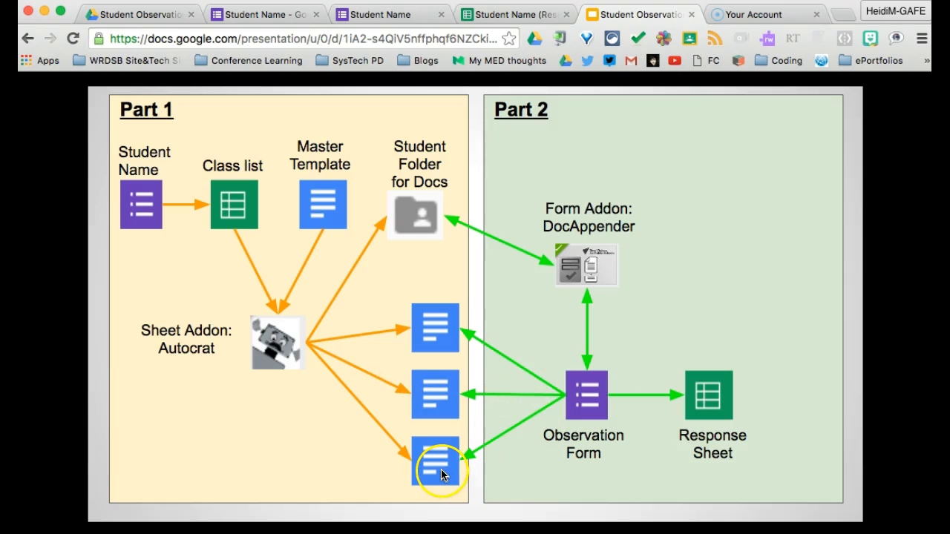